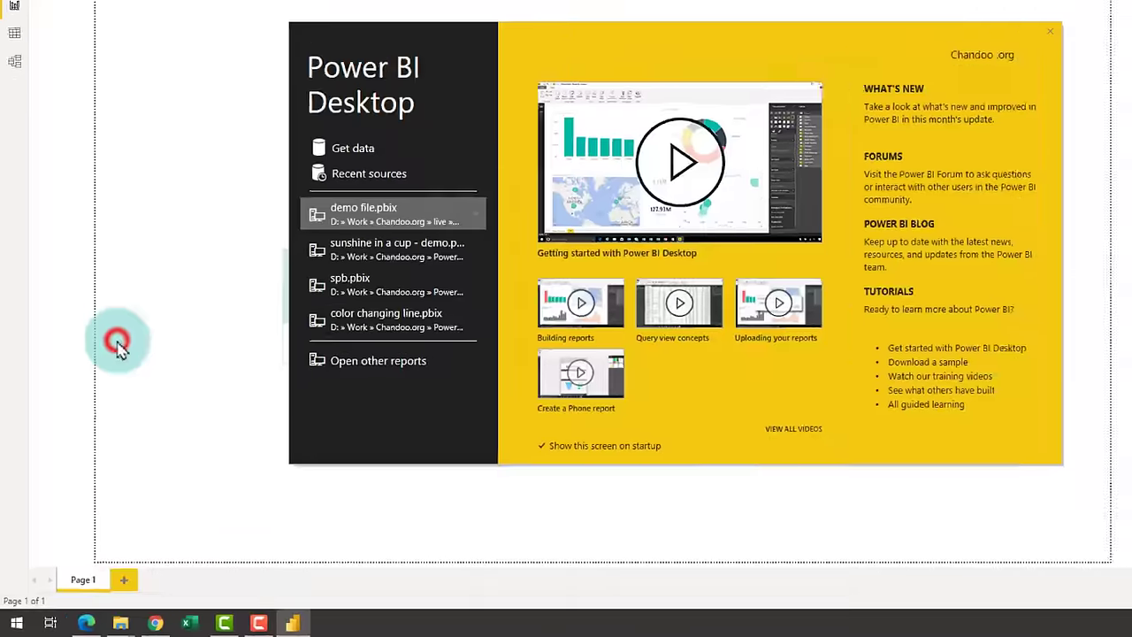
Dismiss the Power BI Desktop welcome screen to reveal the blank report.
click(1049, 31)
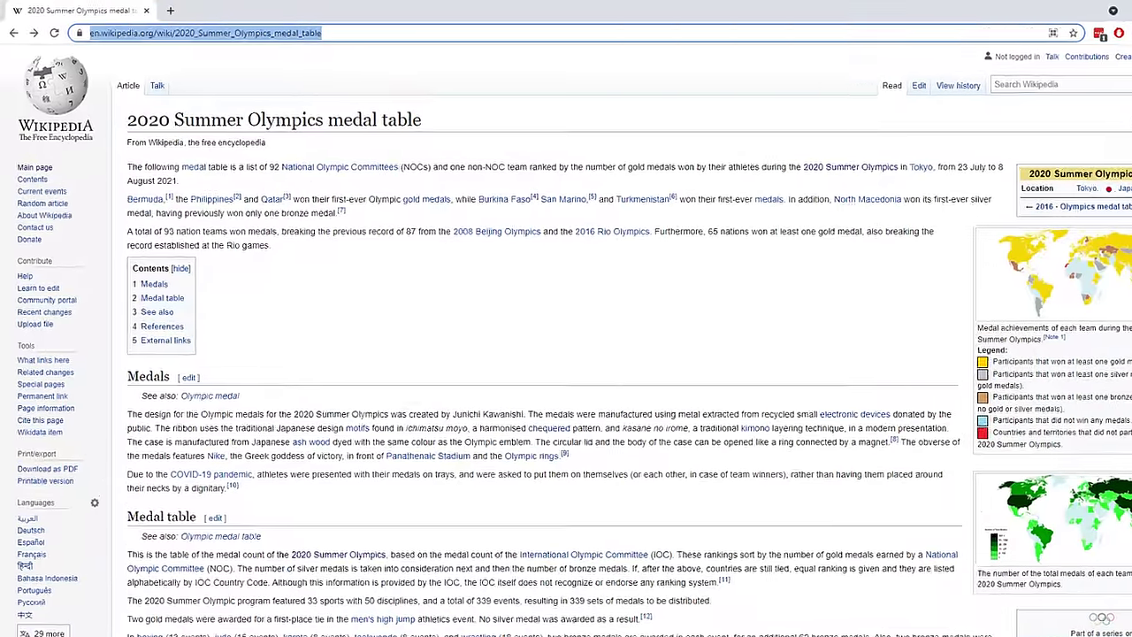
Copy the 2020 Summer Olympics medal table page URL and scroll through the medal table.
key(ctrl+plus)
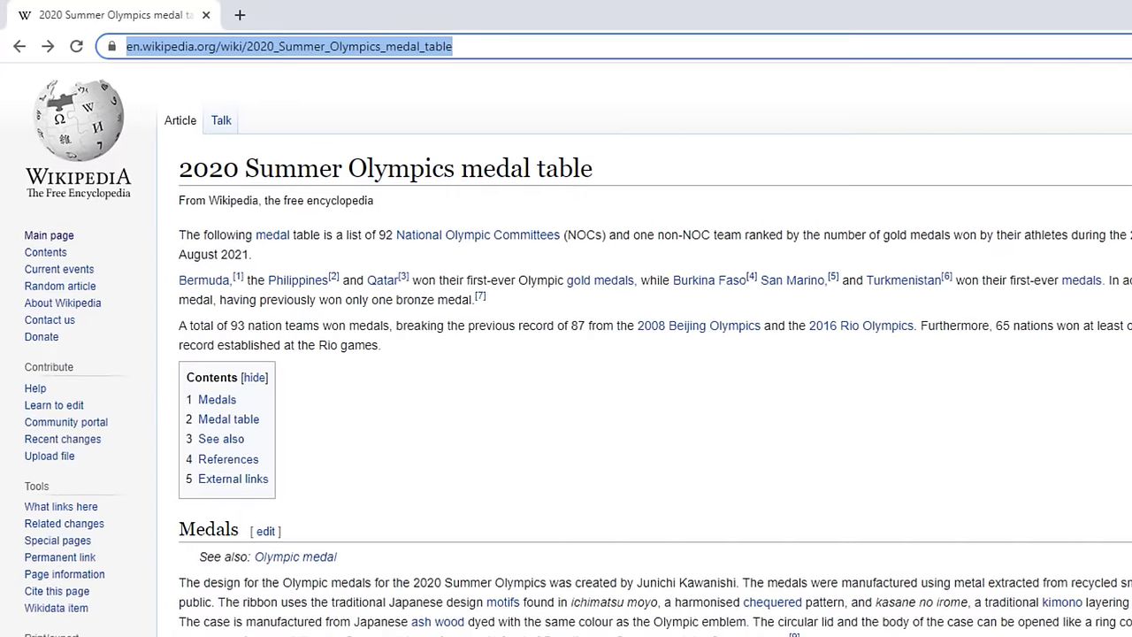
scroll(down, 3)
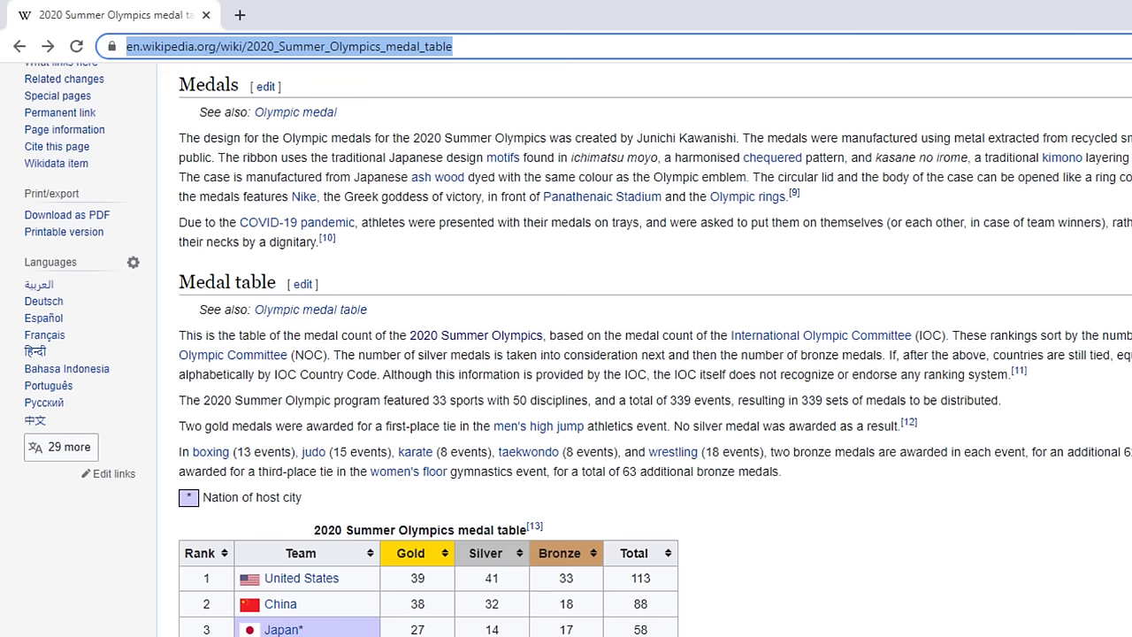
scroll(down, 3)
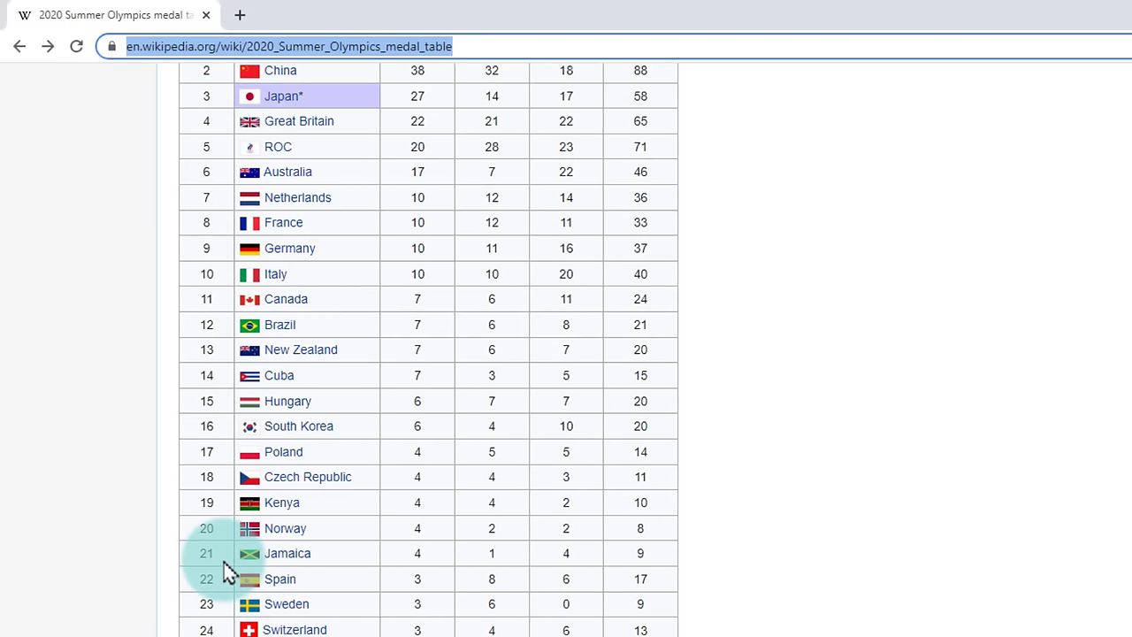
mouse_move(703, 389)
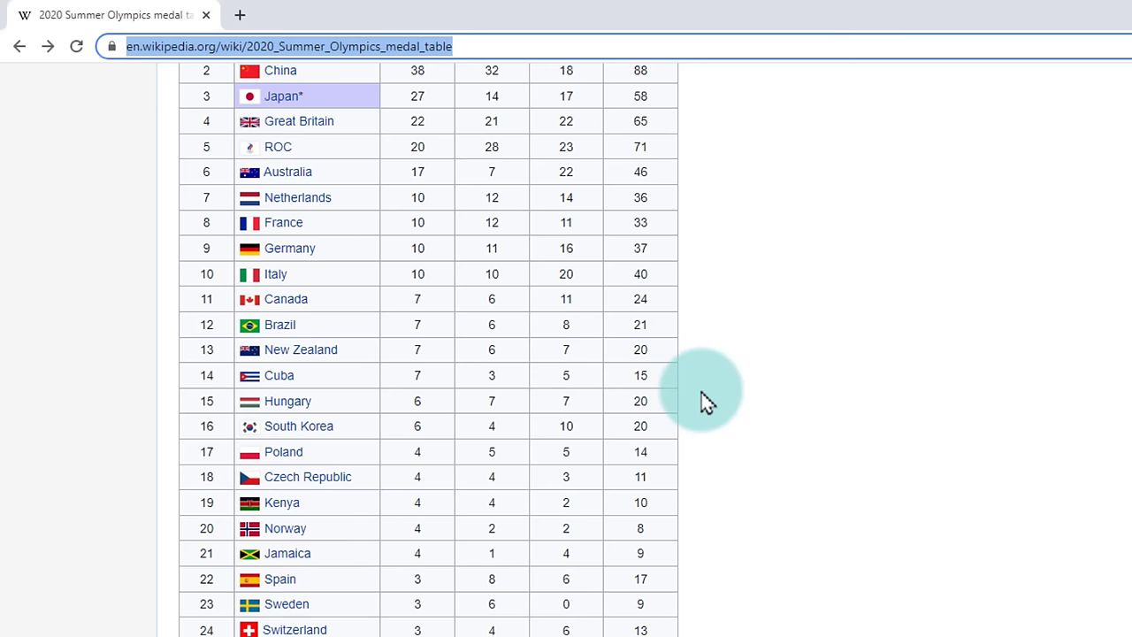
scroll(down, 3)
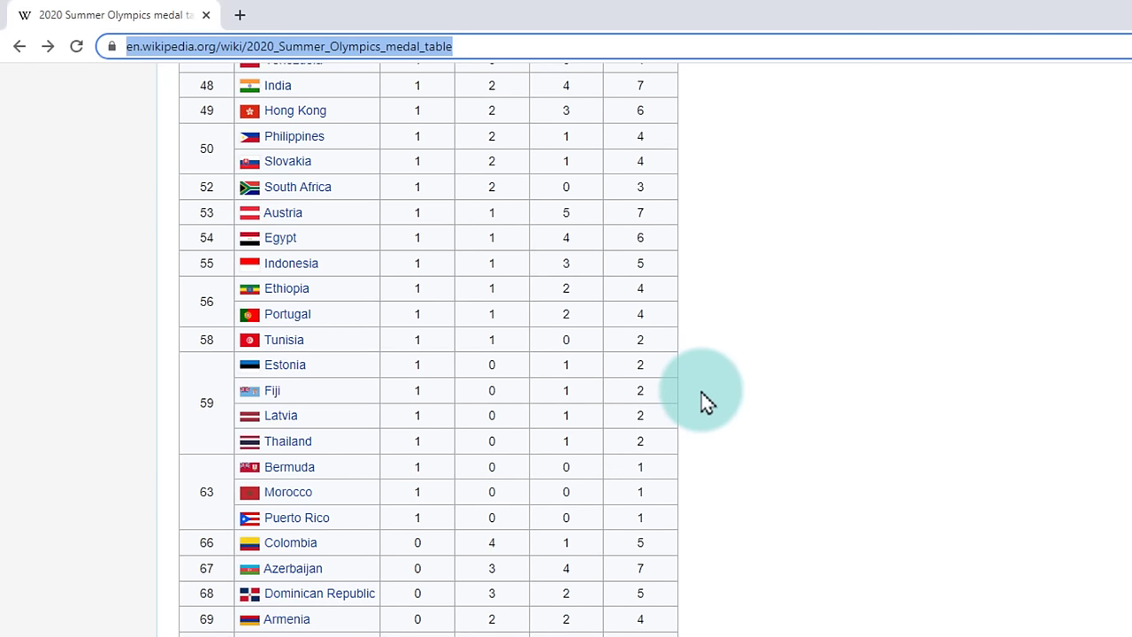
scroll(up, 3)
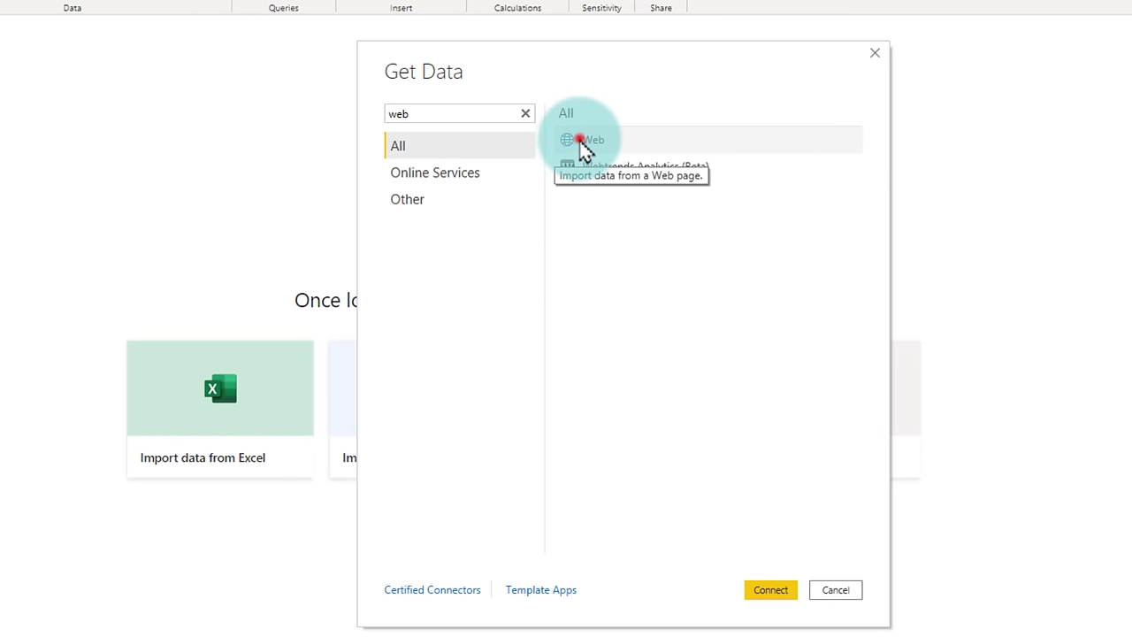
Choose the Web connector and paste the Wikipedia medal table URL into its address field.
click(770, 590)
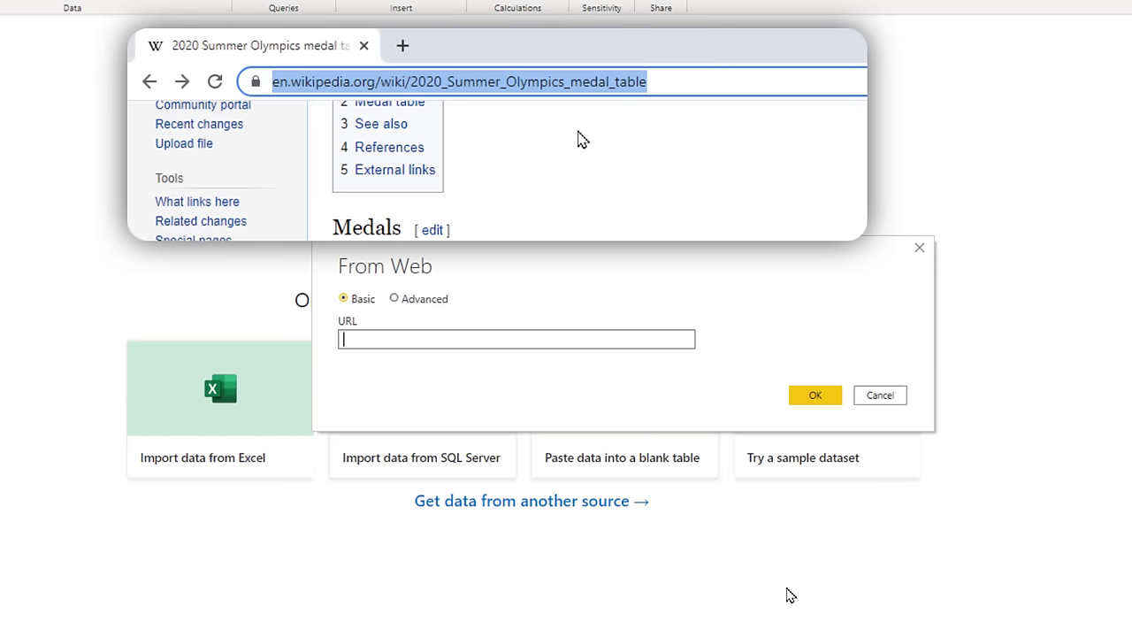
right_click(516, 339)
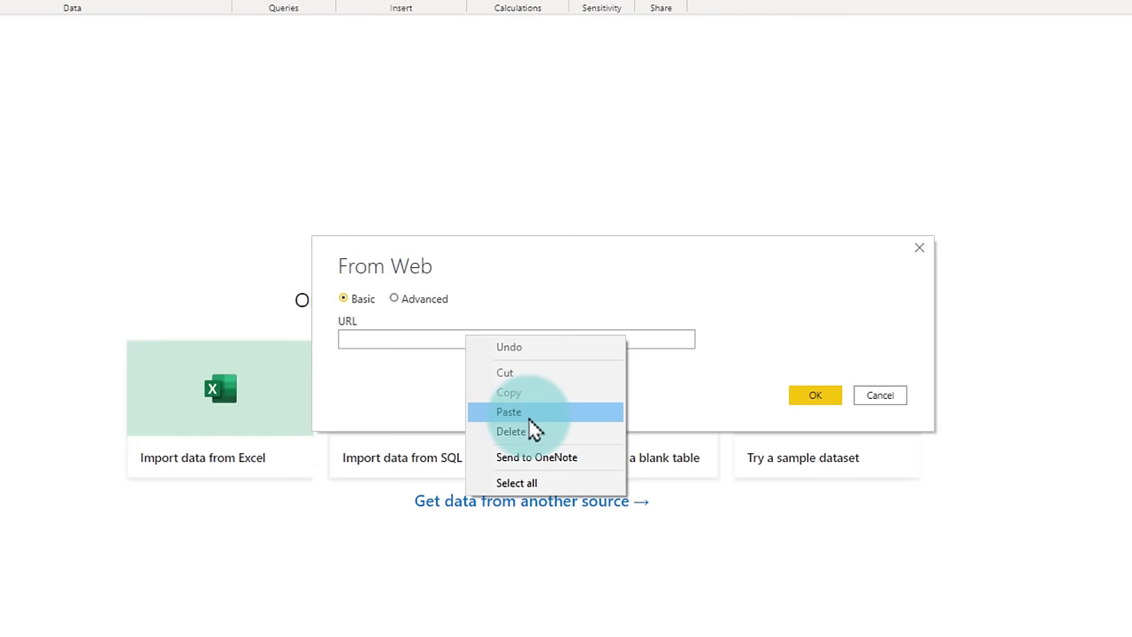
click(508, 412)
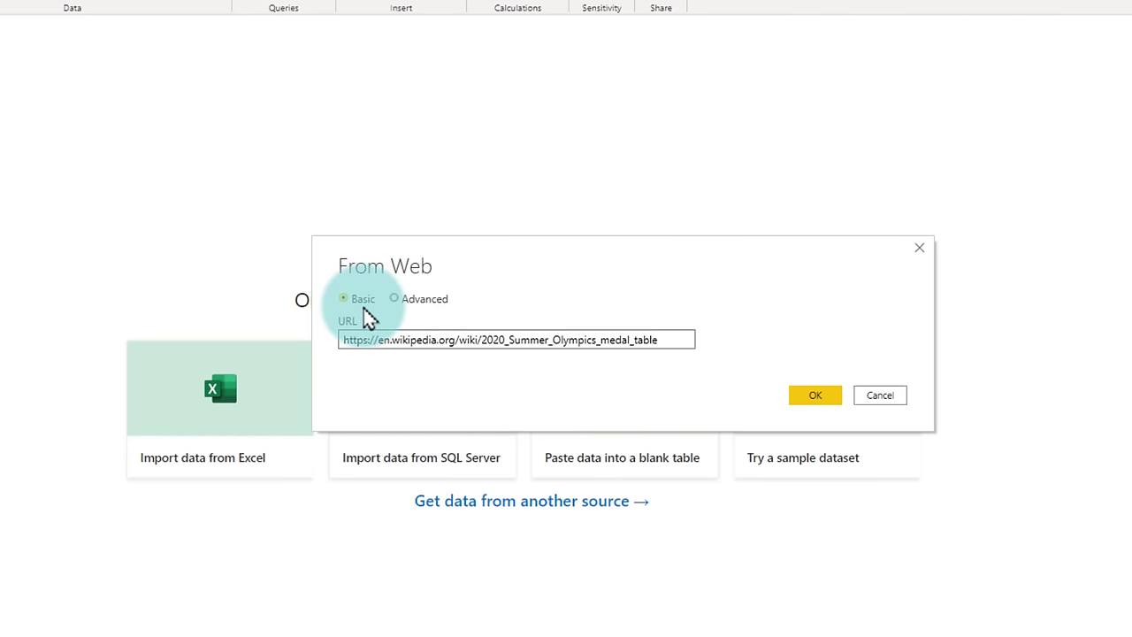
mouse_move(747, 358)
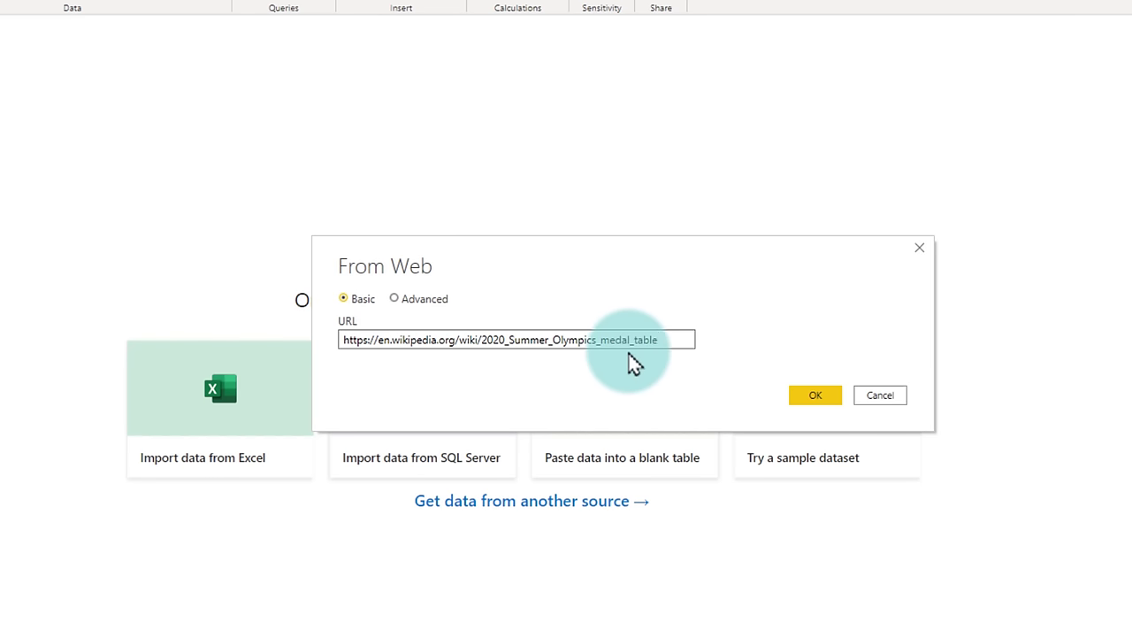
mouse_move(723, 389)
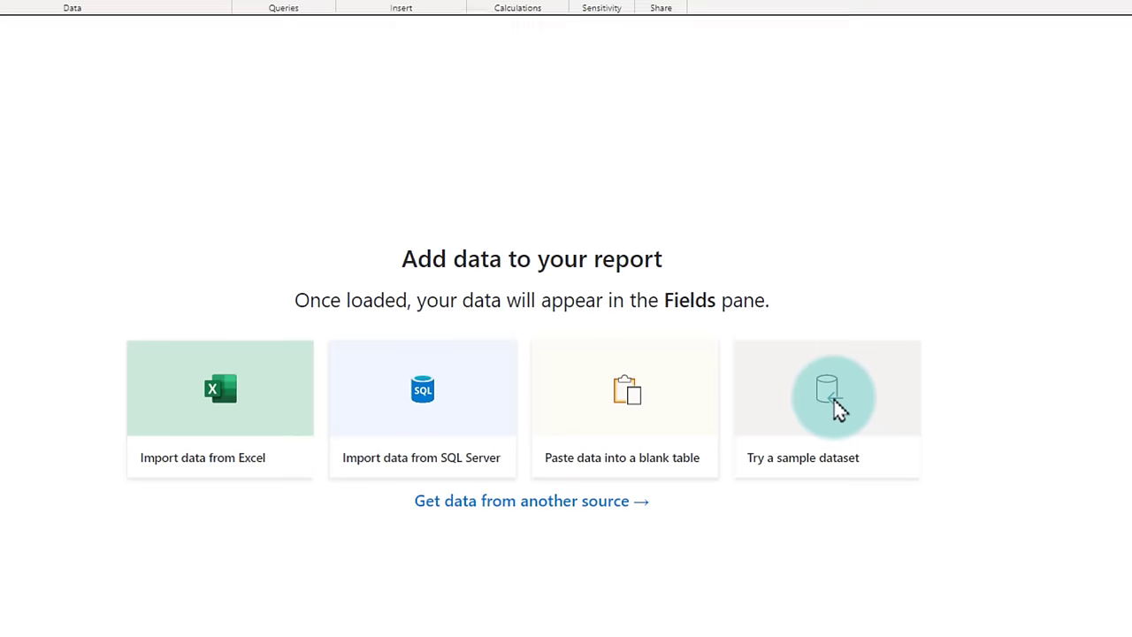
Select and tick '2020 Summer Olympics medal table[13]' in Navigator and review its preview.
click(826, 398)
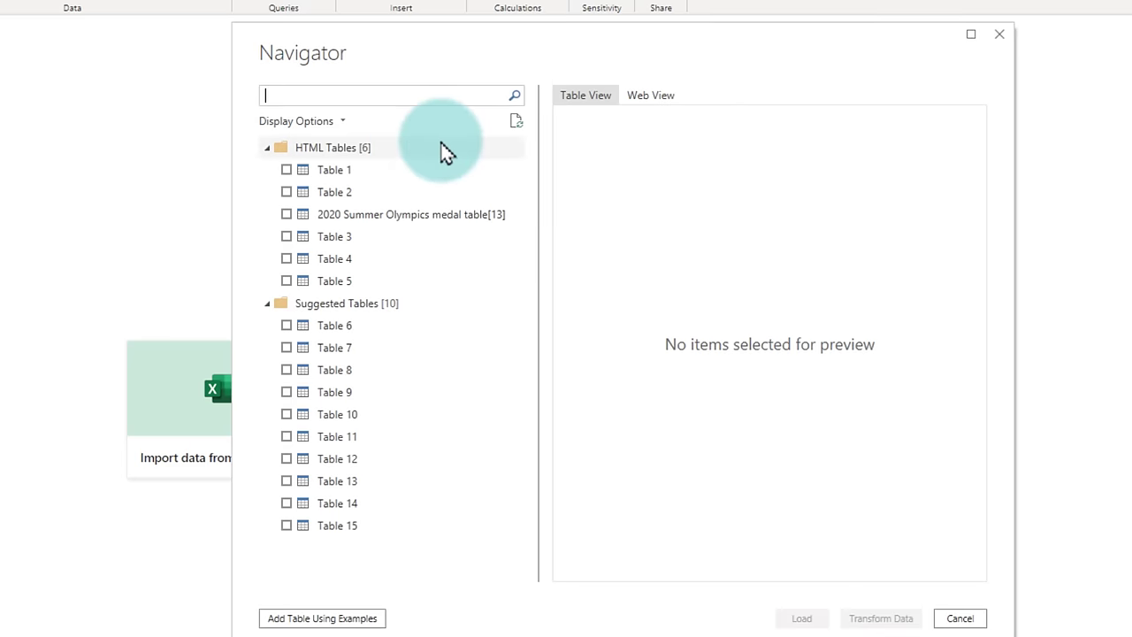
mouse_move(486, 188)
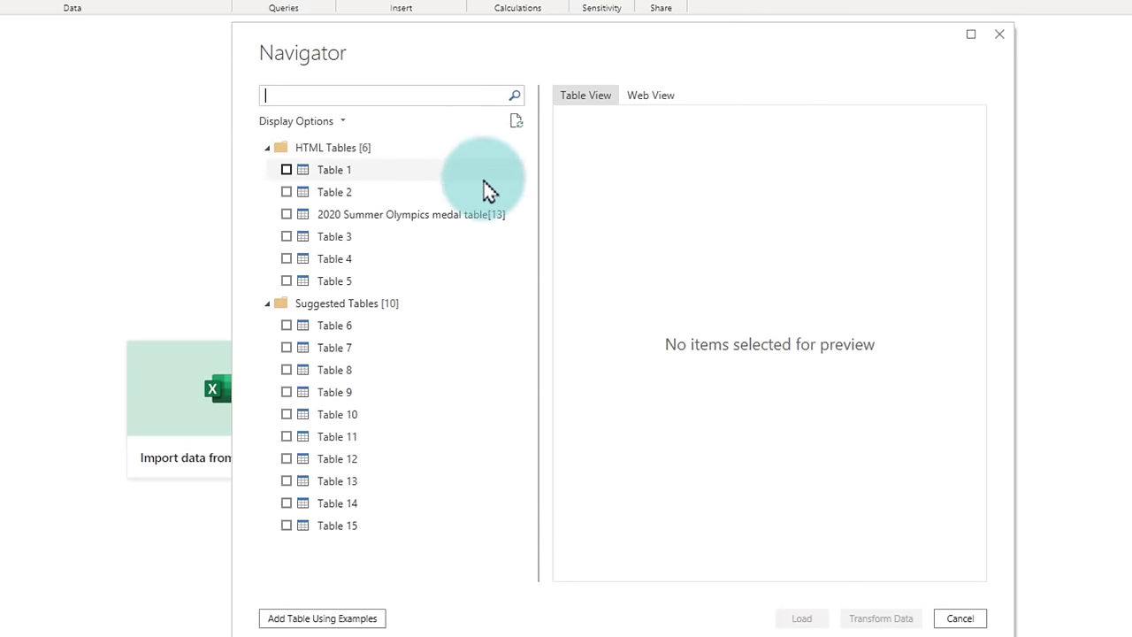
click(404, 214)
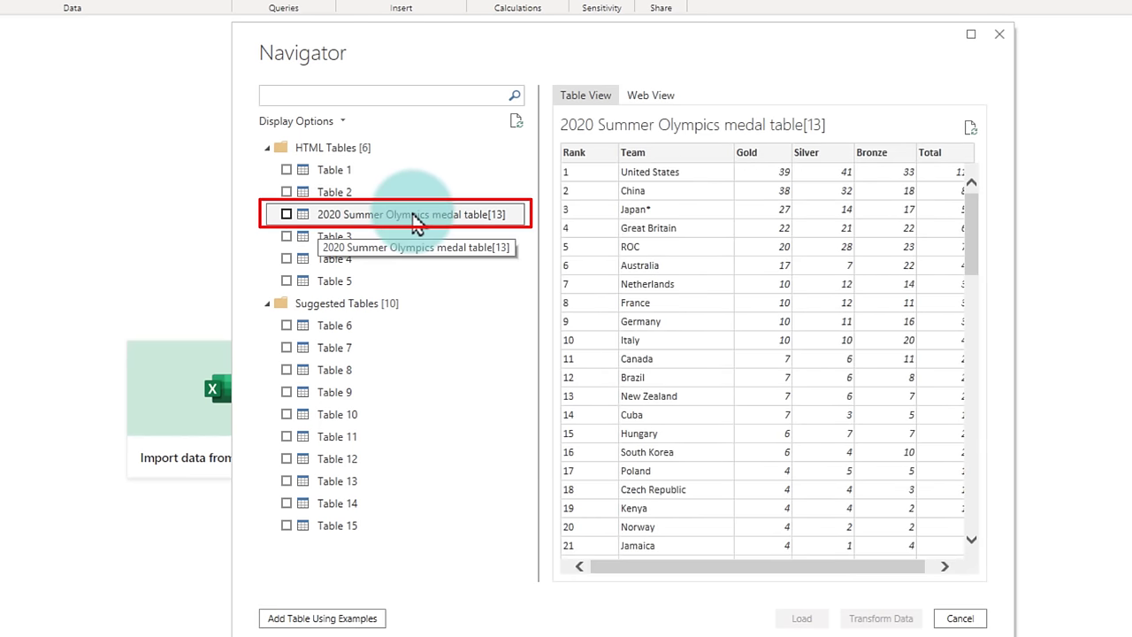
click(287, 213)
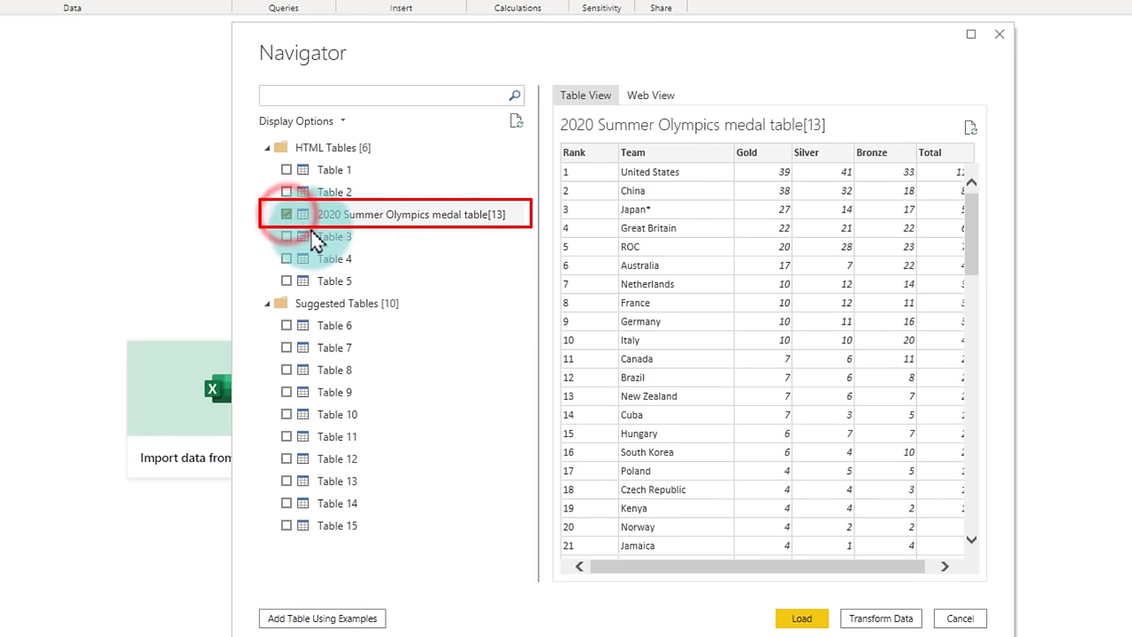
mouse_move(968, 247)
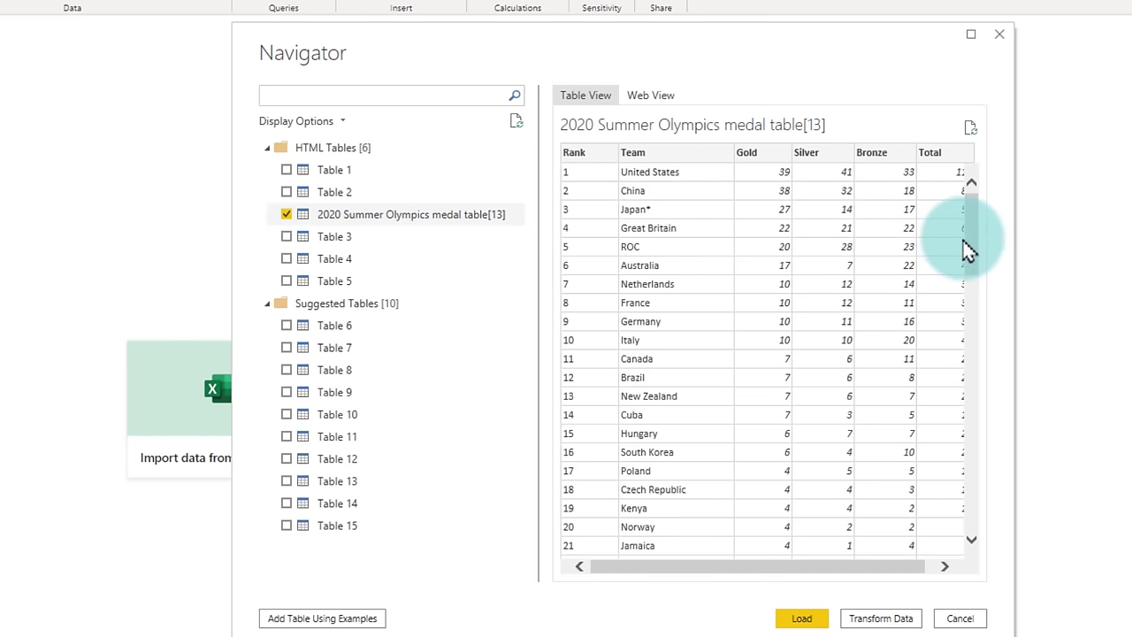
mouse_move(727, 294)
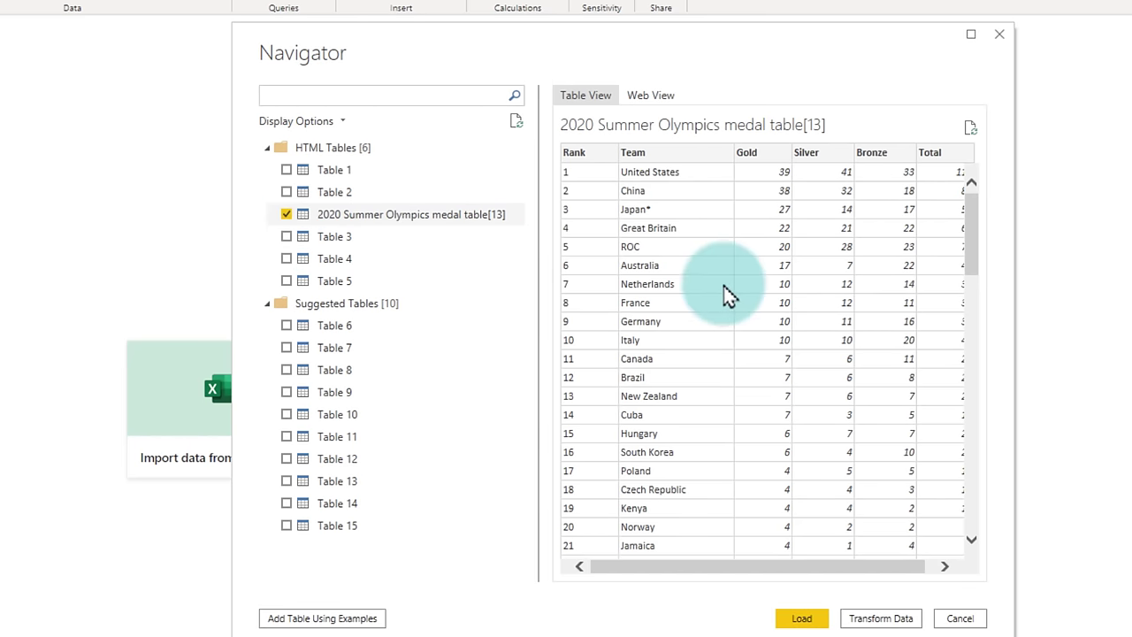
mouse_move(699, 268)
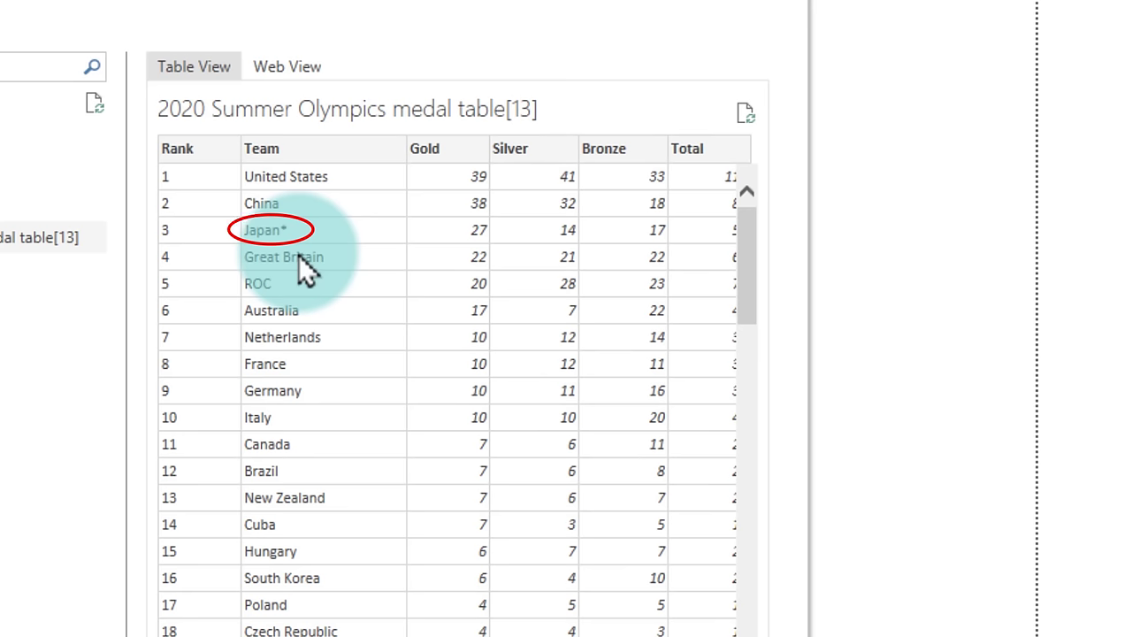
scroll(down, 3)
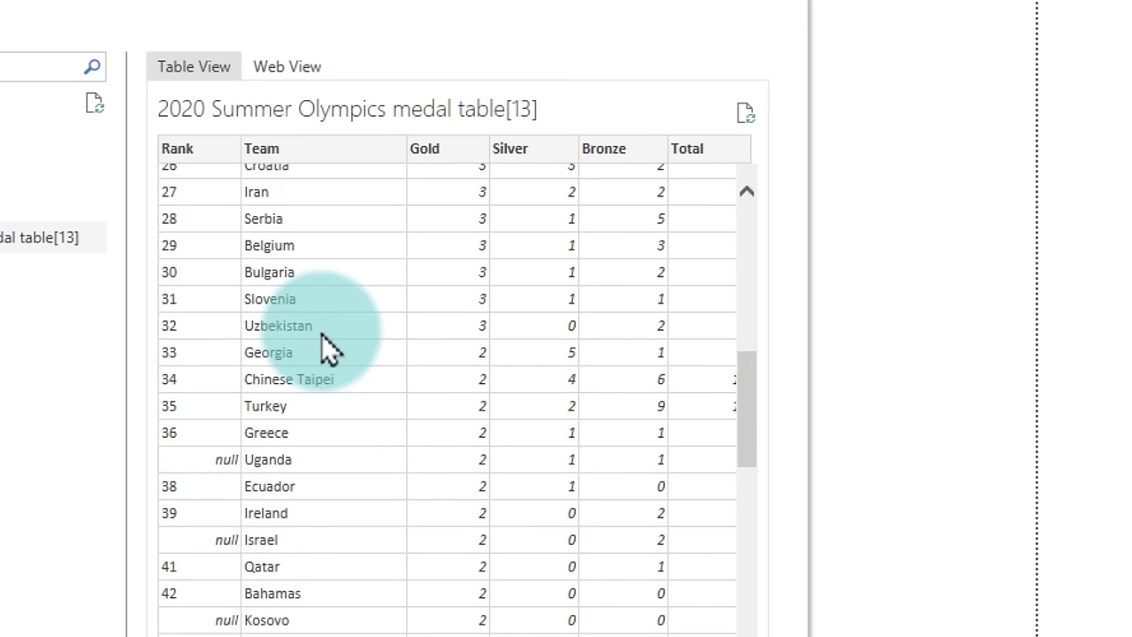
mouse_move(225, 500)
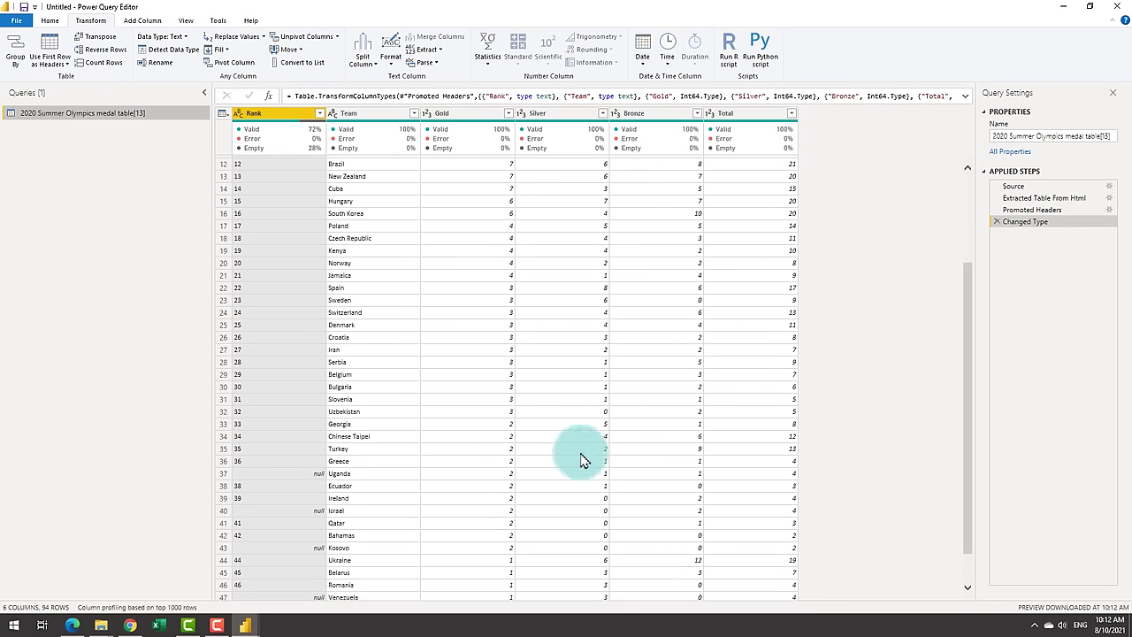
mouse_move(464, 425)
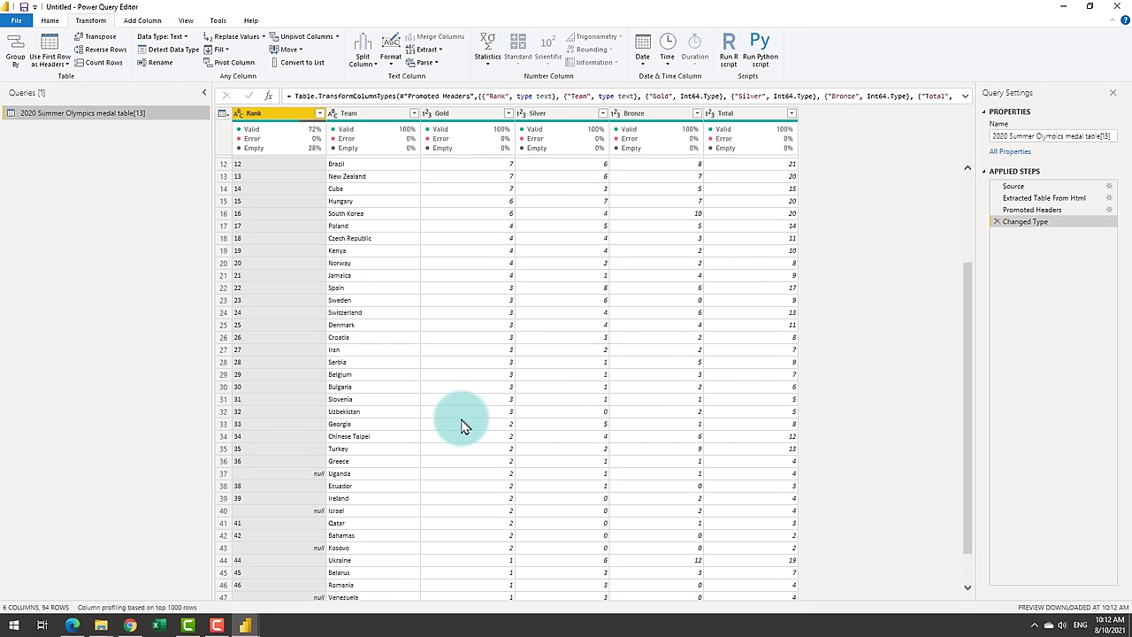
scroll(up, 3)
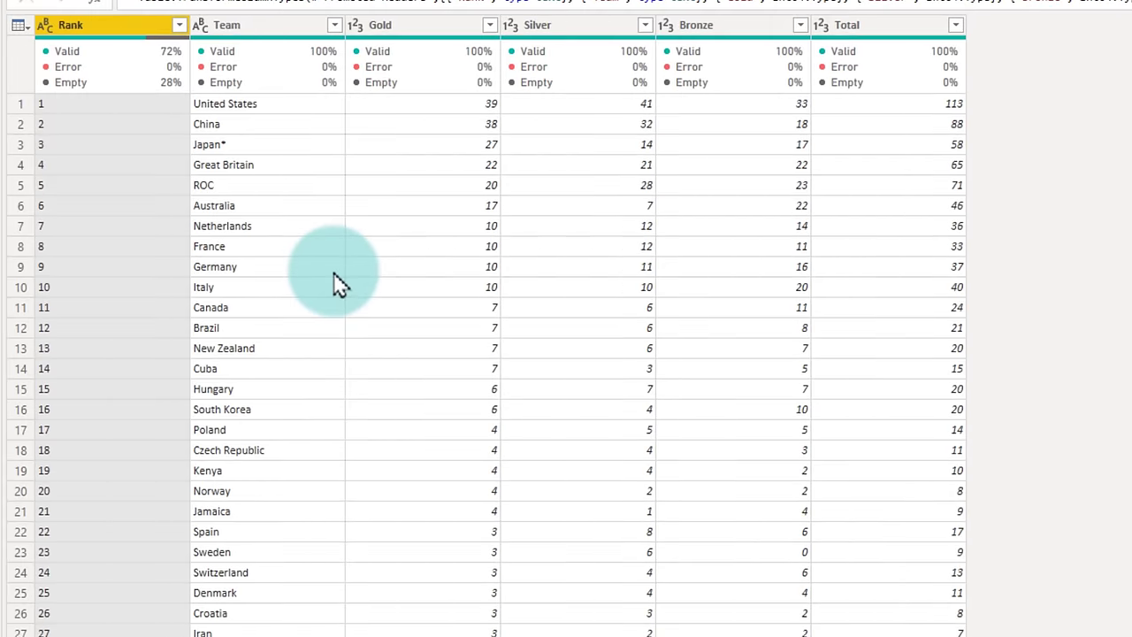
scroll(down, 3)
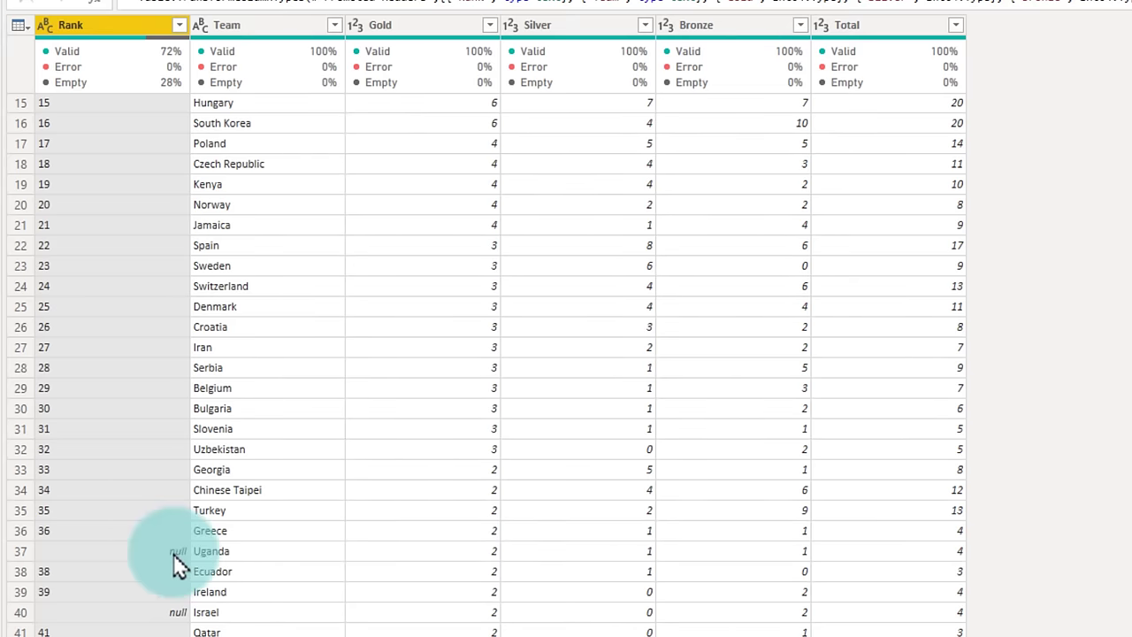
mouse_move(84, 538)
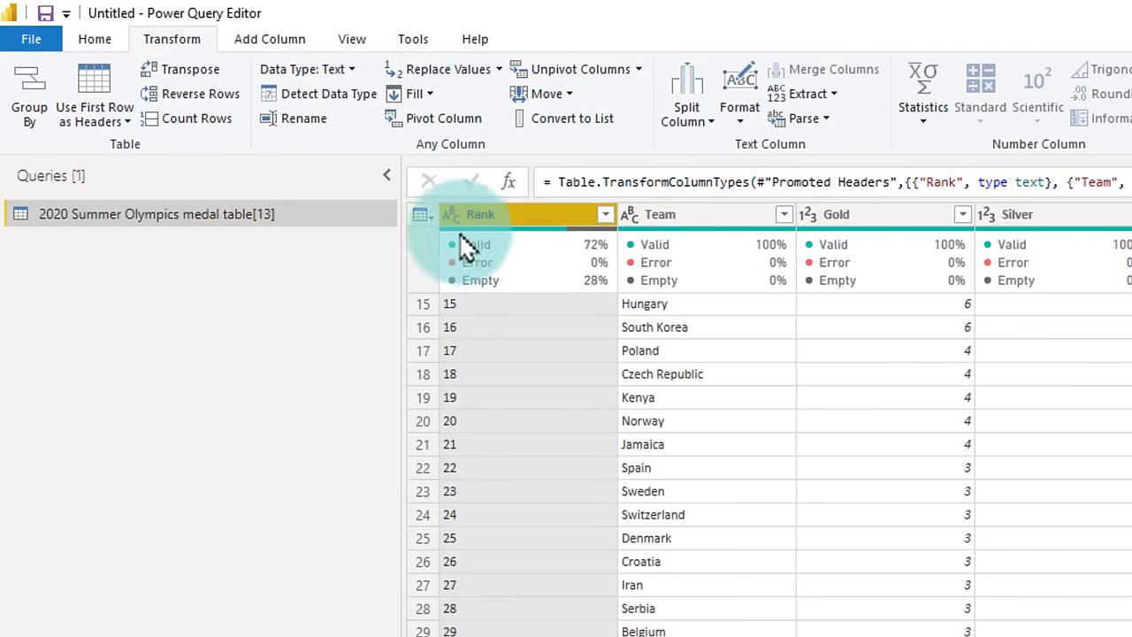
mouse_move(186, 71)
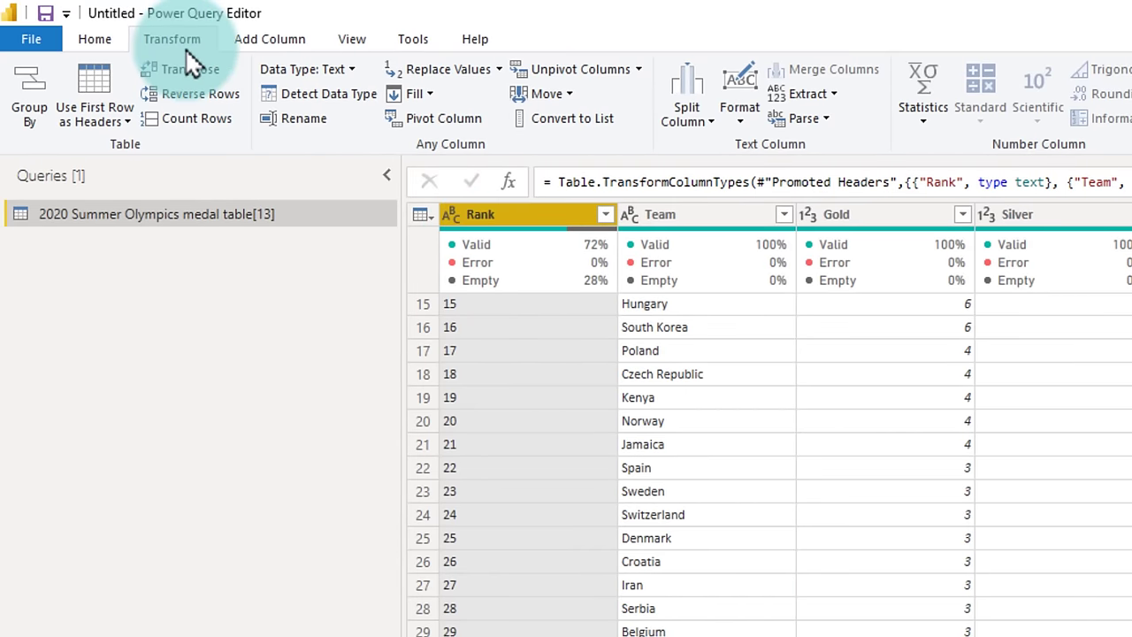
Fill down the blank Rank cells using Transform > Fill > Down.
click(419, 93)
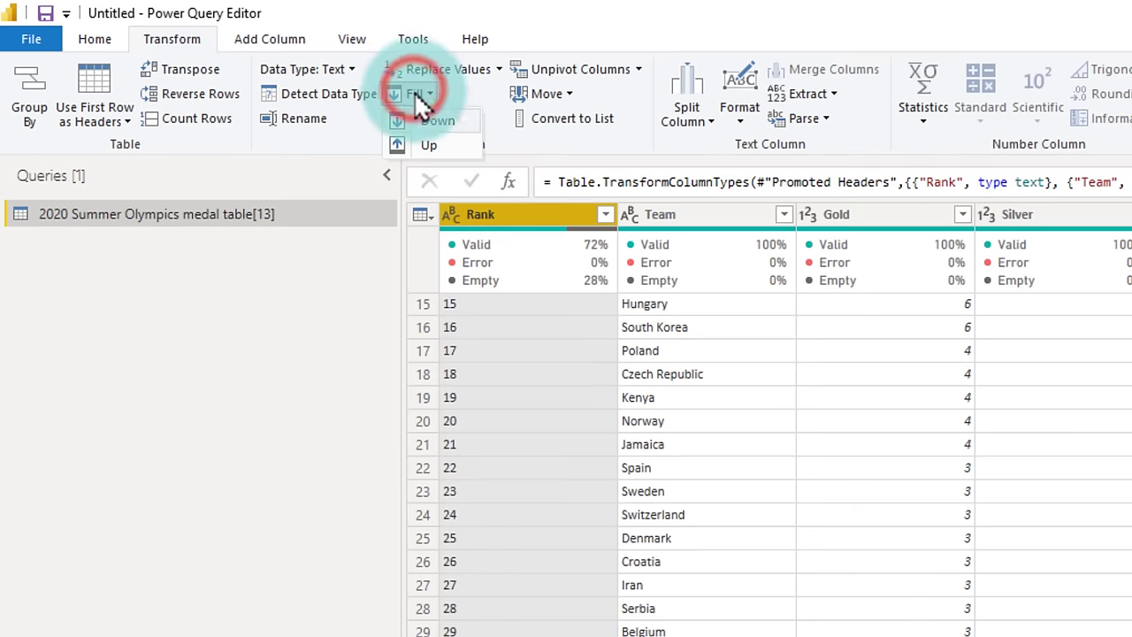
click(436, 120)
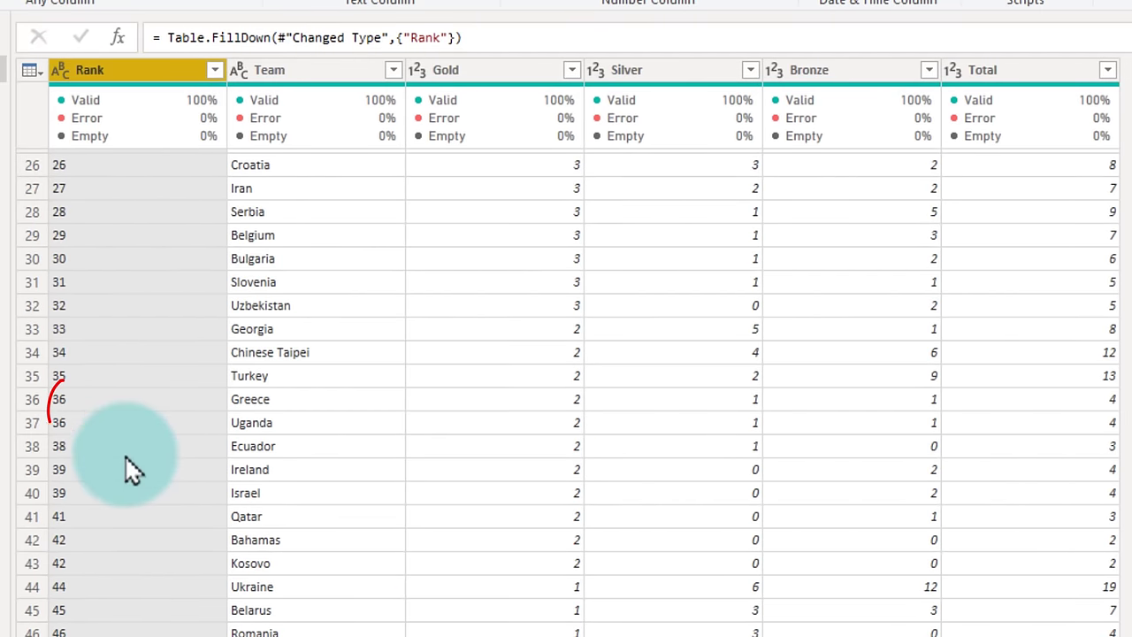
scroll(down, 3)
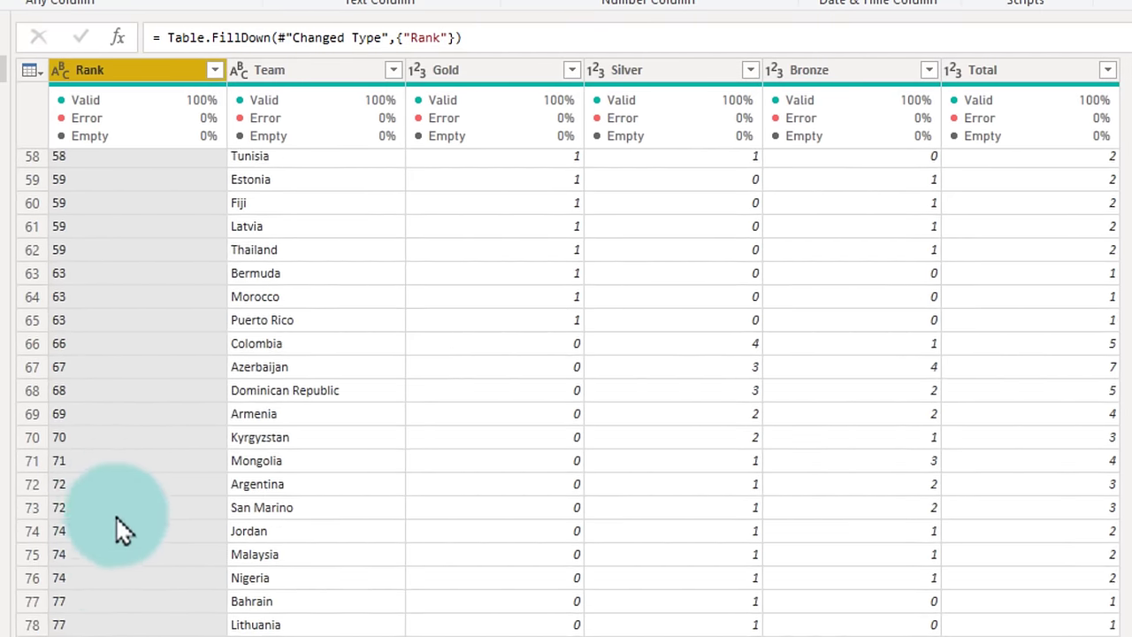
scroll(down, 3)
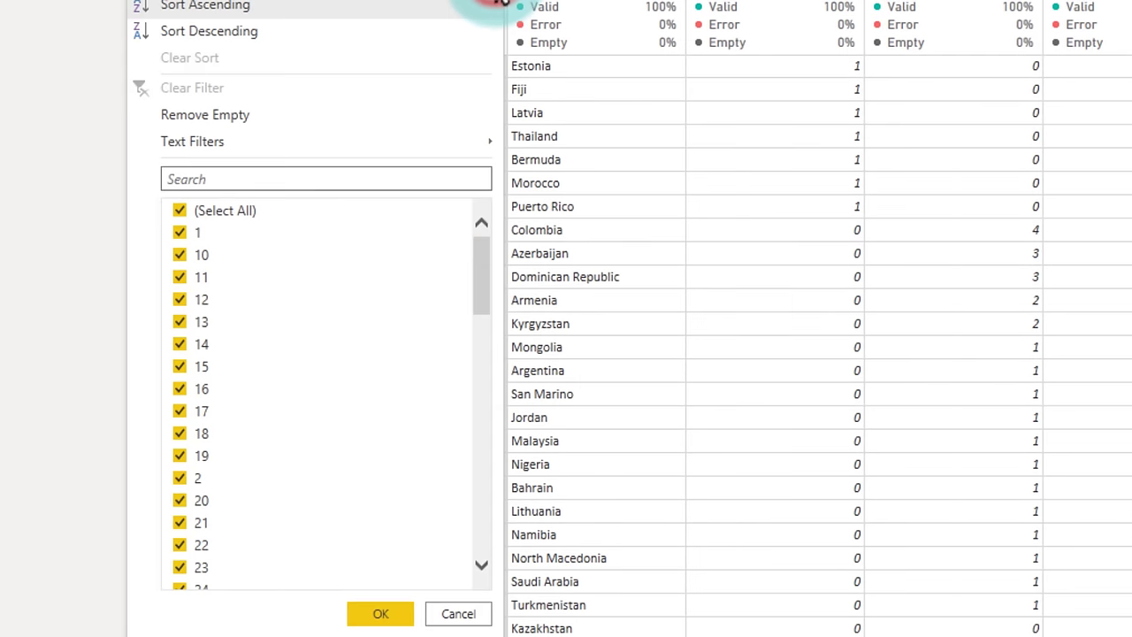
Filter out the 'Totals (93 teams)' row from the Rank column.
scroll(down, 3)
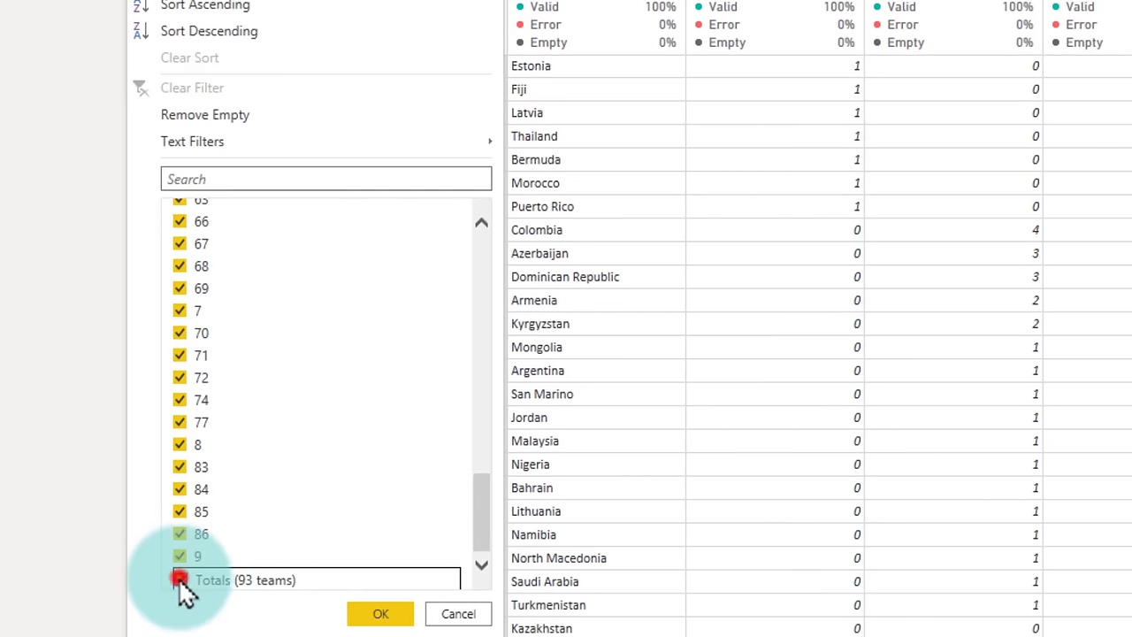
click(380, 613)
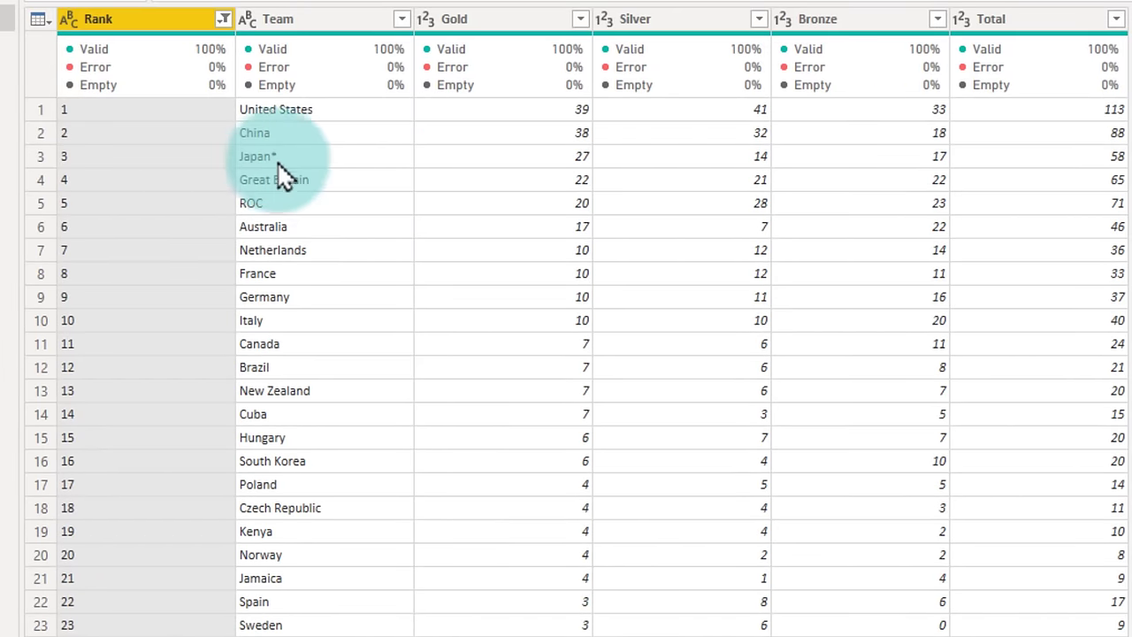
scroll(down, 3)
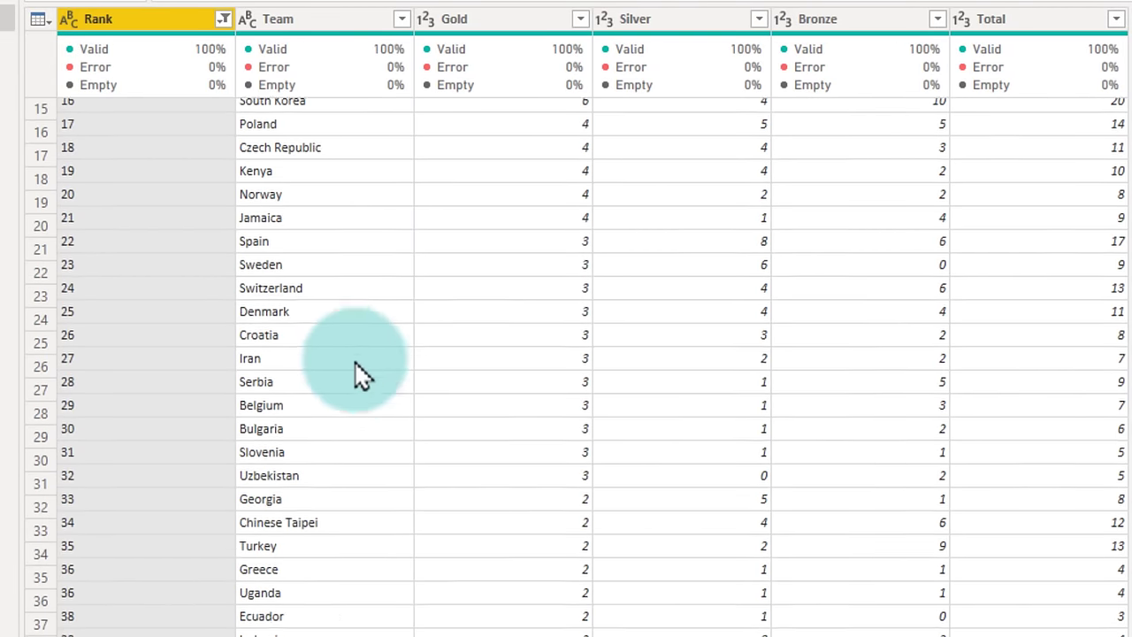
scroll(down, 3)
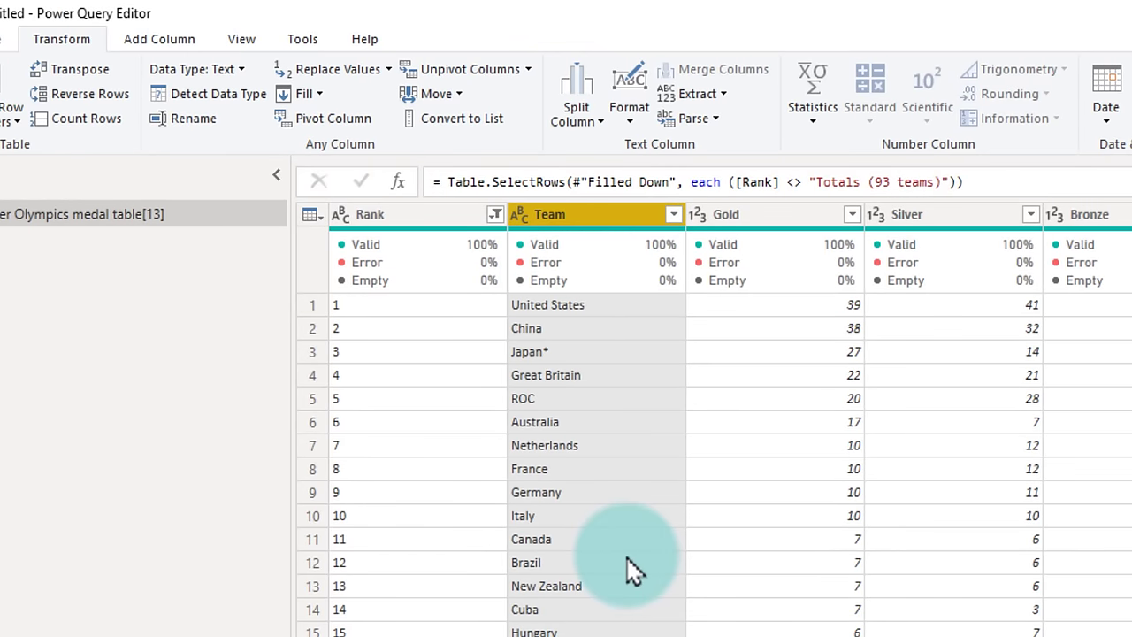
mouse_move(331, 68)
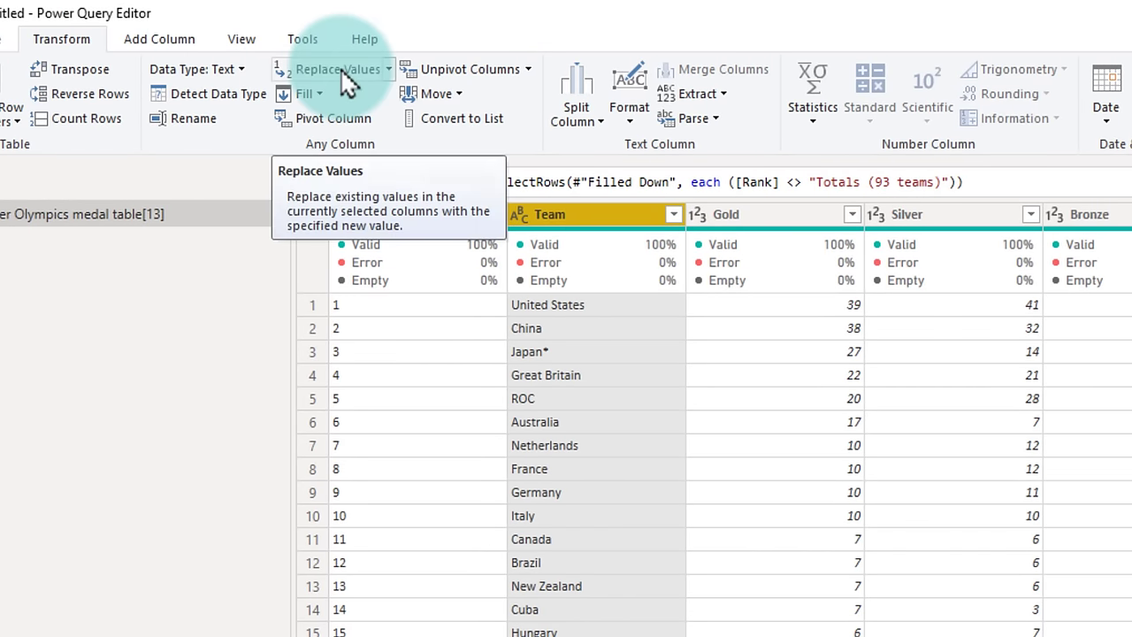
Replace '*' with nothing in the Team column.
click(334, 69)
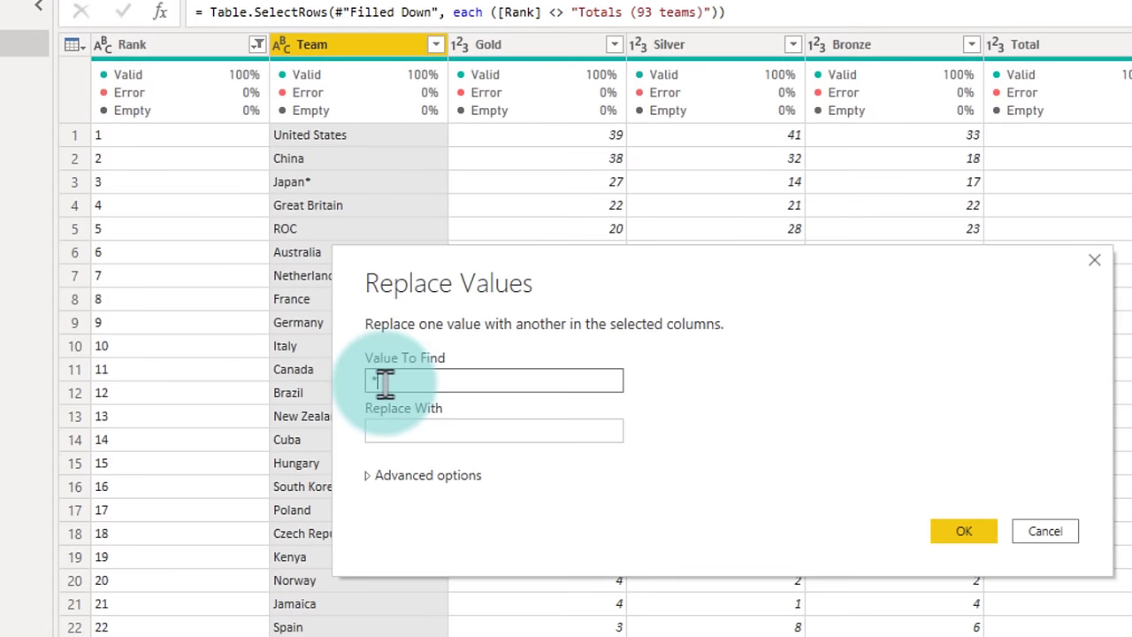
text(*)
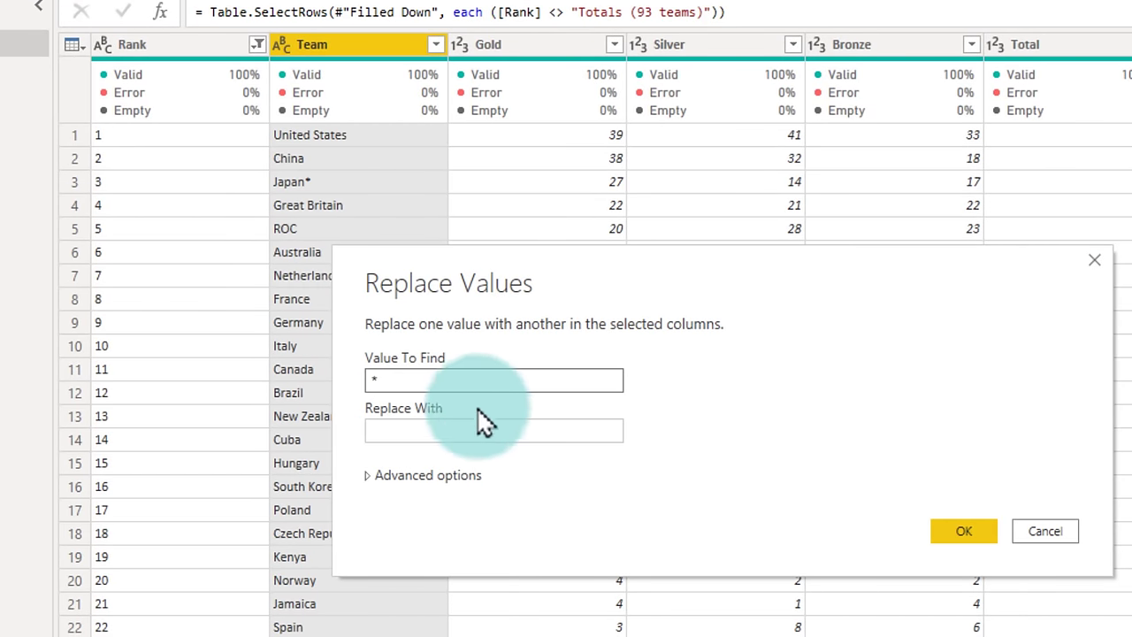
click(963, 531)
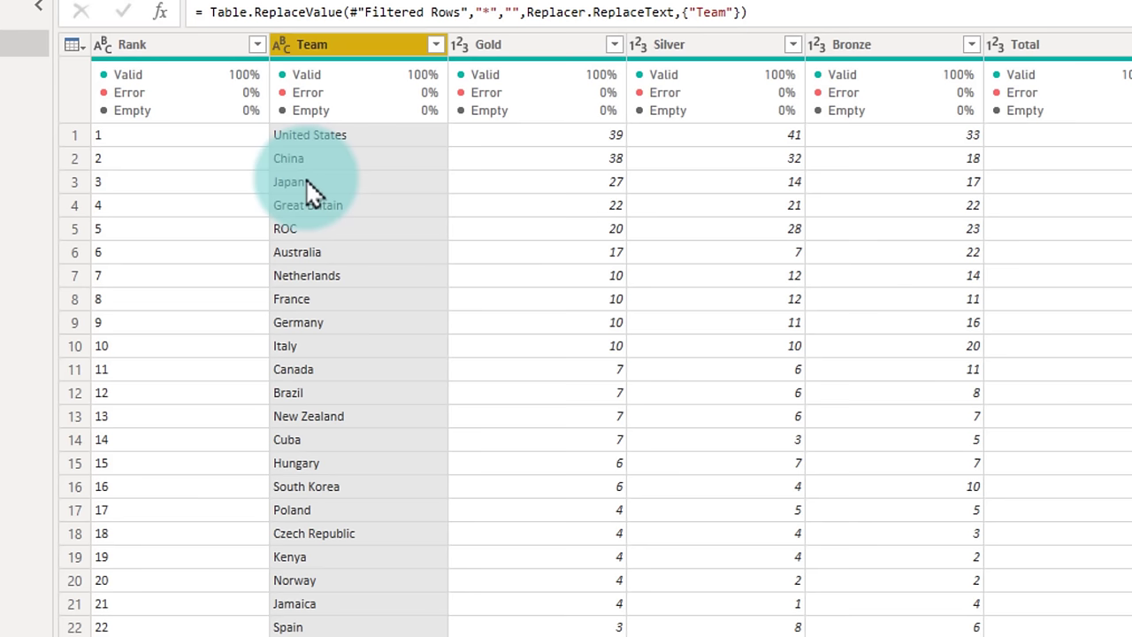
mouse_move(318, 504)
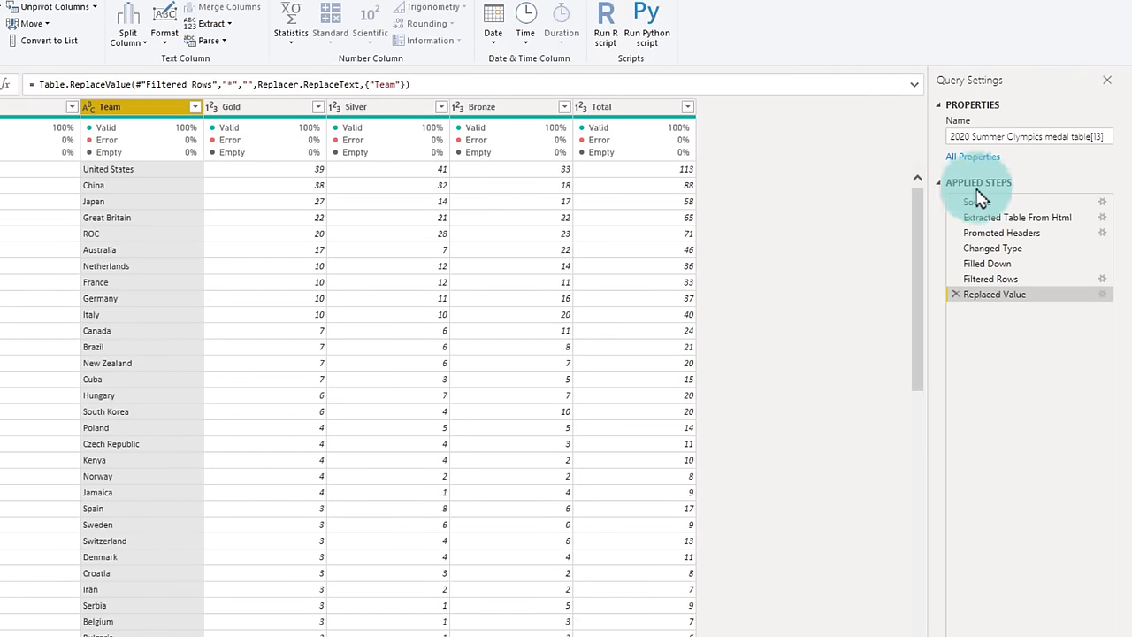
Select the current query name in the Query Settings Name box.
click(1025, 136)
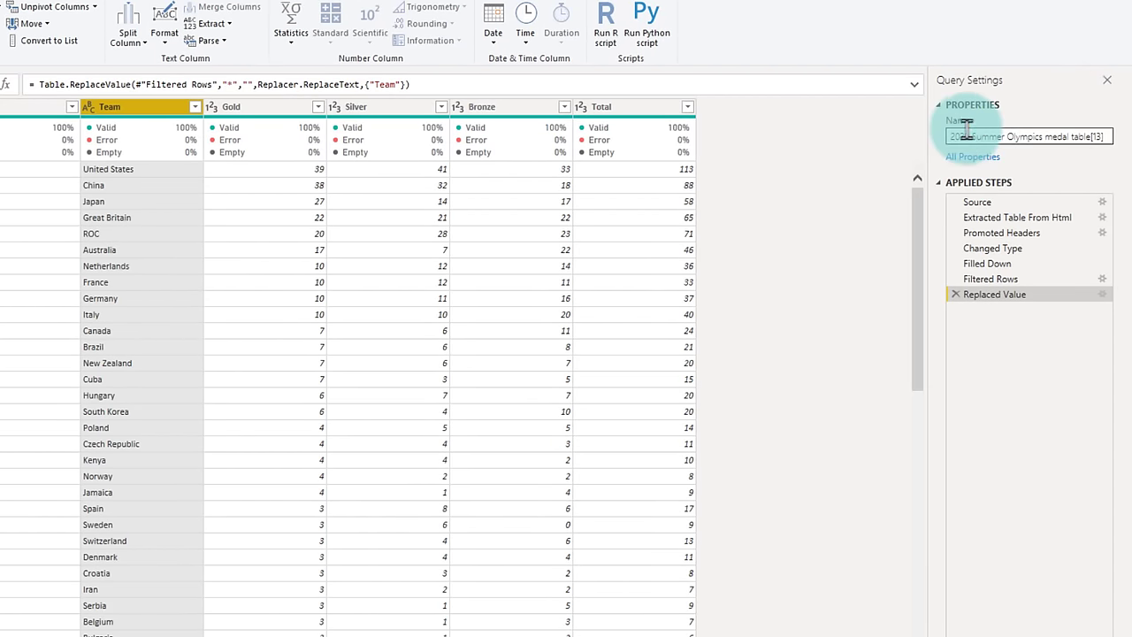
triple_click(1026, 136)
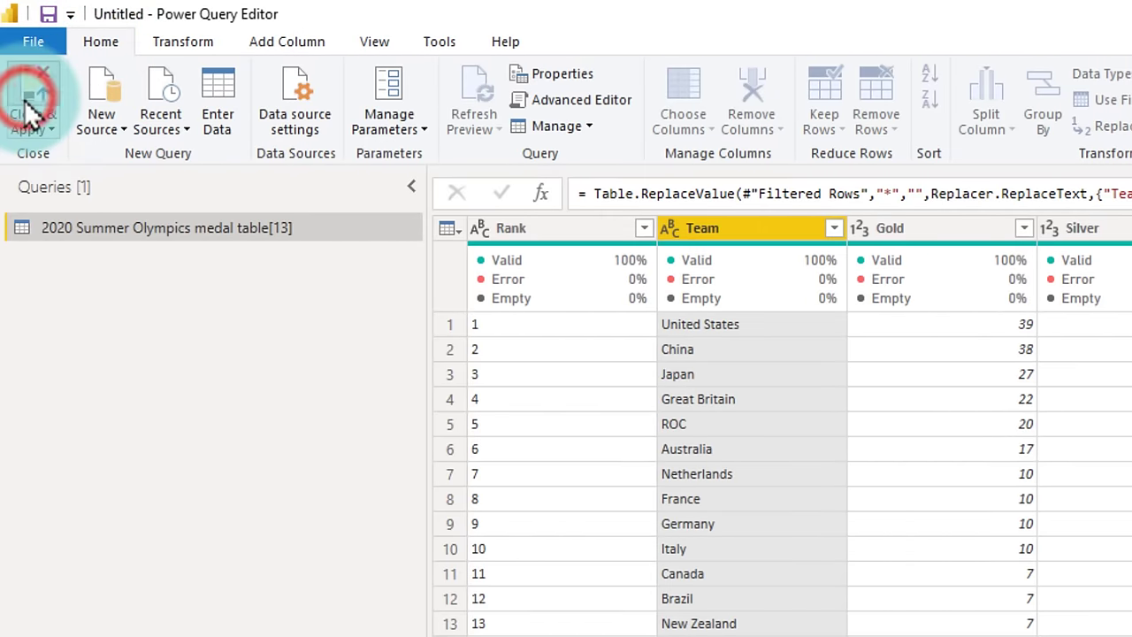
Close & Apply to load the cleaned medals query into the report.
click(33, 102)
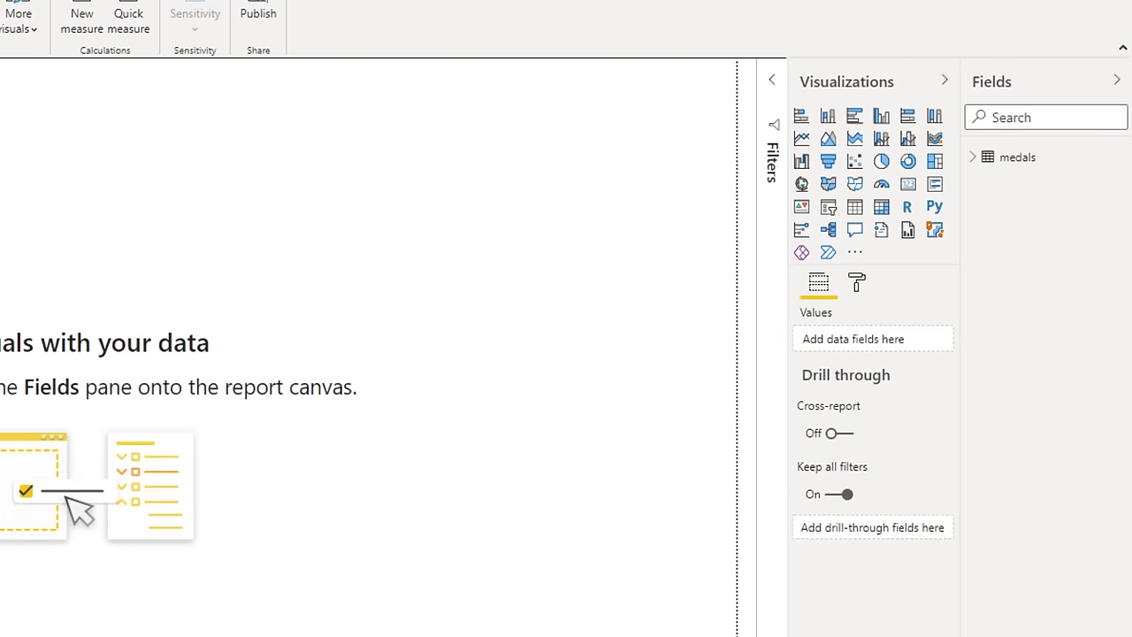
mouse_move(1017, 157)
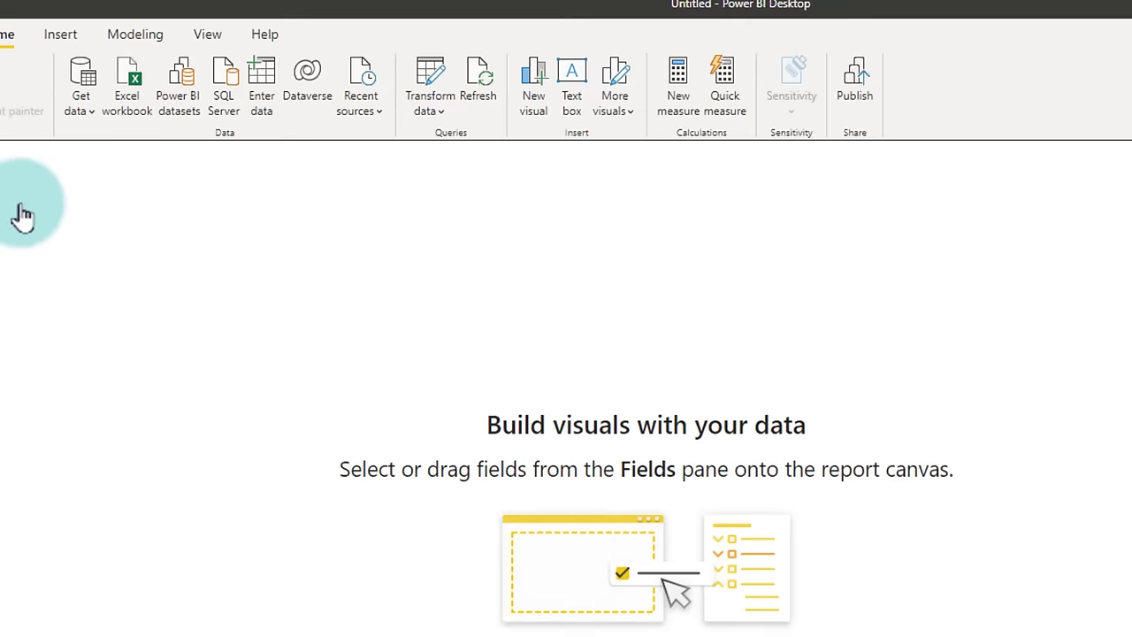
Switch to Data view and scroll through the medals table rows.
click(20, 208)
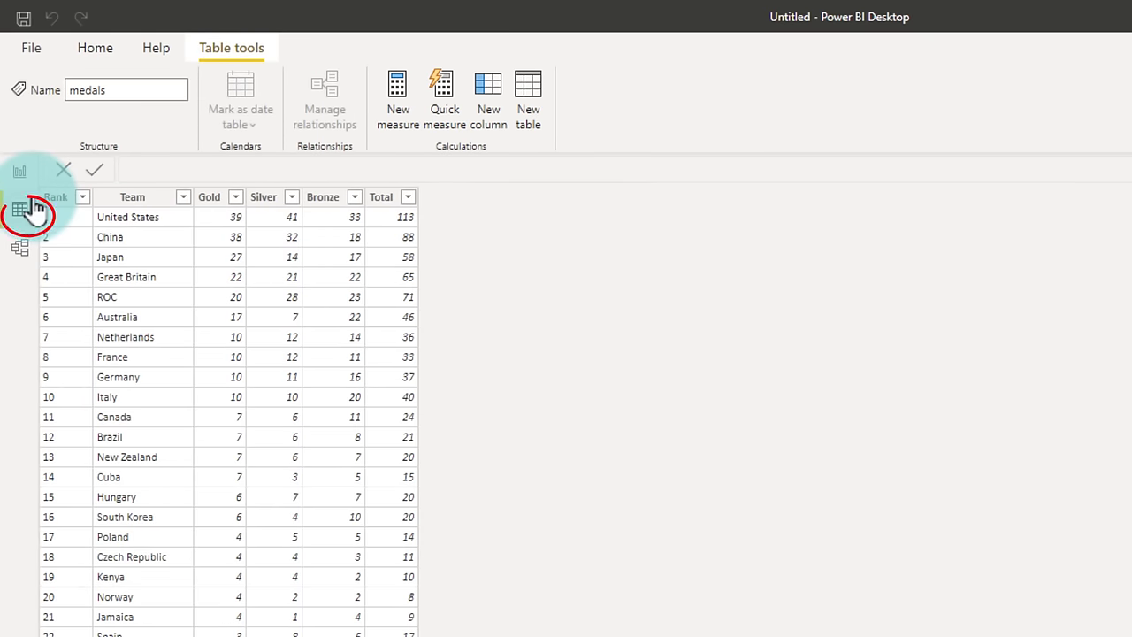
scroll(down, 3)
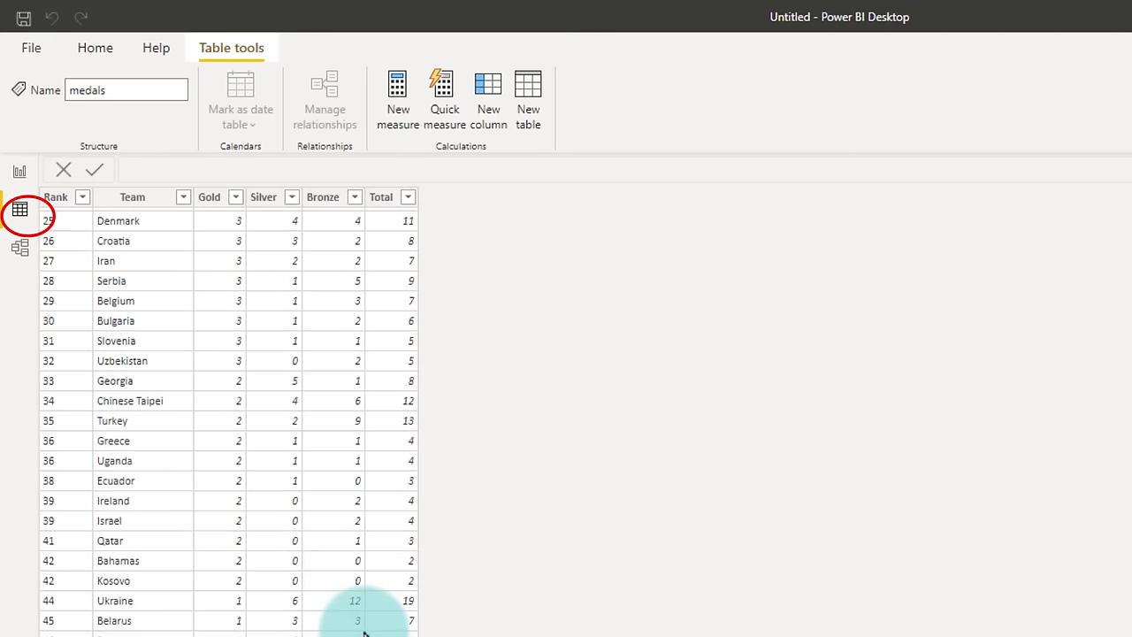
scroll(up, 3)
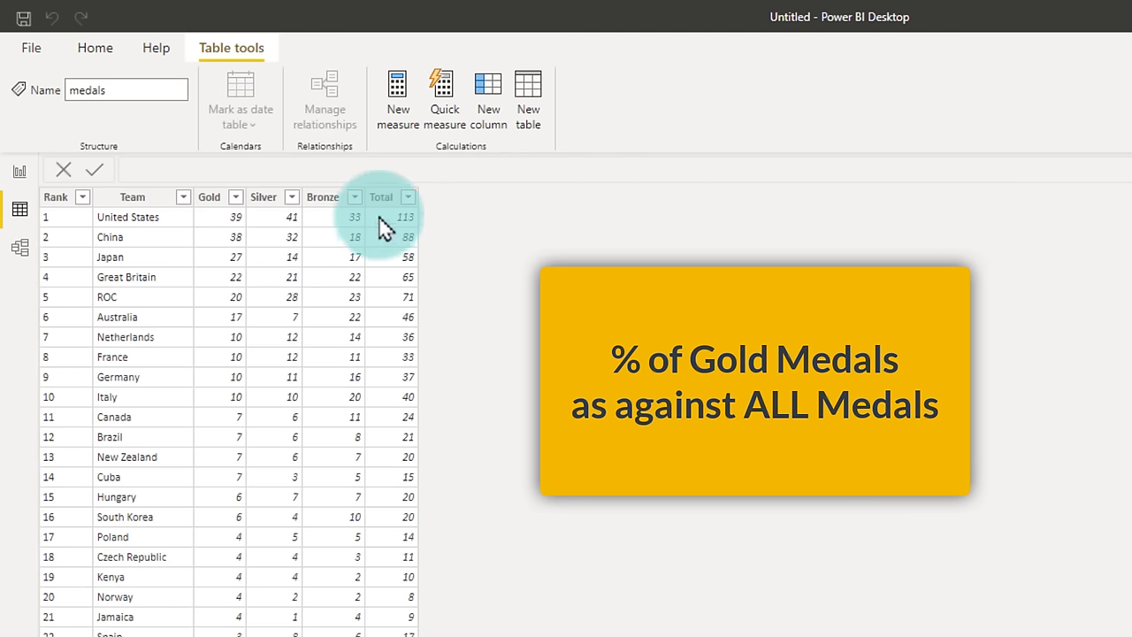
mouse_move(397, 98)
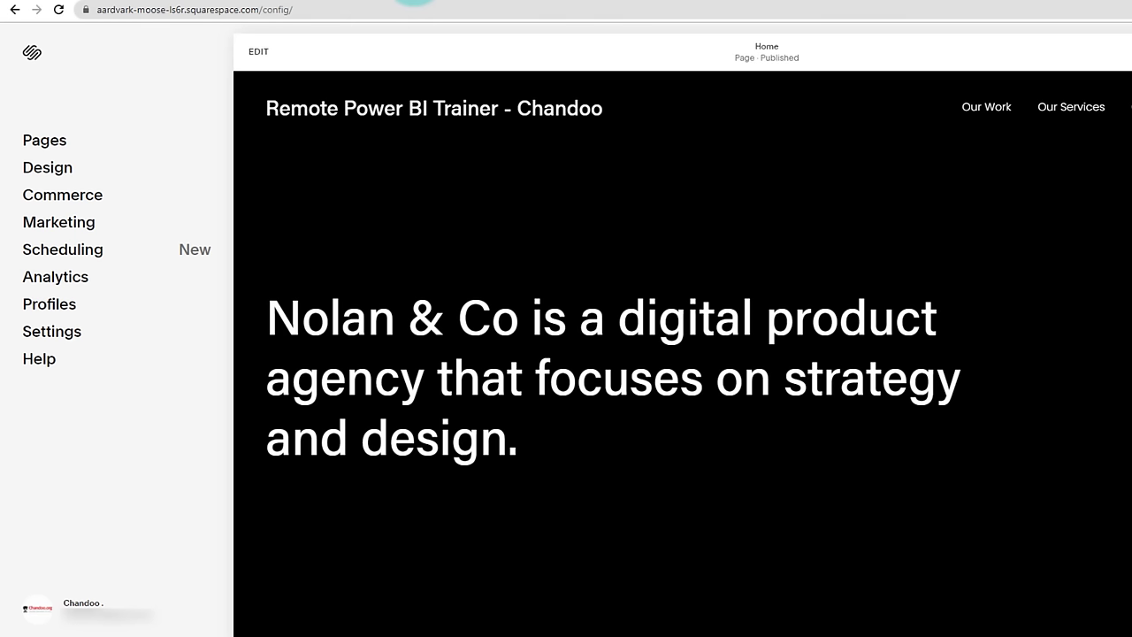
Rewrite the Squarespace homepage heading as 'Chandoo makes your team awesome in Power BI' and go to squarespace.com.
click(258, 51)
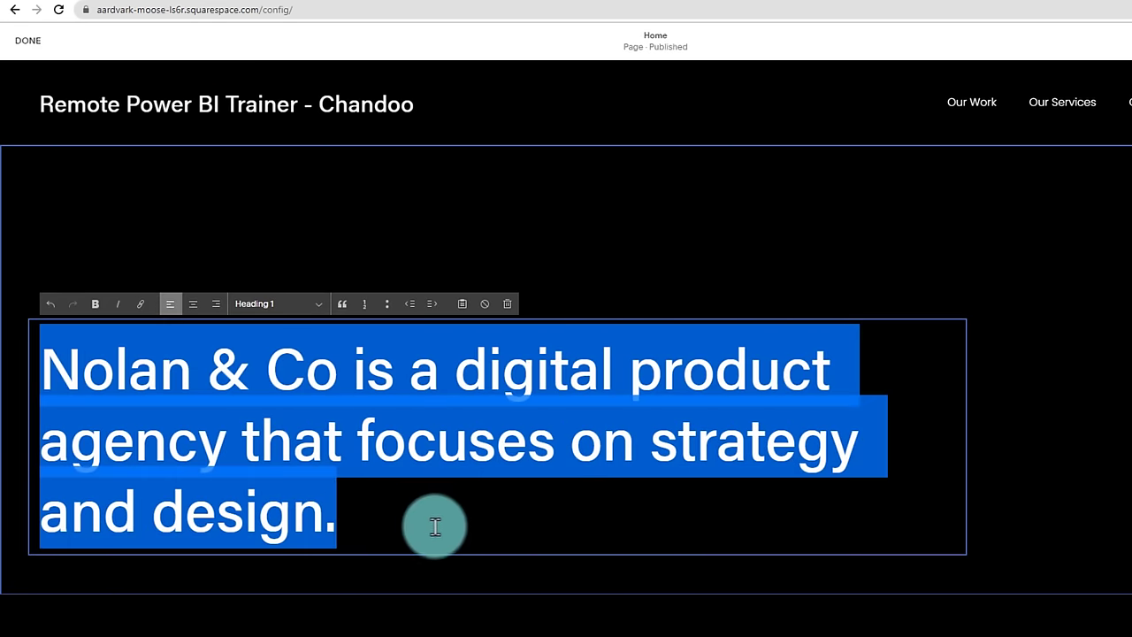
text(Chandoo m)
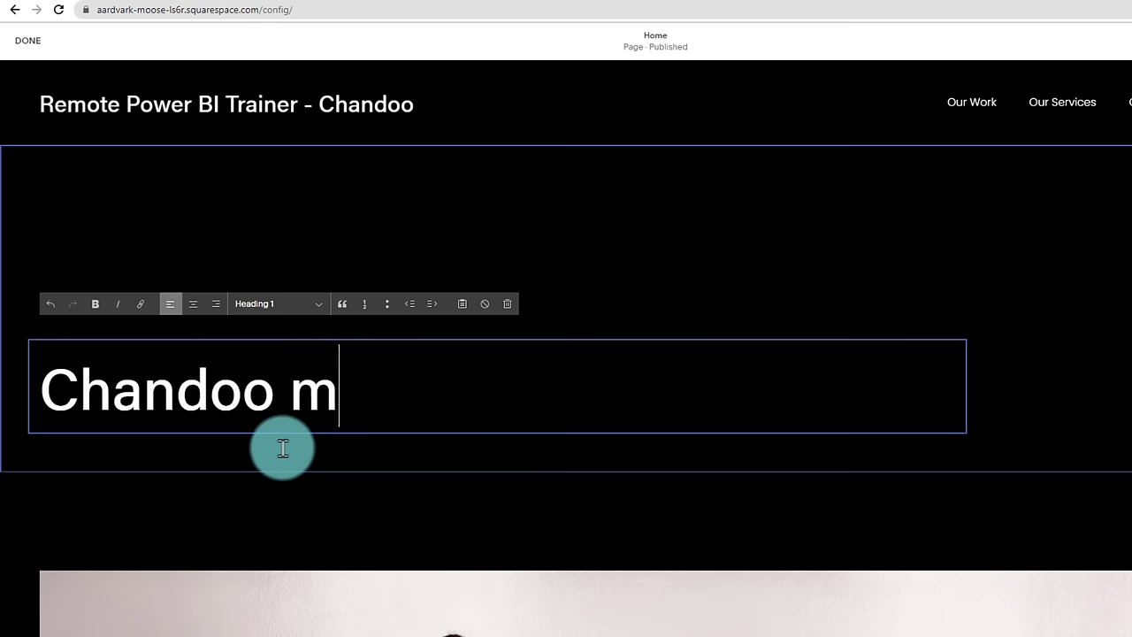
text(akes your team awesome in Po)
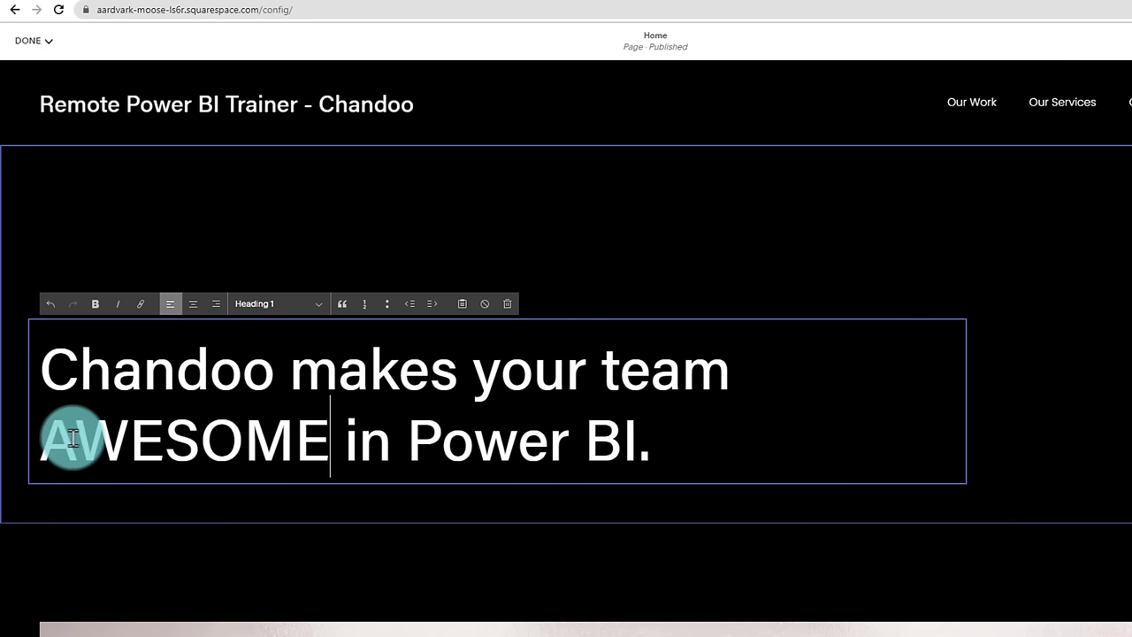
click(80, 10)
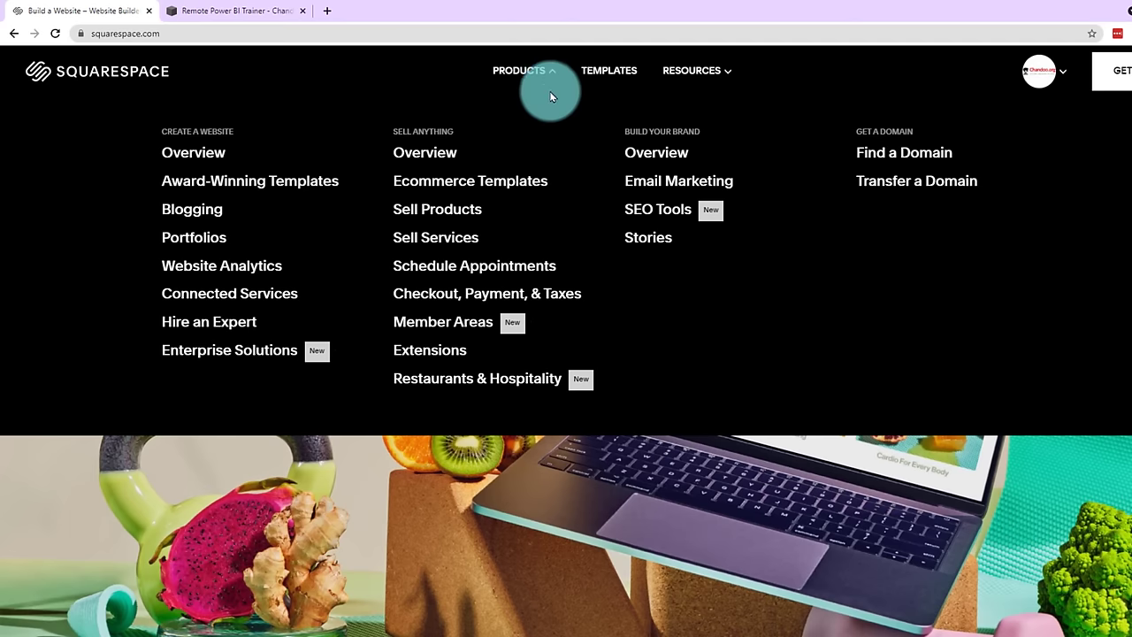
Browse from the Email Marketing product page to the Member Areas page.
click(678, 181)
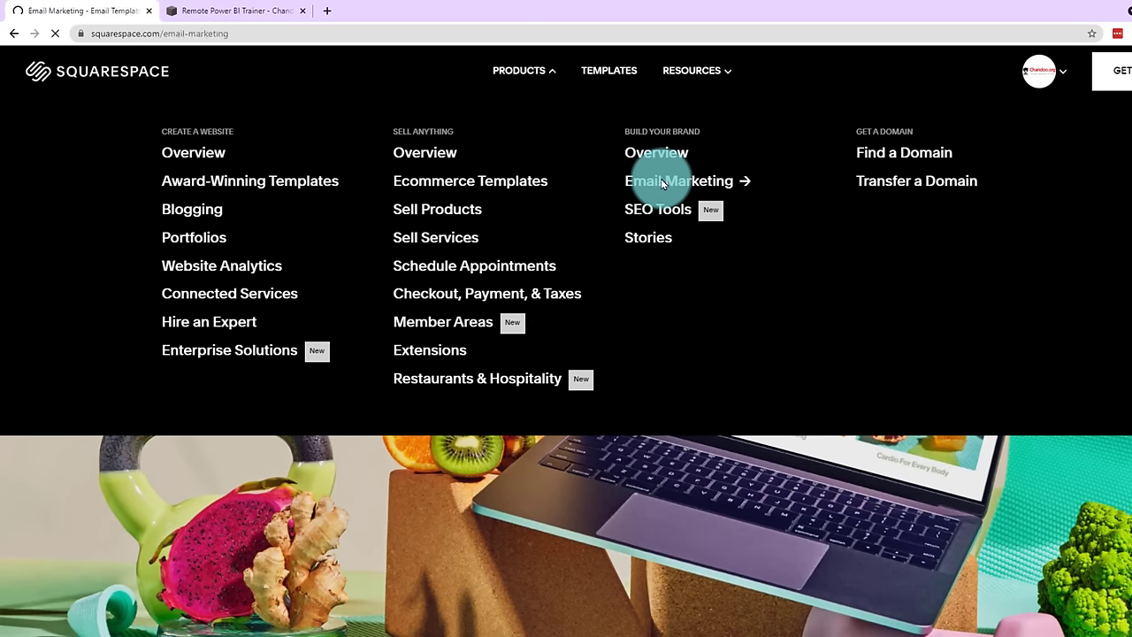
click(678, 181)
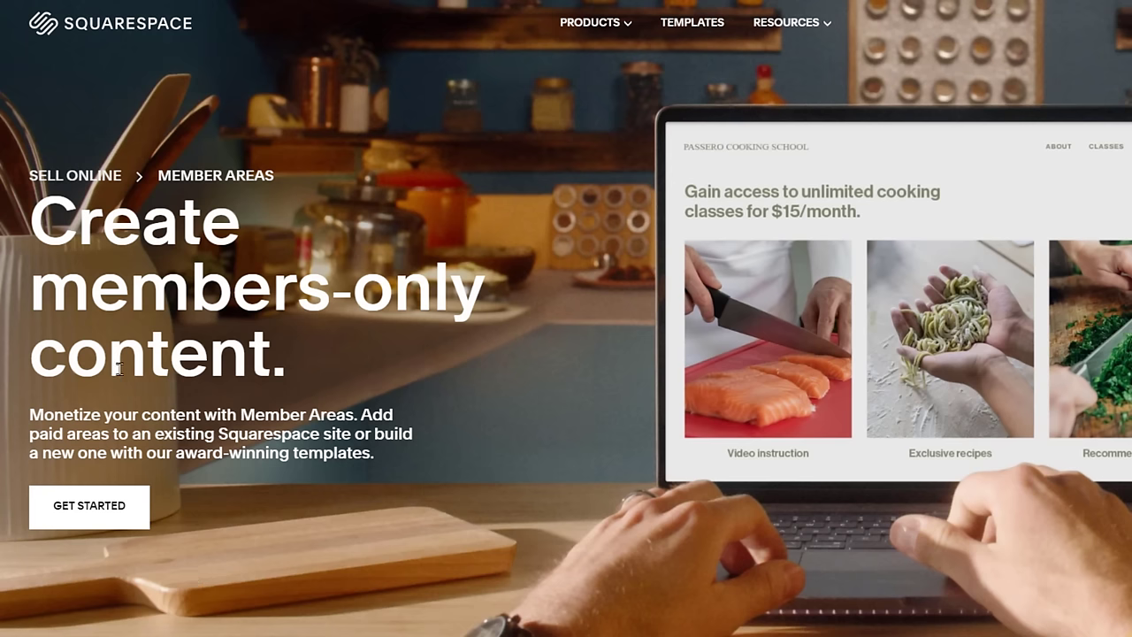
mouse_move(331, 298)
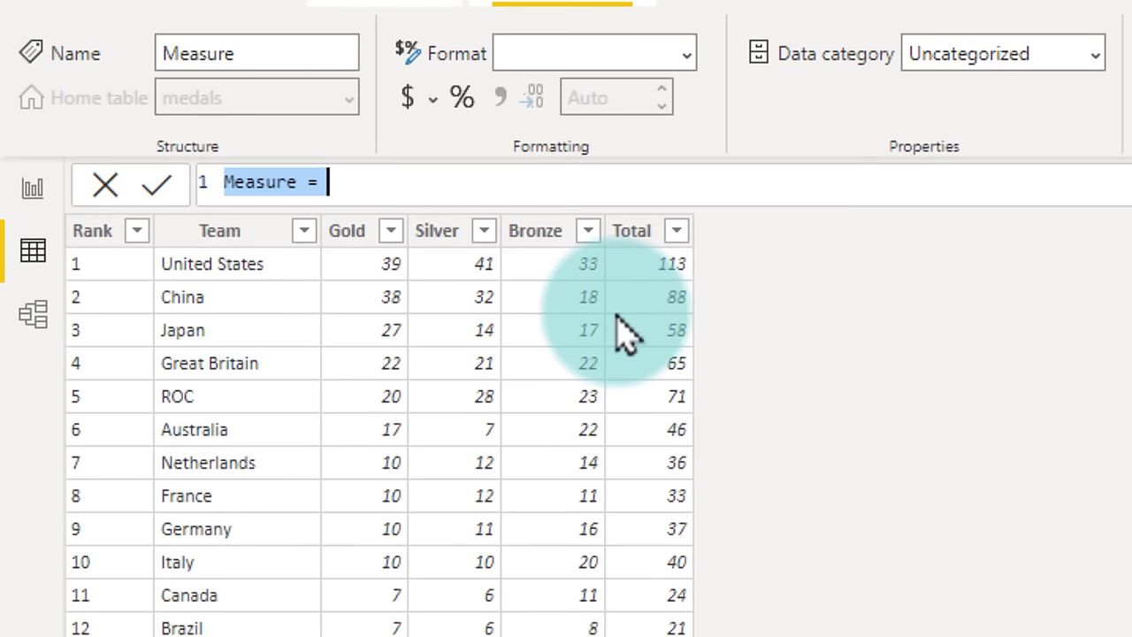
Rename the measure to Gold % and begin =DIVIDE(SUM(medals[Gold]), SUM(medals[Total])).
text(Gold %)
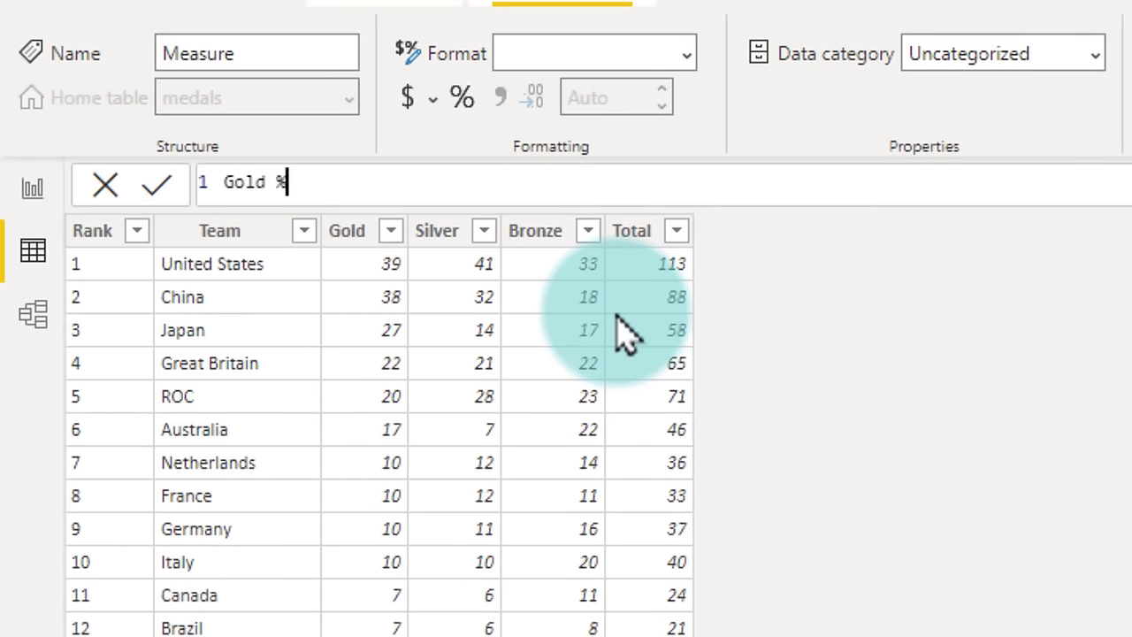
text(=)
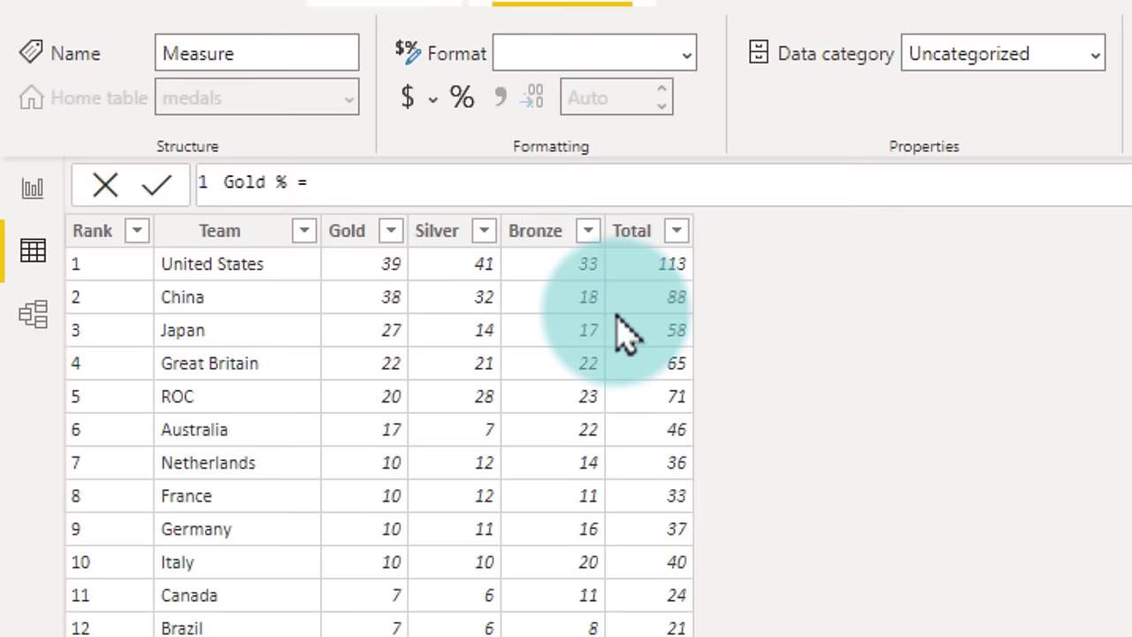
text(DIVIDE()
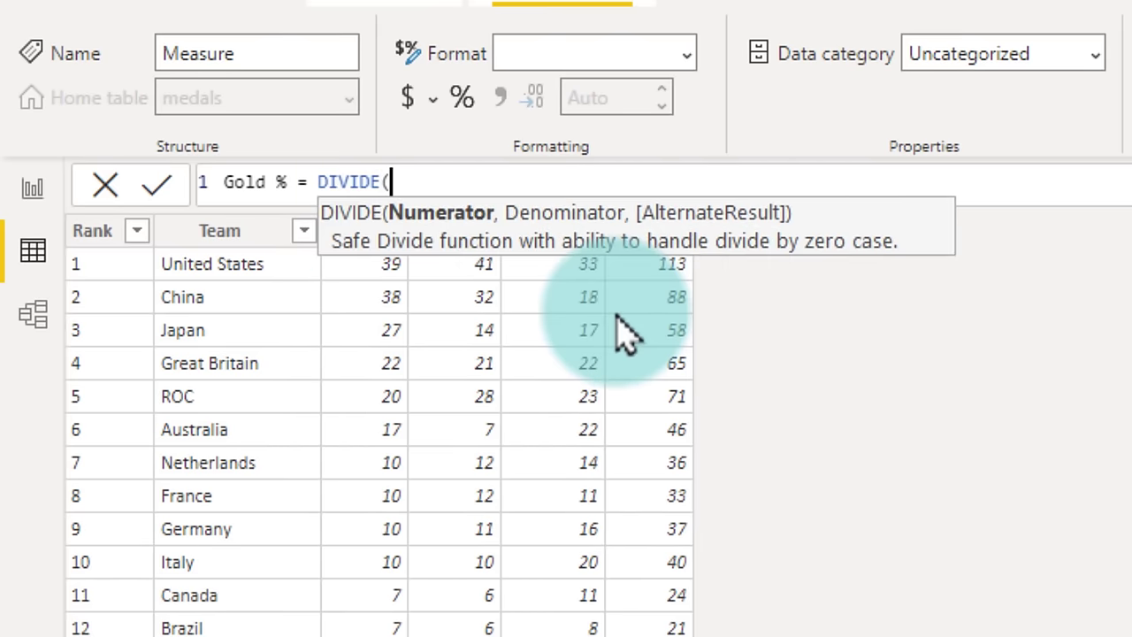
mouse_move(619, 332)
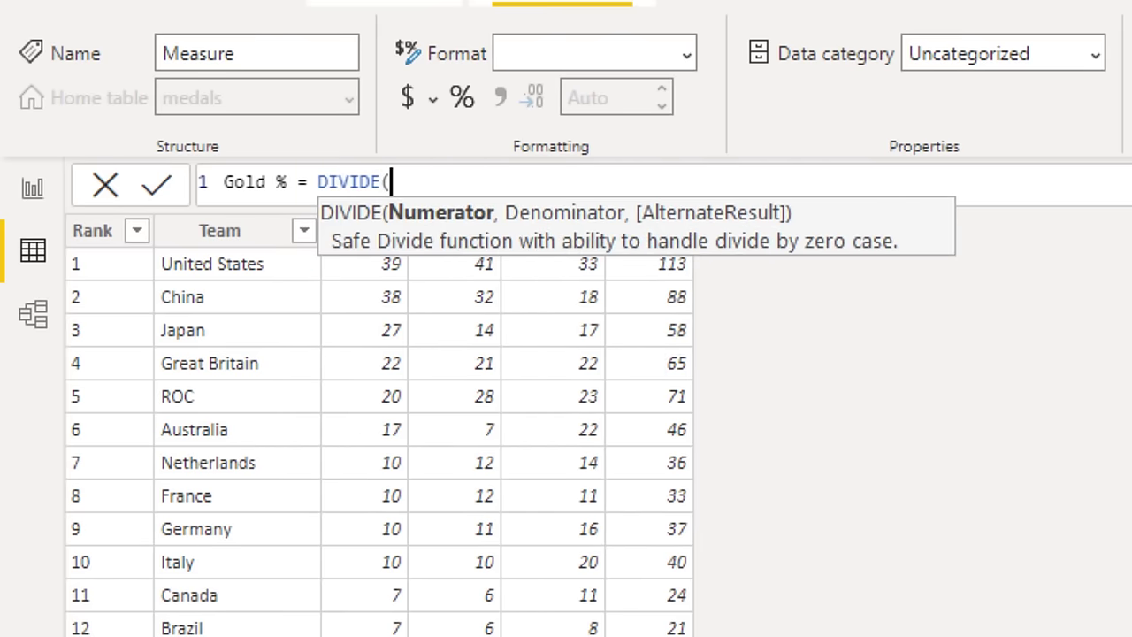
text(su)
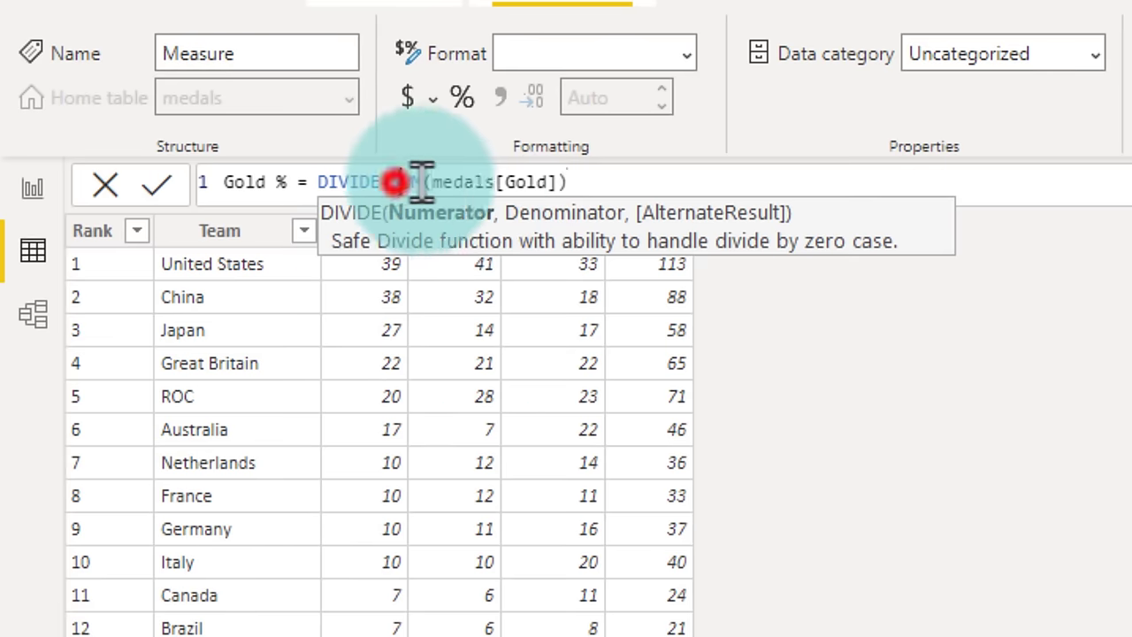
text(SUM()
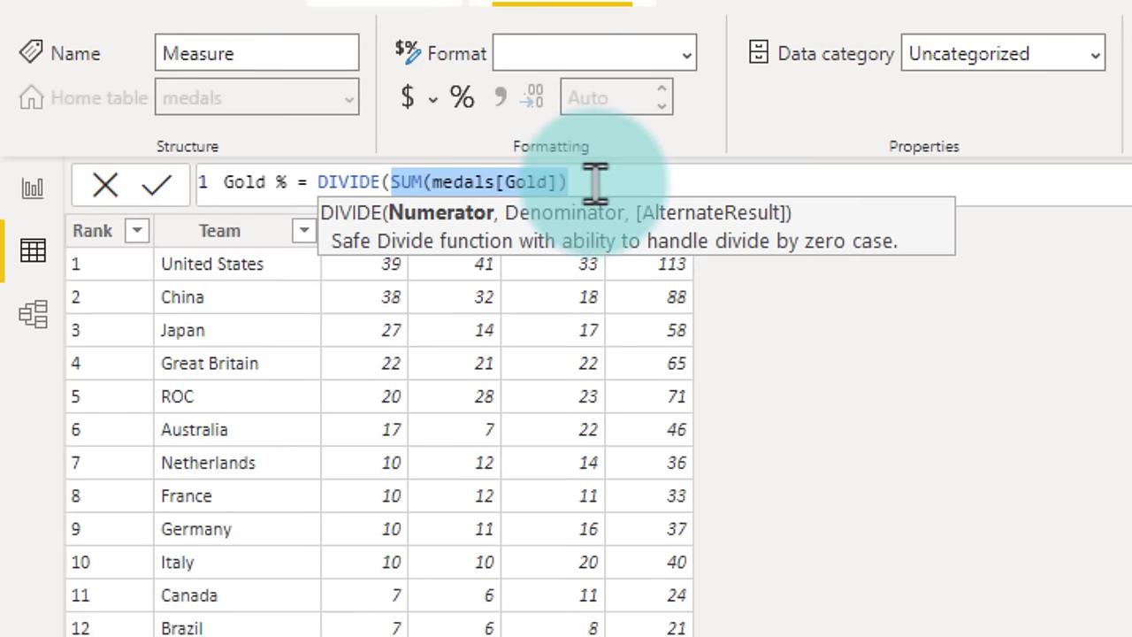
text(,)
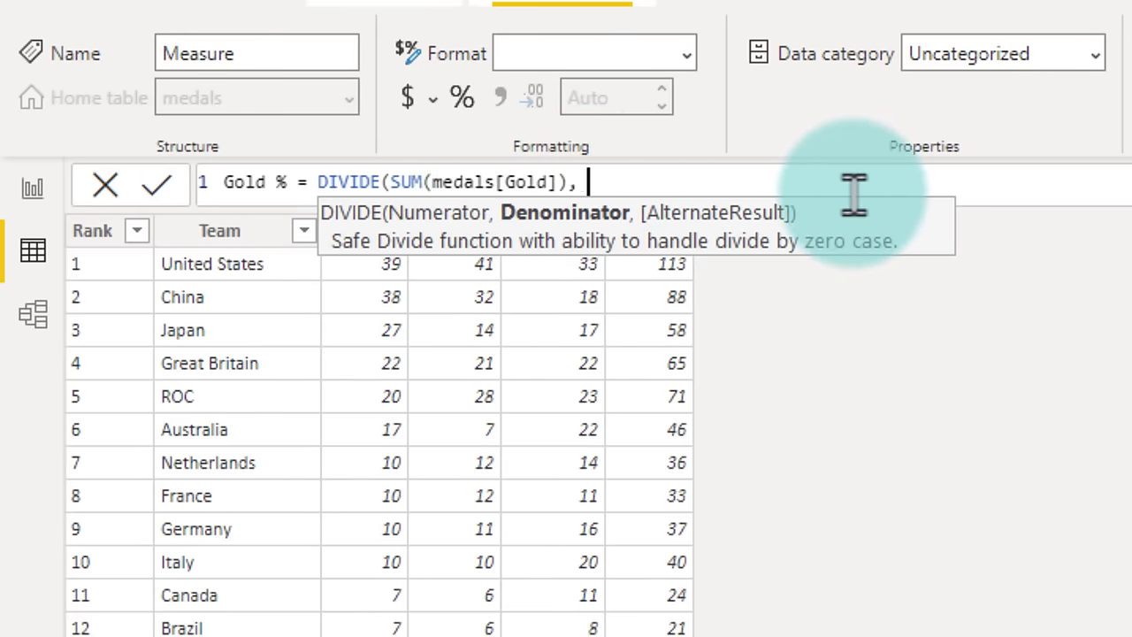
text(SUM()
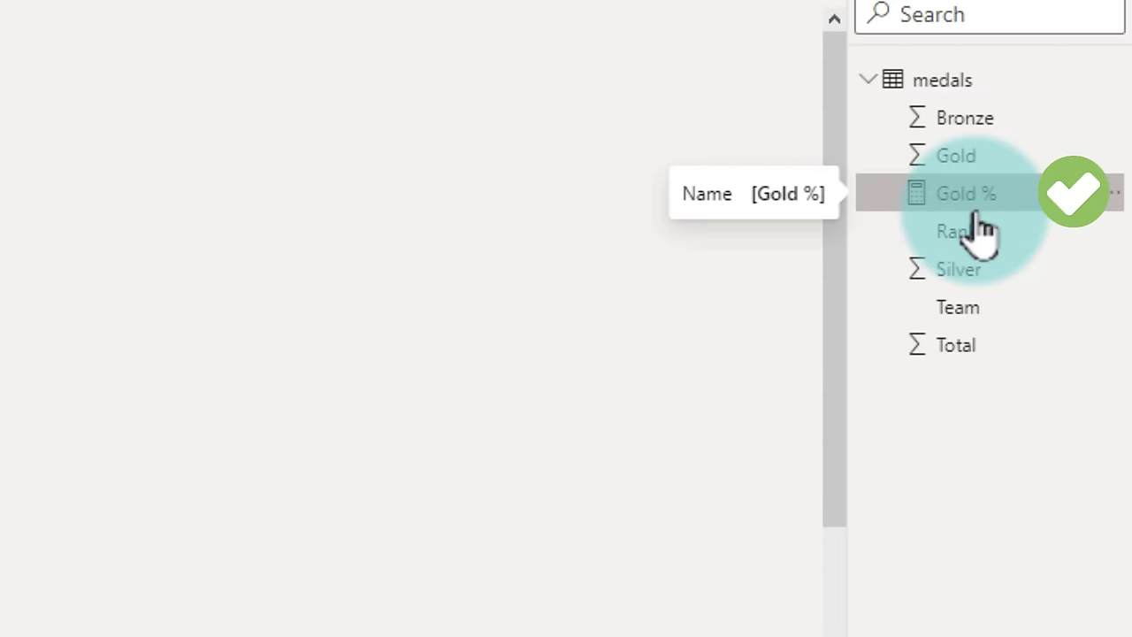
mouse_move(968, 199)
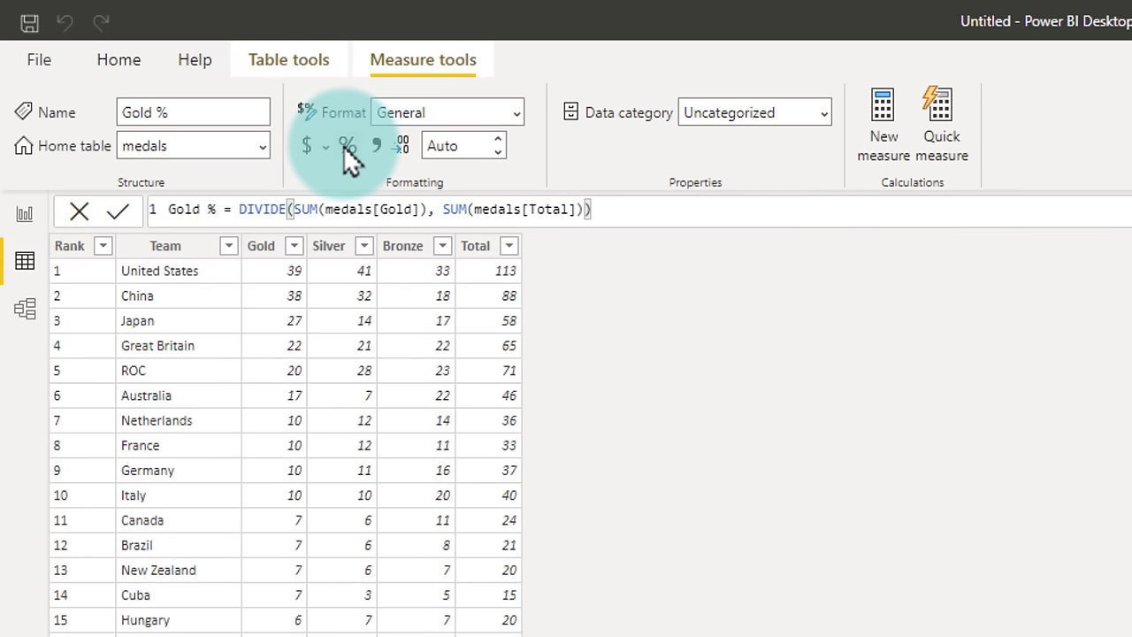
Format Gold % as a percentage with one decimal place, then return to report view.
click(347, 145)
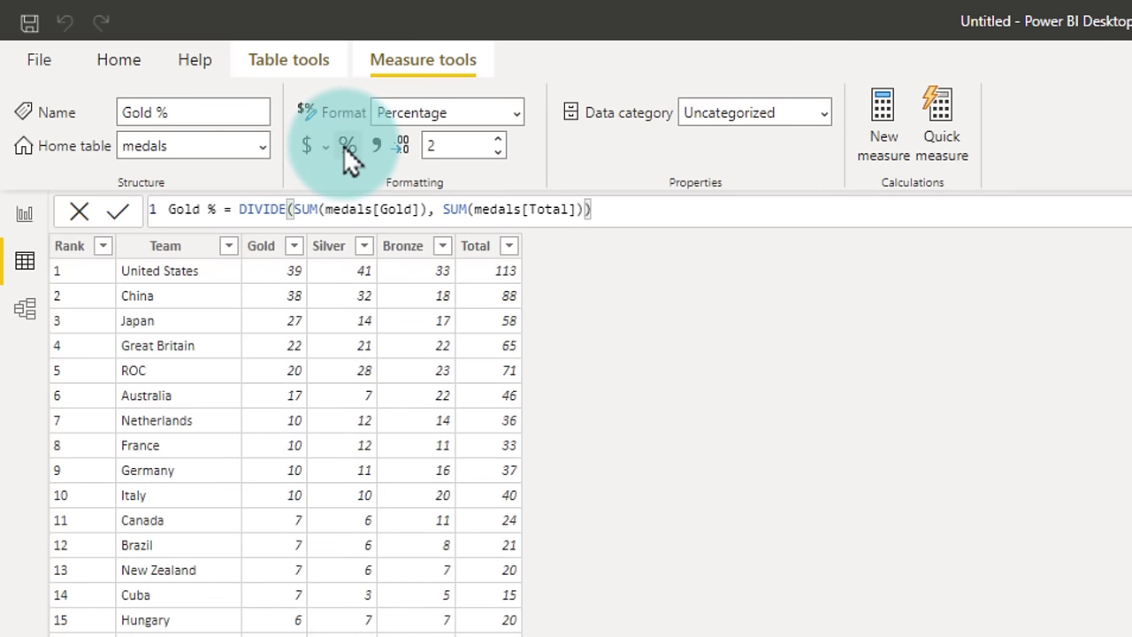
click(496, 150)
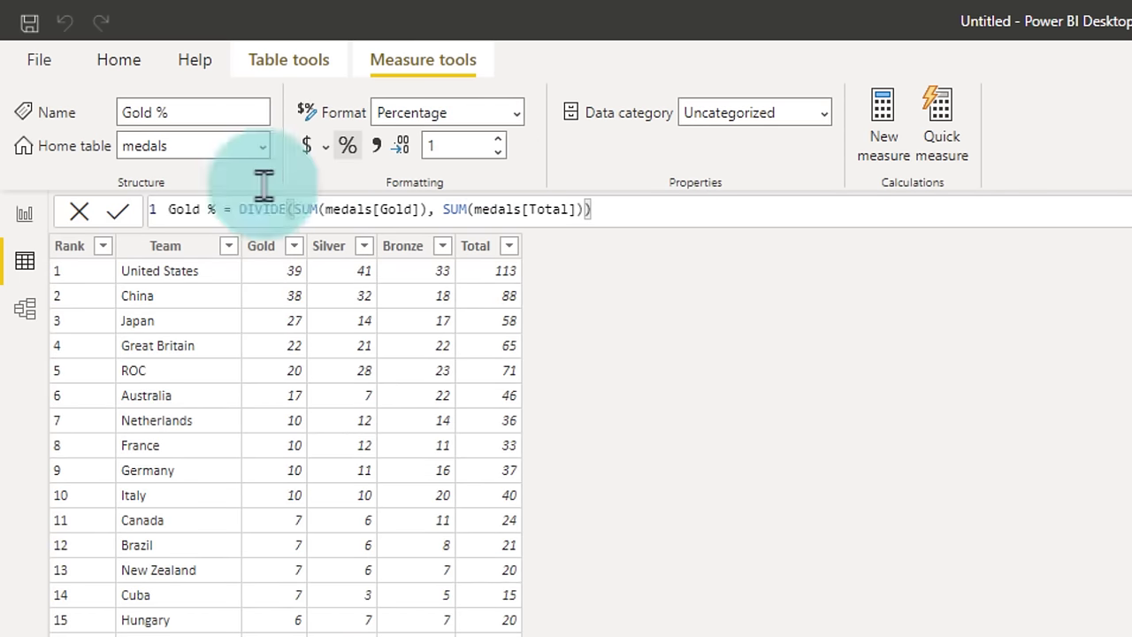
click(24, 214)
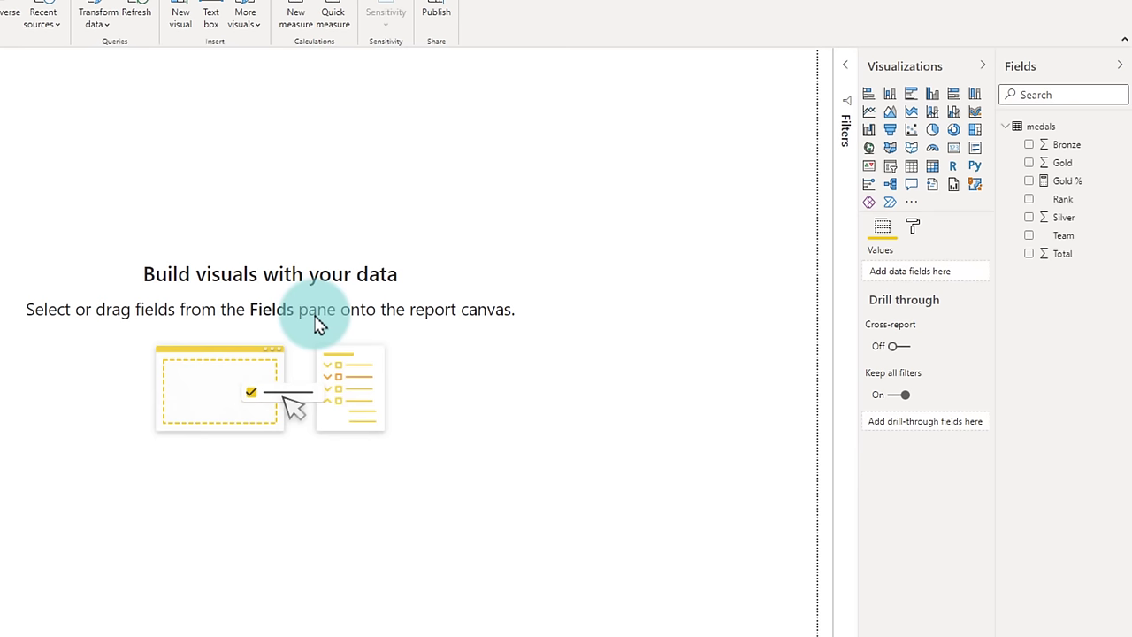
mouse_move(911, 167)
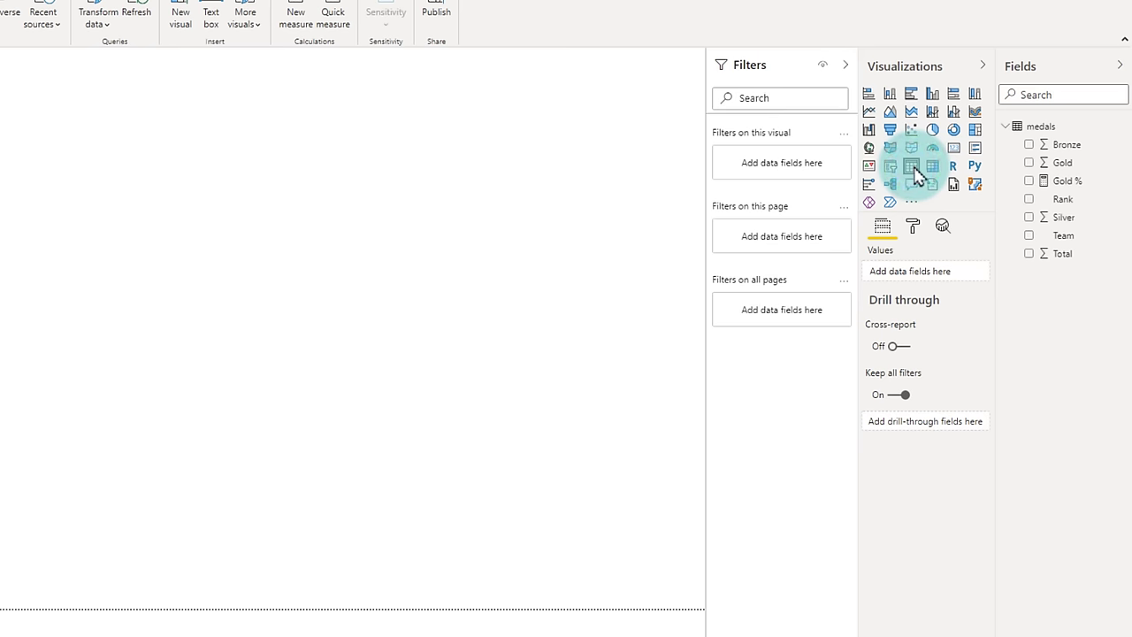
Insert a table of Team and Gold %, sorted by Gold % from highest to lowest.
click(911, 166)
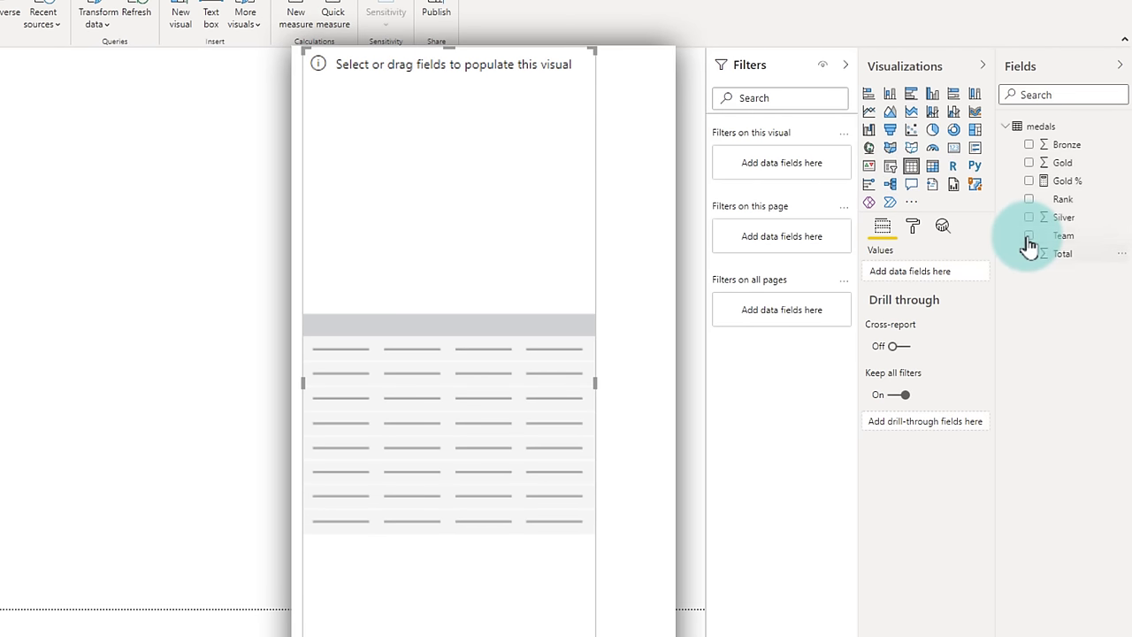
click(1028, 235)
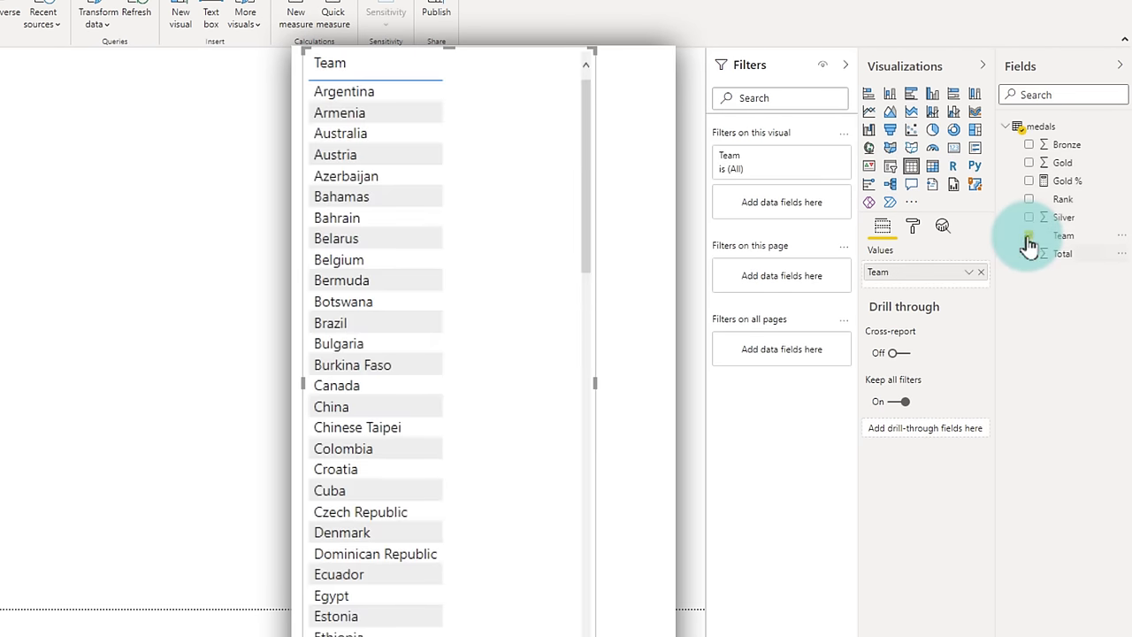
click(1028, 180)
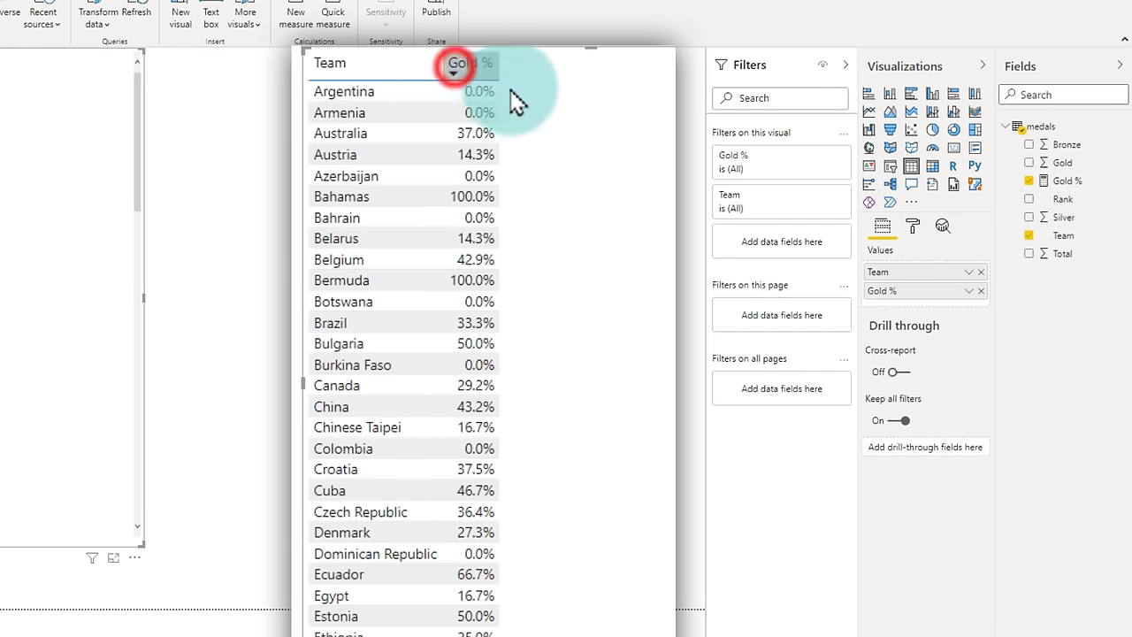
click(457, 63)
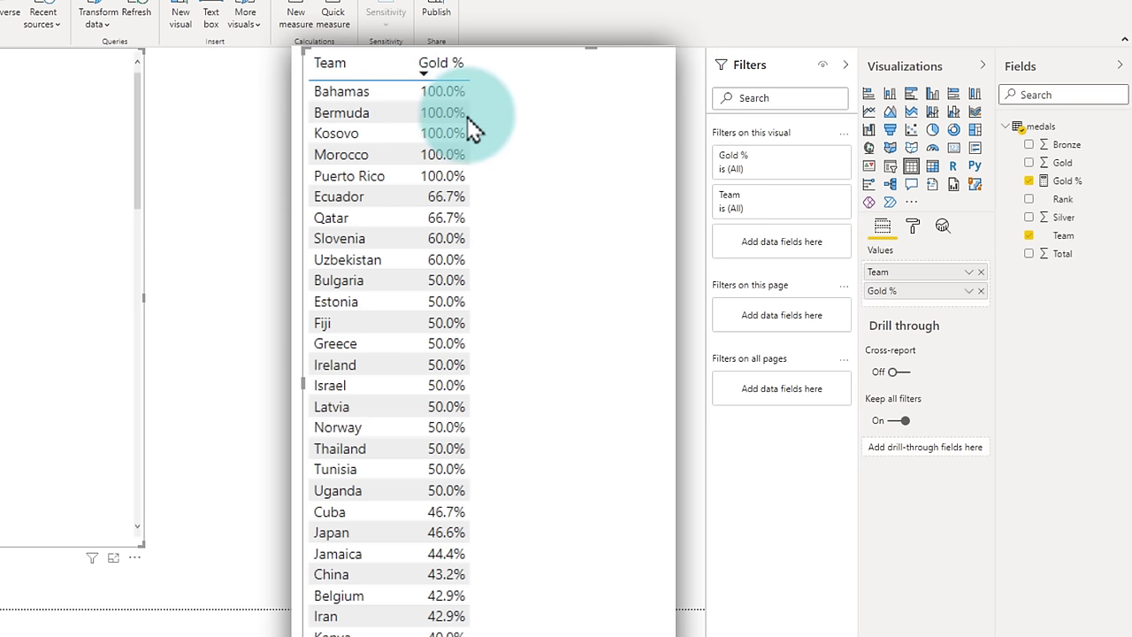
click(909, 130)
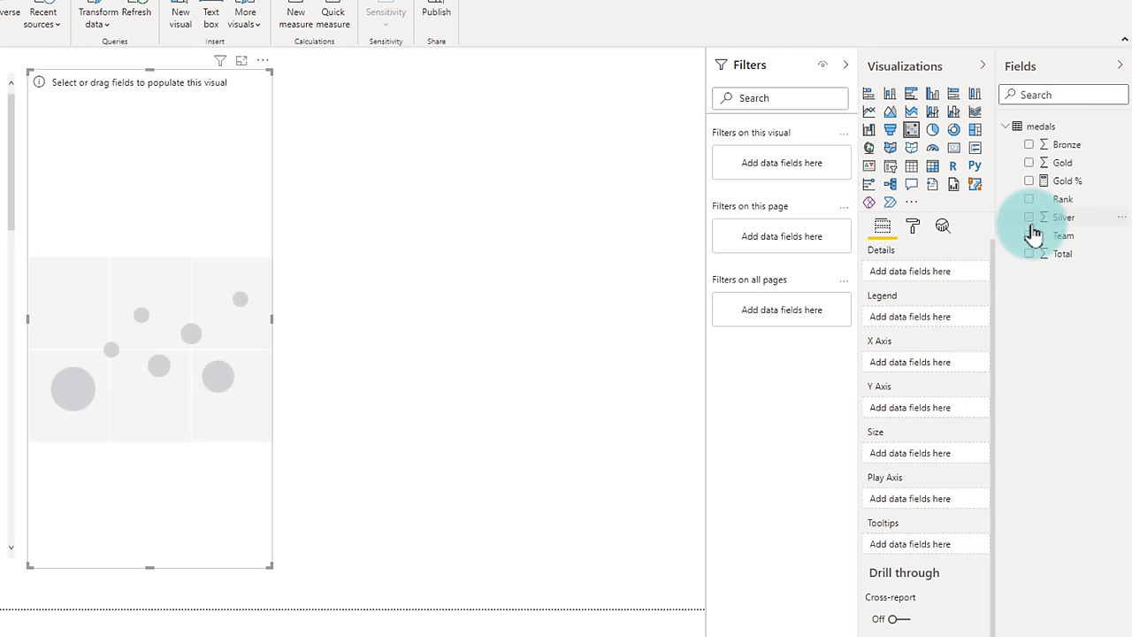
mouse_move(1034, 236)
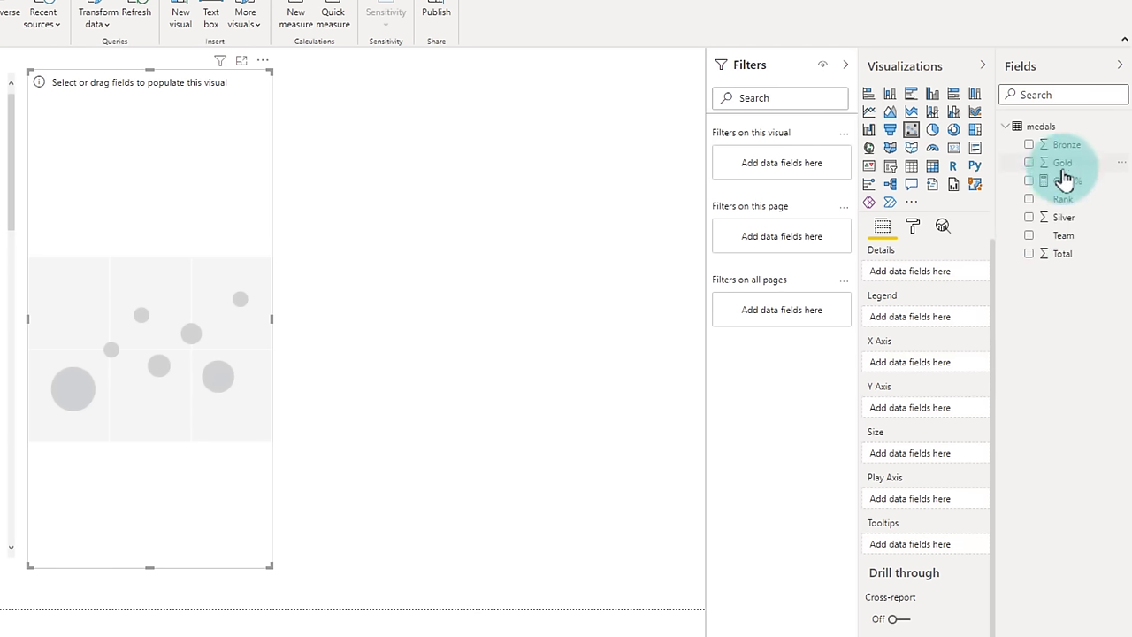
Put Gold on the scatter chart's X axis and drag in a second field.
click(1028, 162)
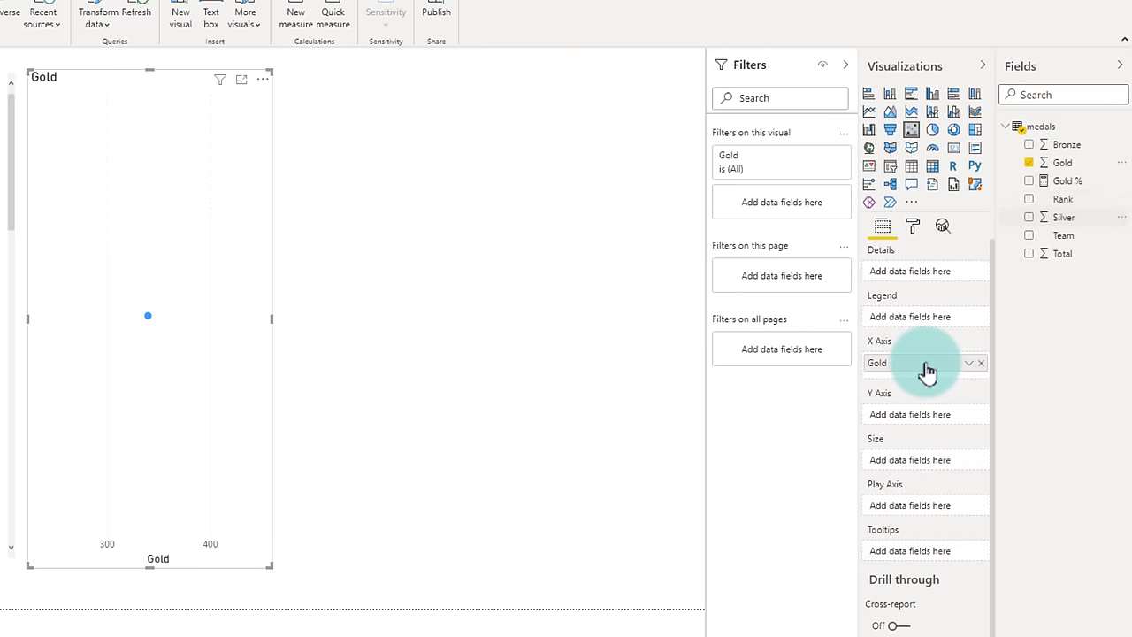
drag(1061, 217, 928, 414)
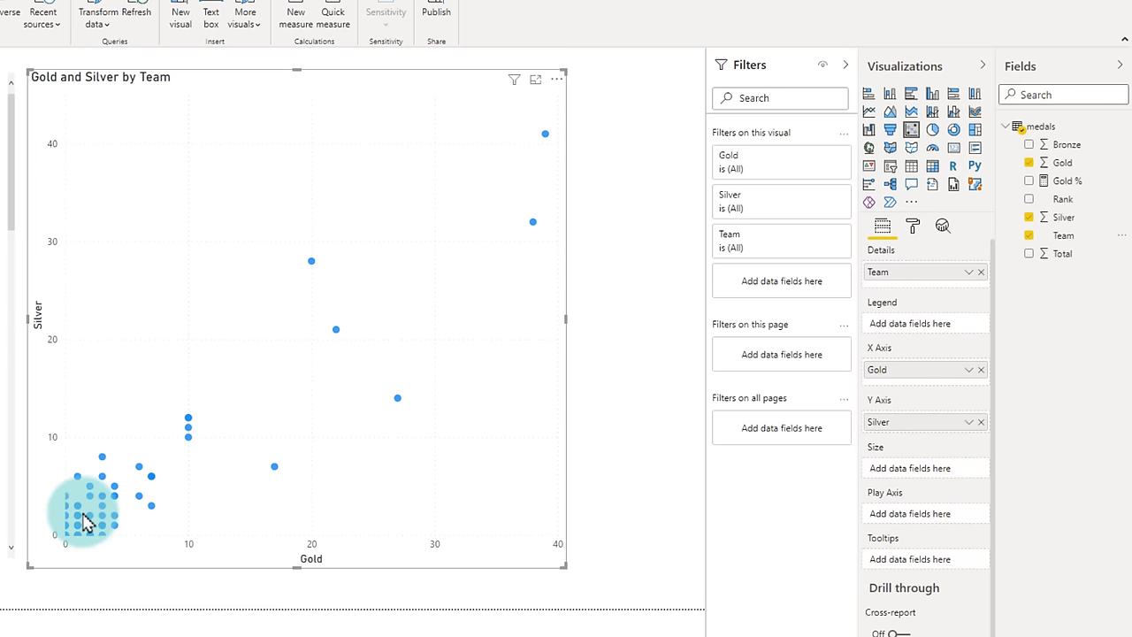
mouse_move(84, 521)
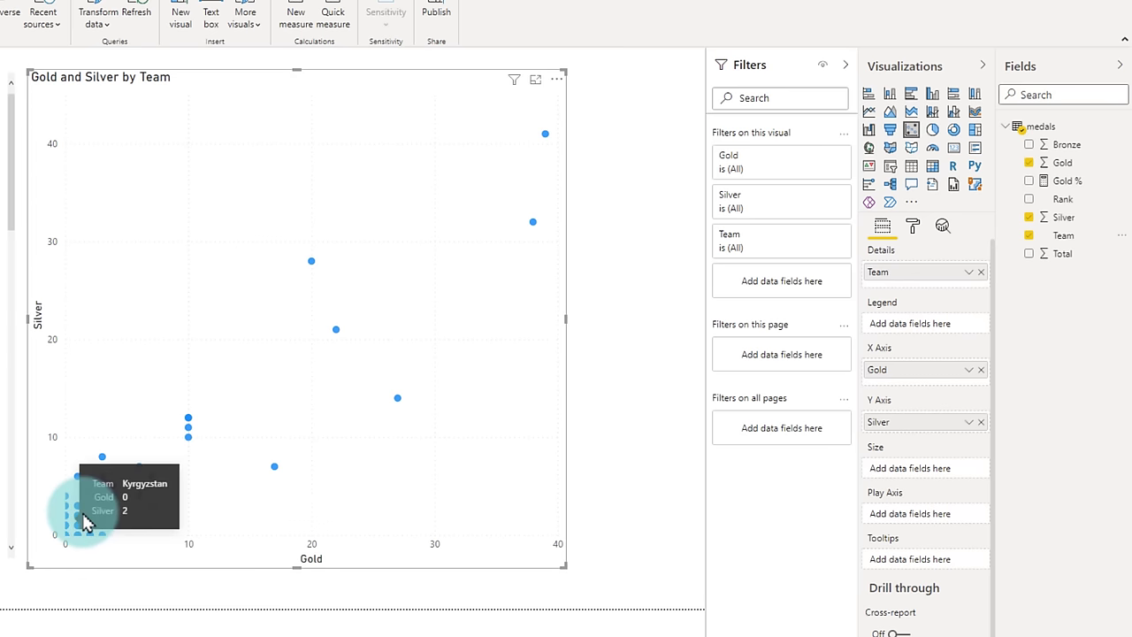
mouse_move(84, 521)
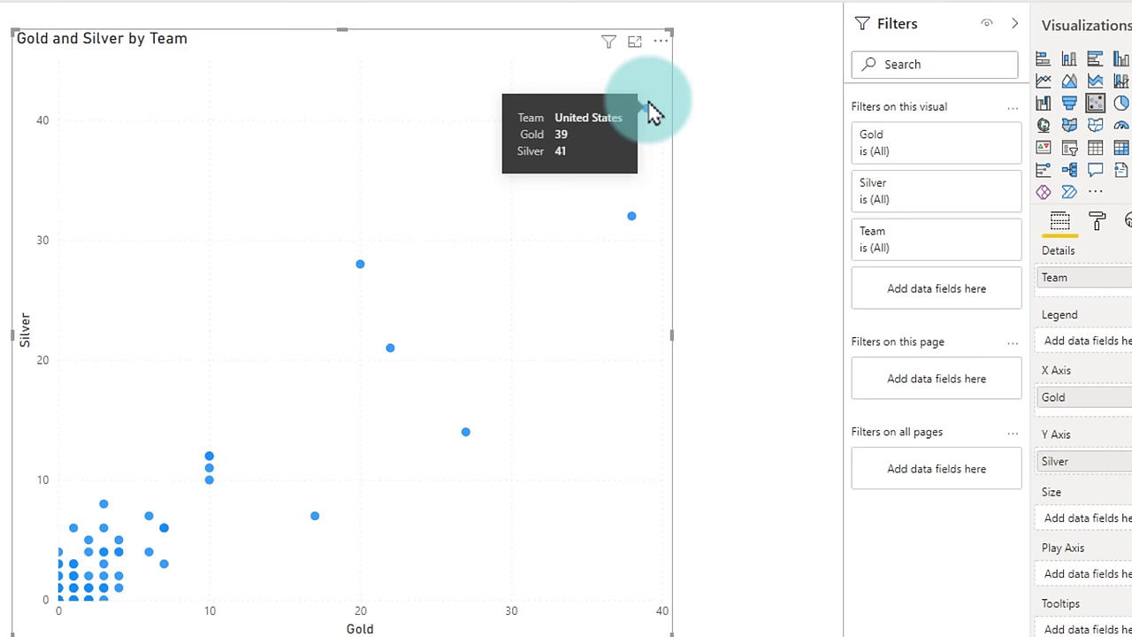
mouse_move(628, 219)
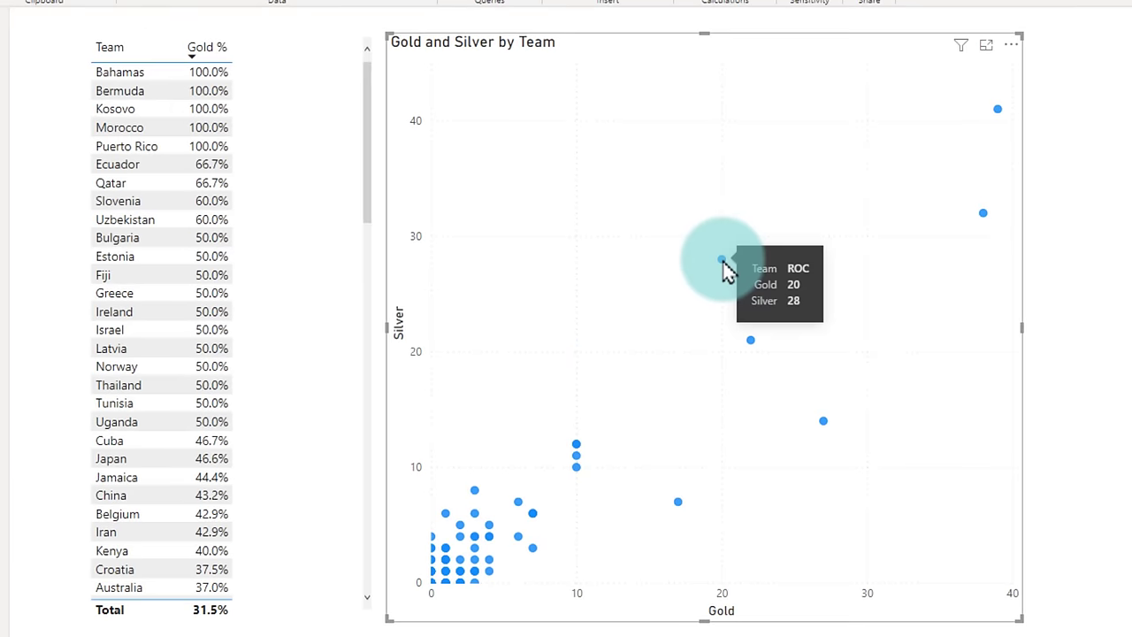
click(721, 259)
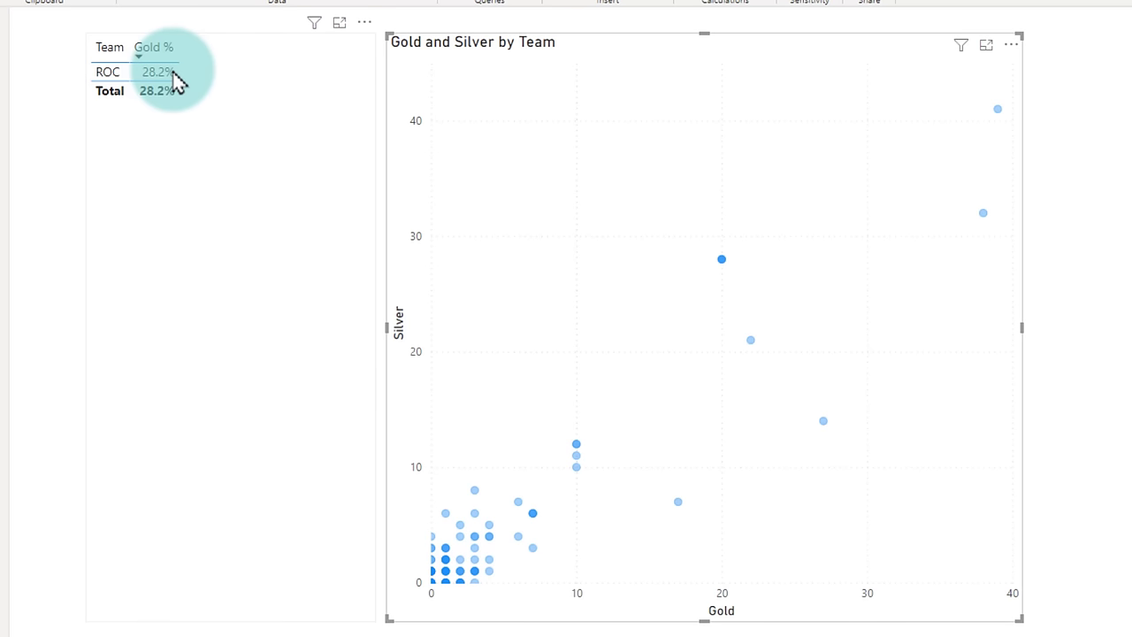
mouse_move(599, 219)
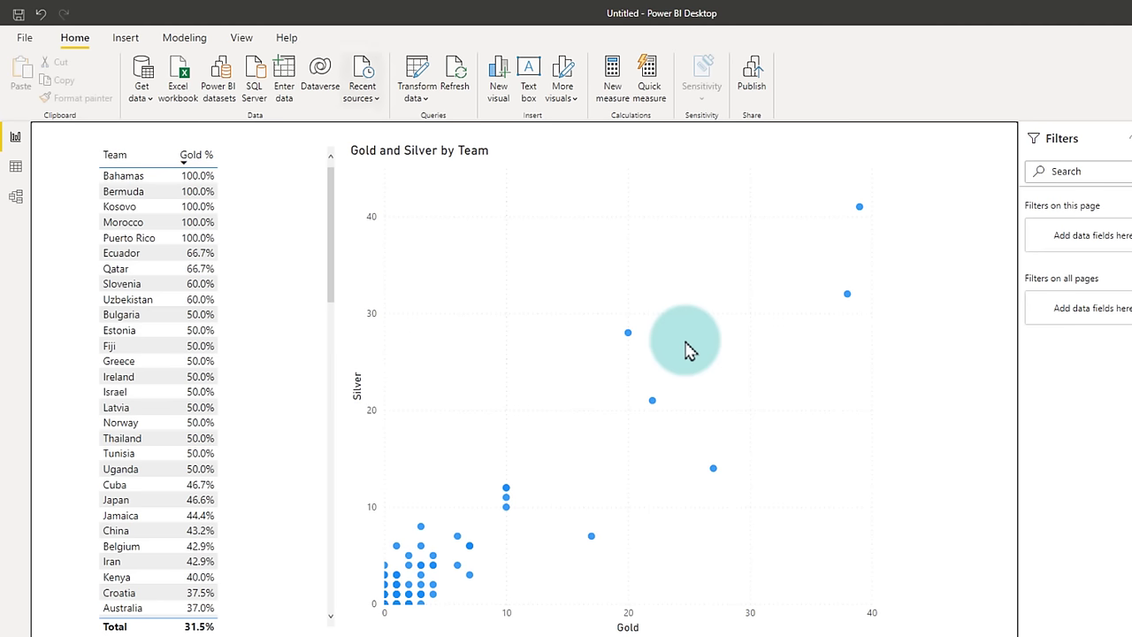
mouse_move(417, 74)
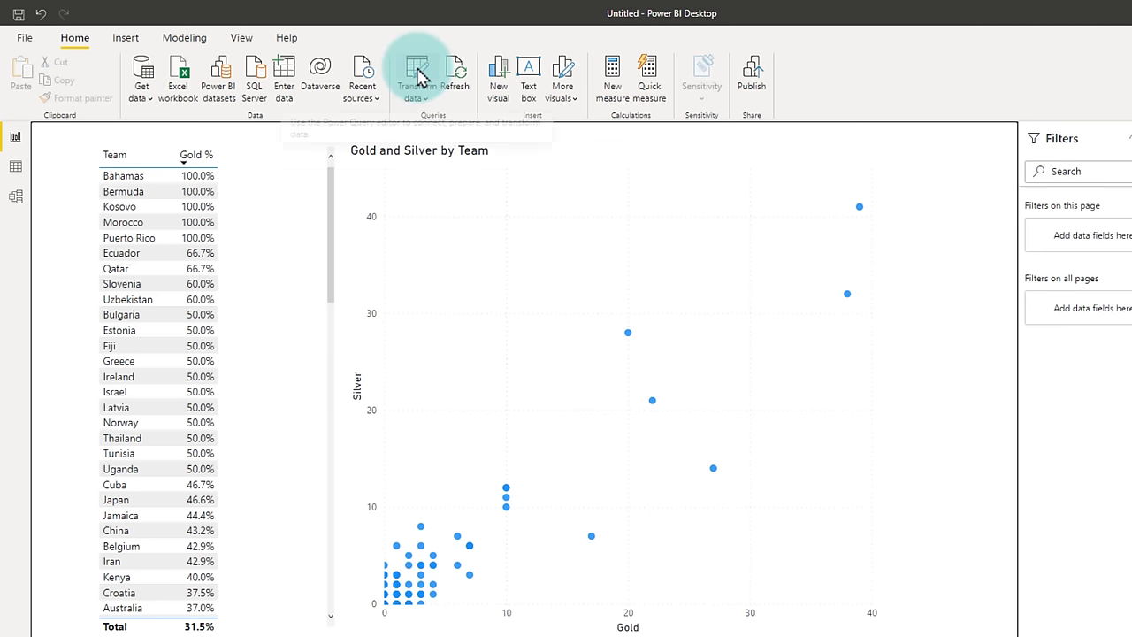
Open the medals query in Power Query Editor and review steps from Source to Replaced Value.
click(415, 79)
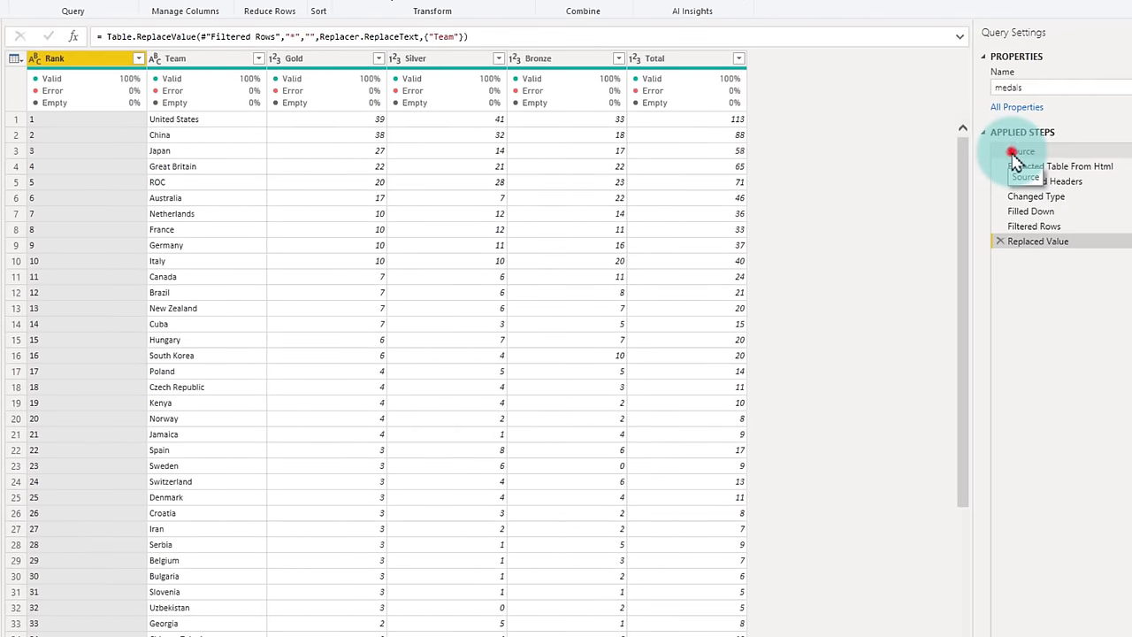
click(1022, 150)
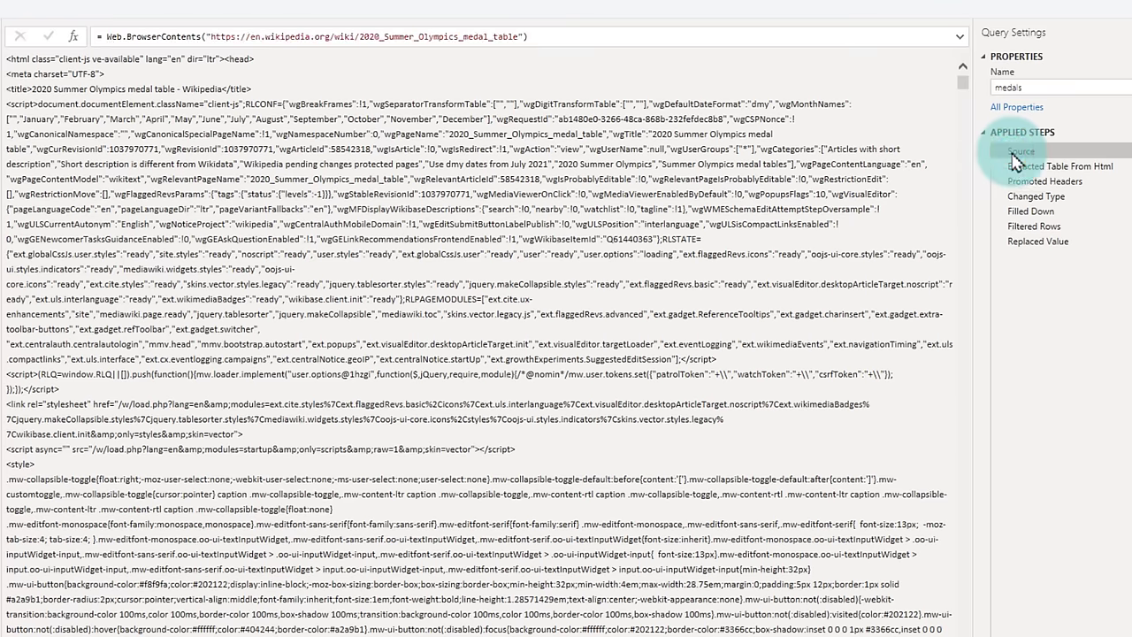
click(1021, 151)
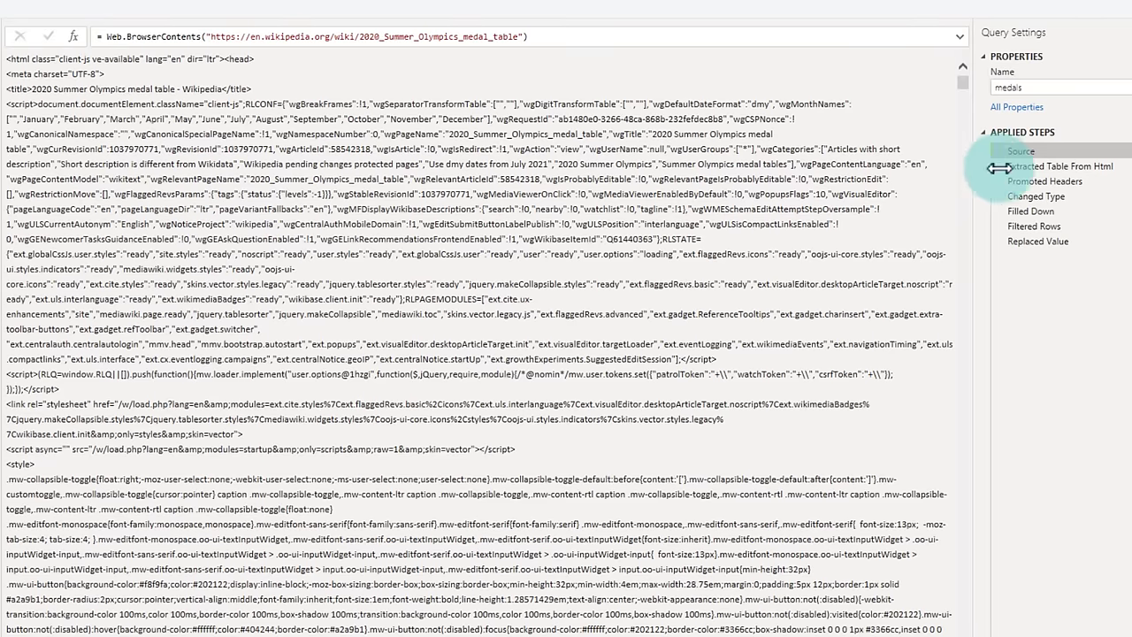
click(1039, 241)
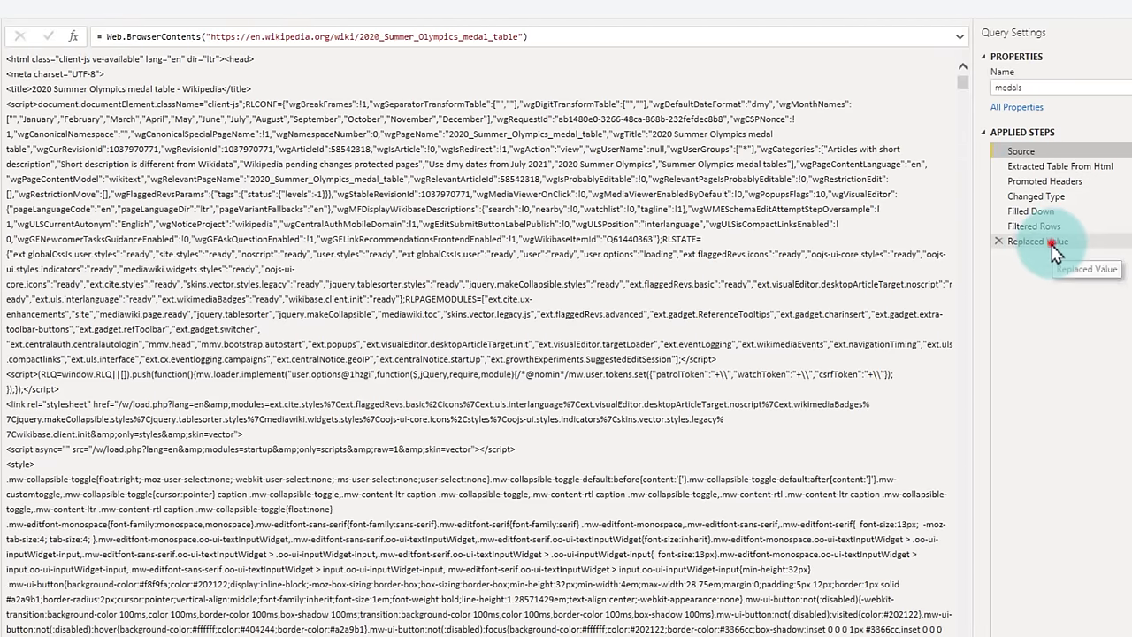
click(1037, 240)
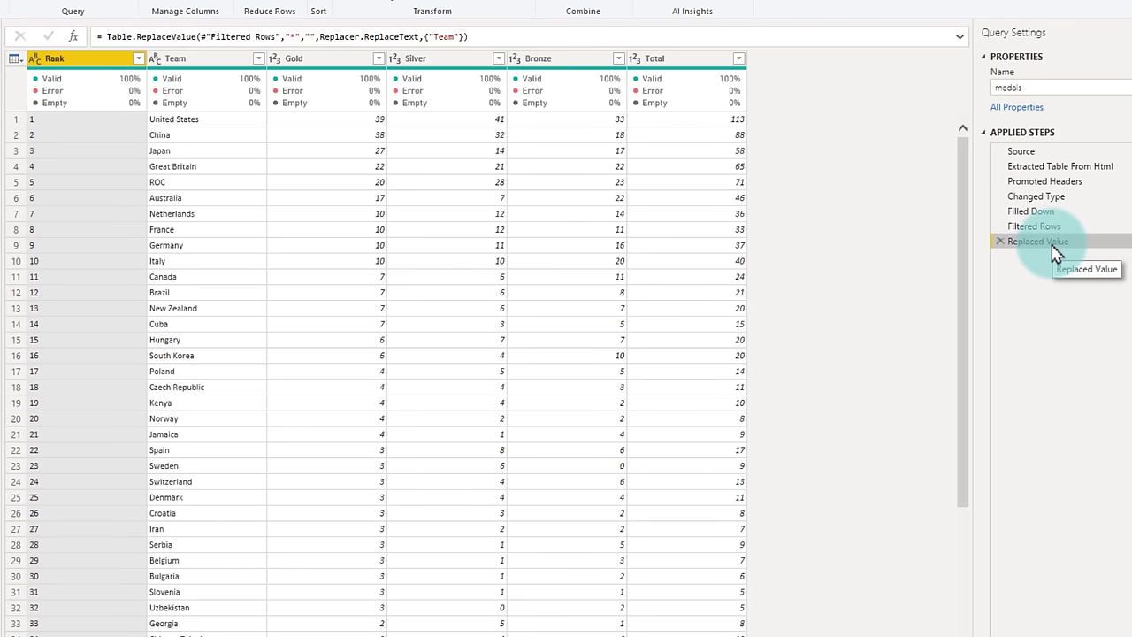
mouse_move(533, 361)
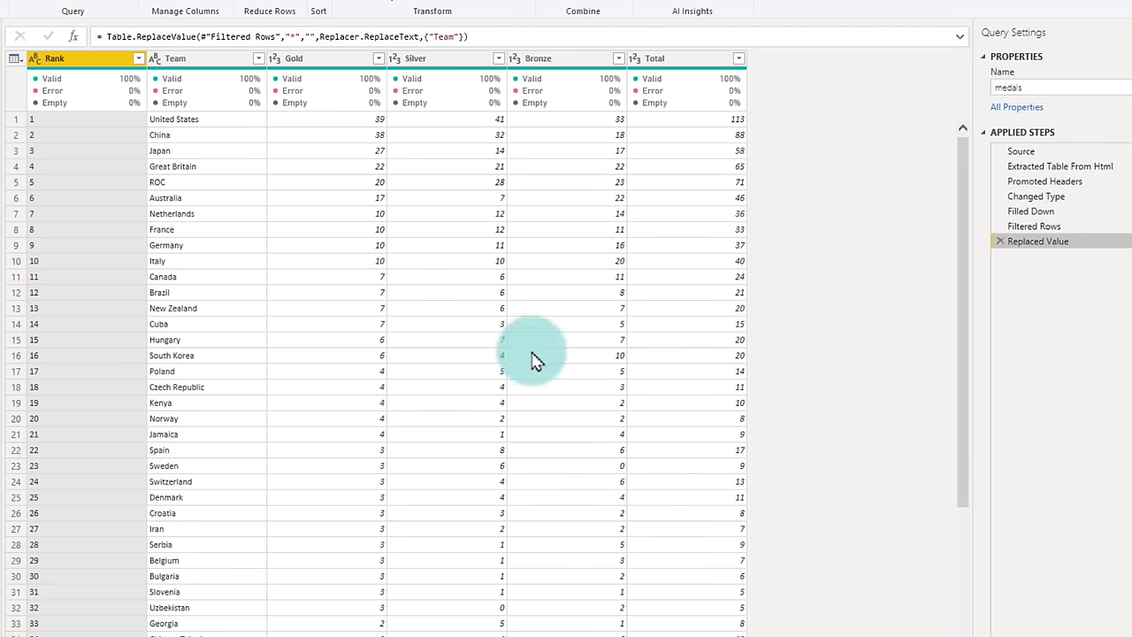
scroll(down, 3)
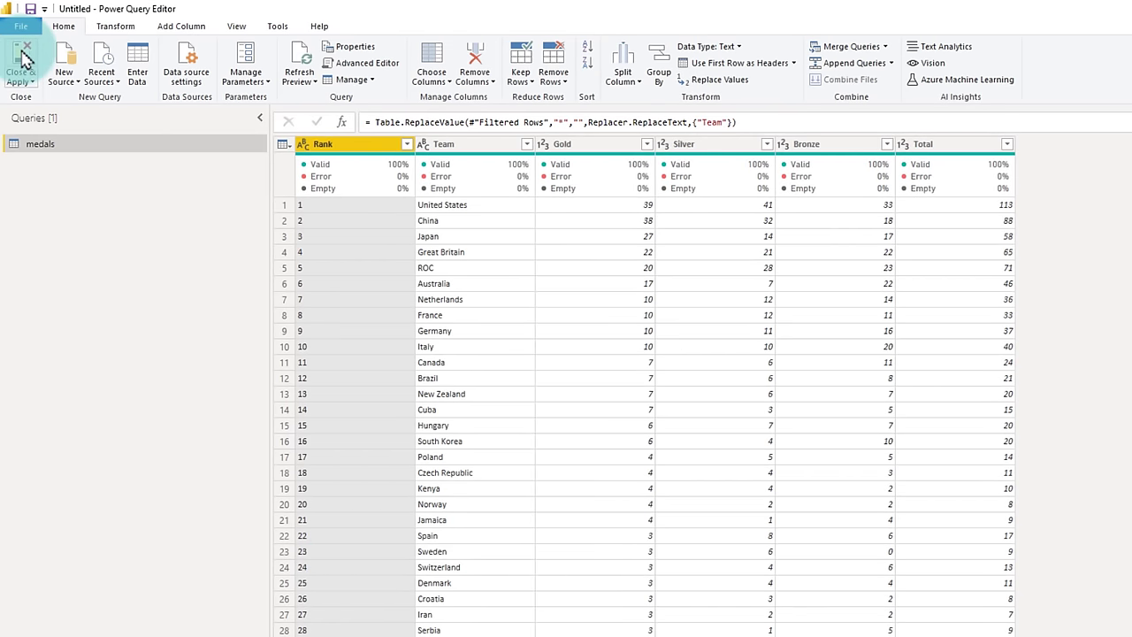
Close & Apply the query, then select the Gold and Silver by Team scatter chart.
click(21, 62)
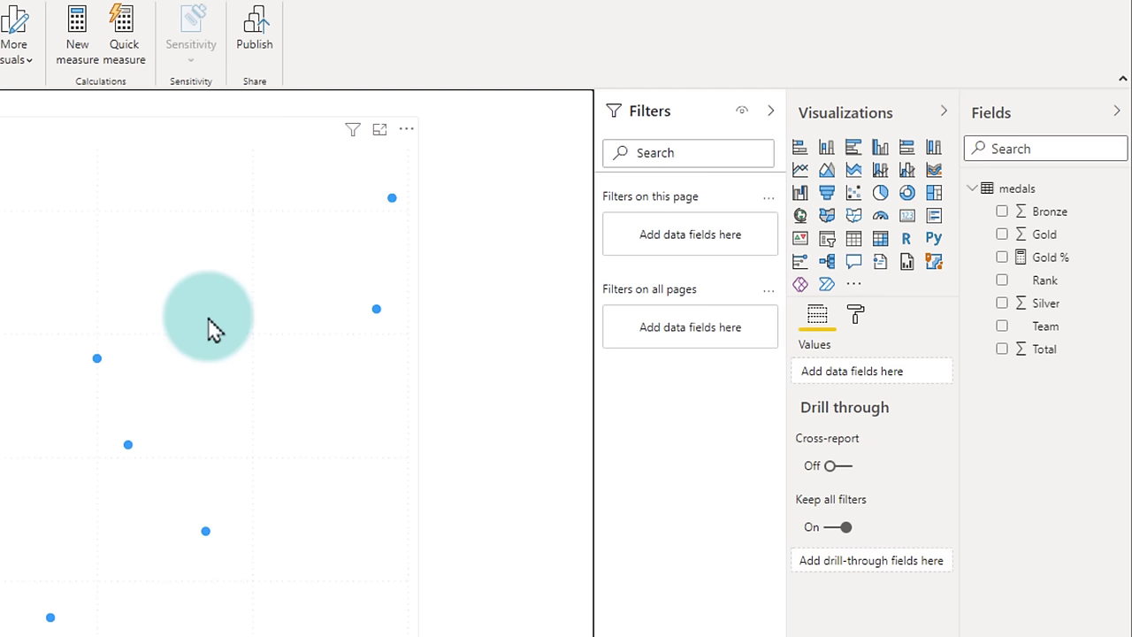
mouse_move(724, 296)
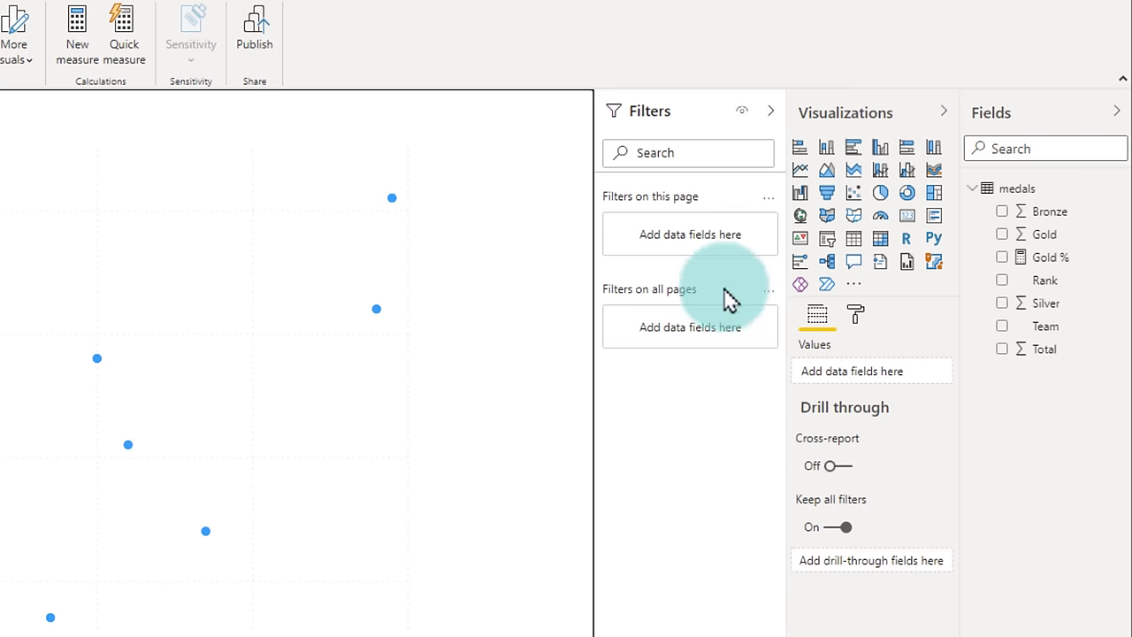
mouse_move(1023, 283)
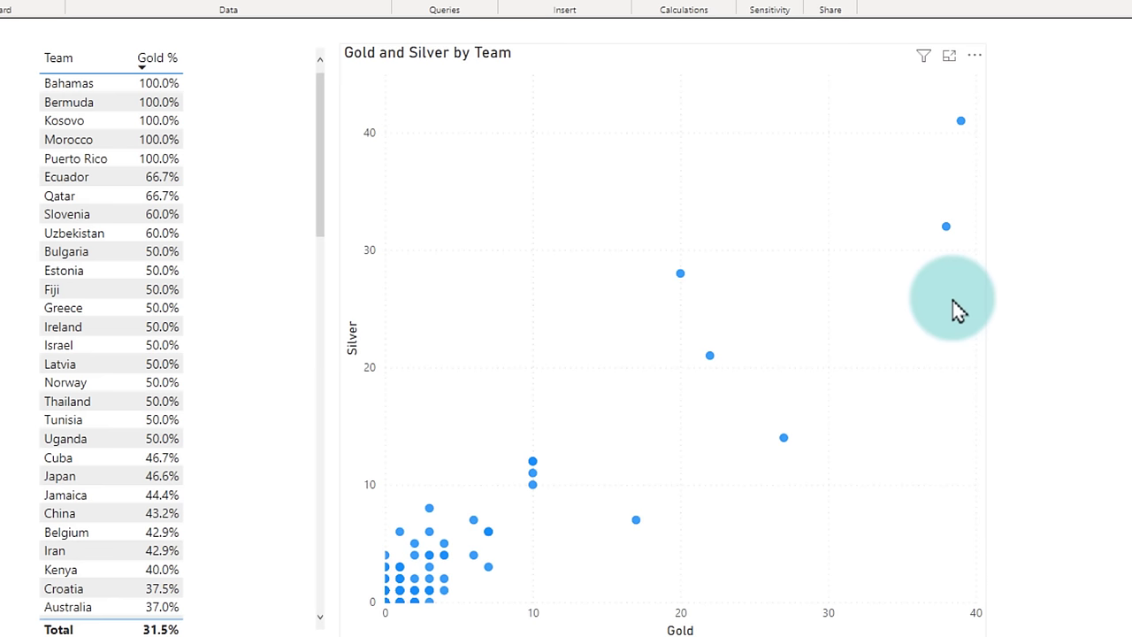
mouse_move(960, 120)
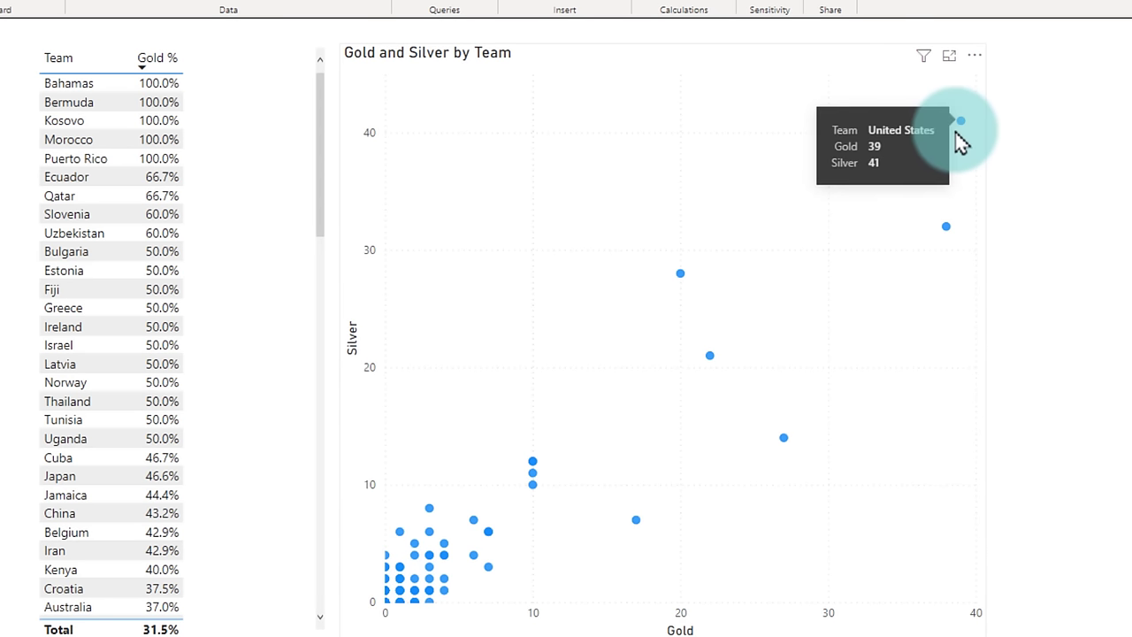
mouse_move(950, 233)
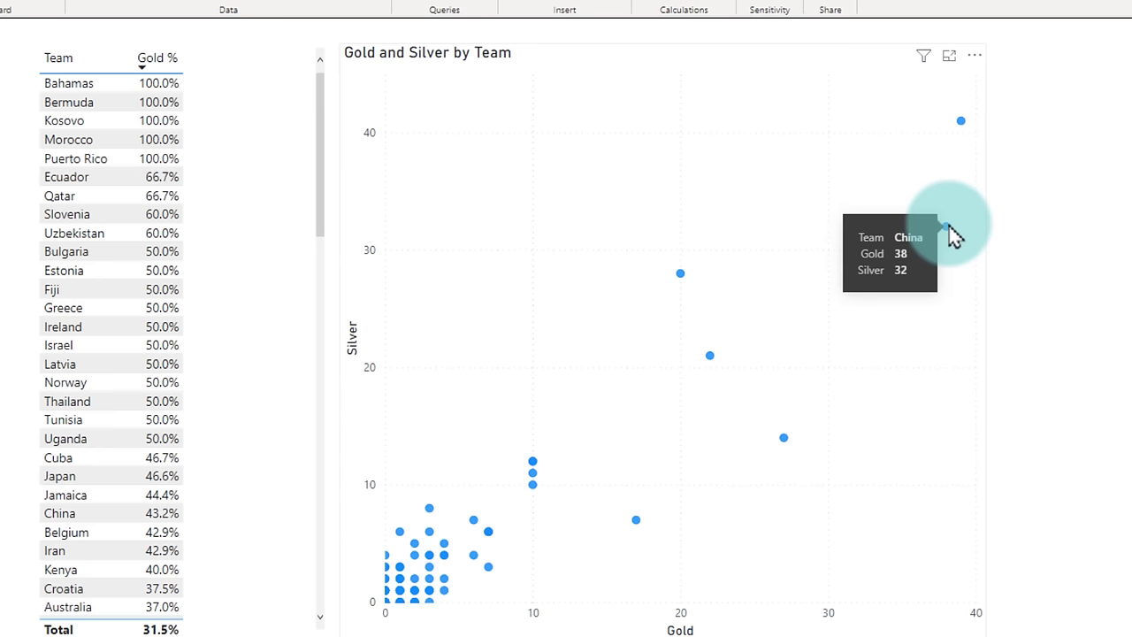
mouse_move(1010, 243)
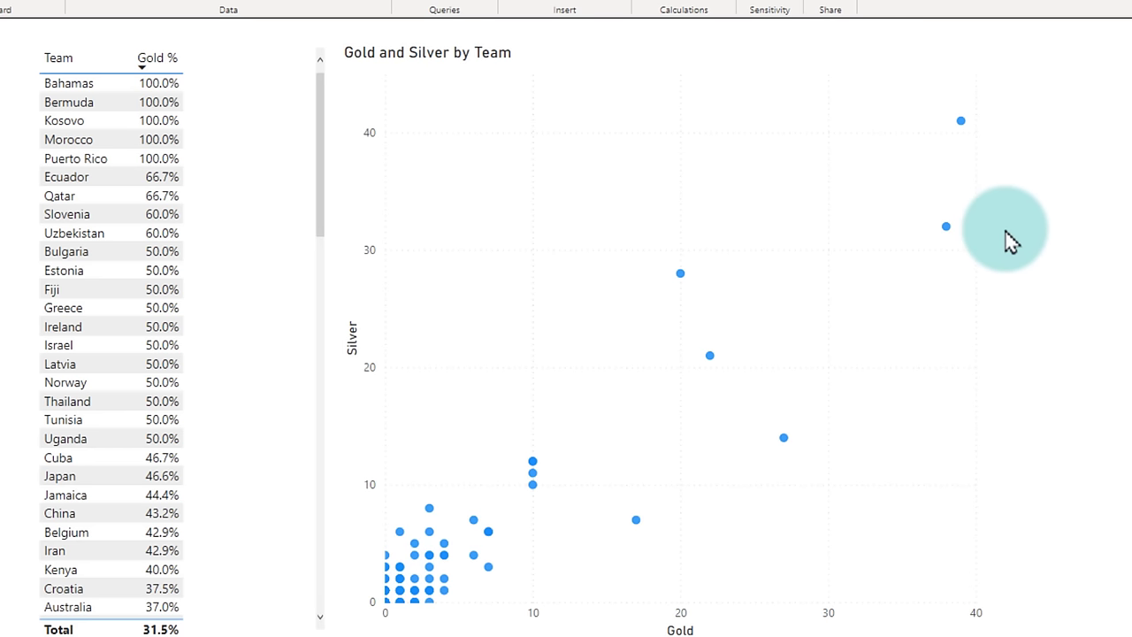
mouse_move(680, 273)
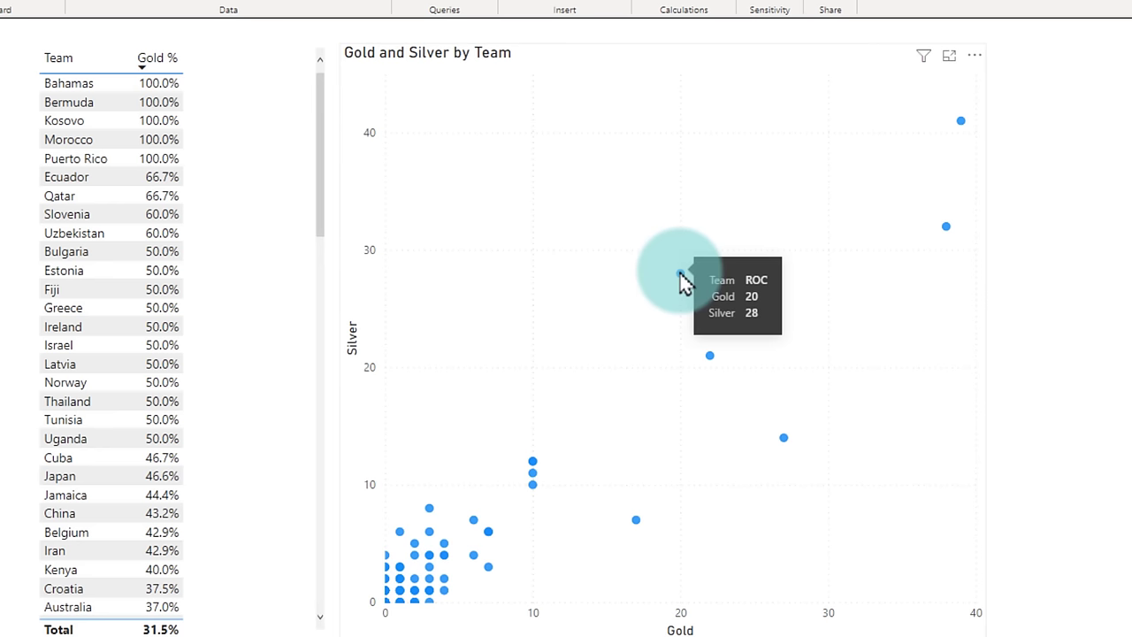
click(680, 275)
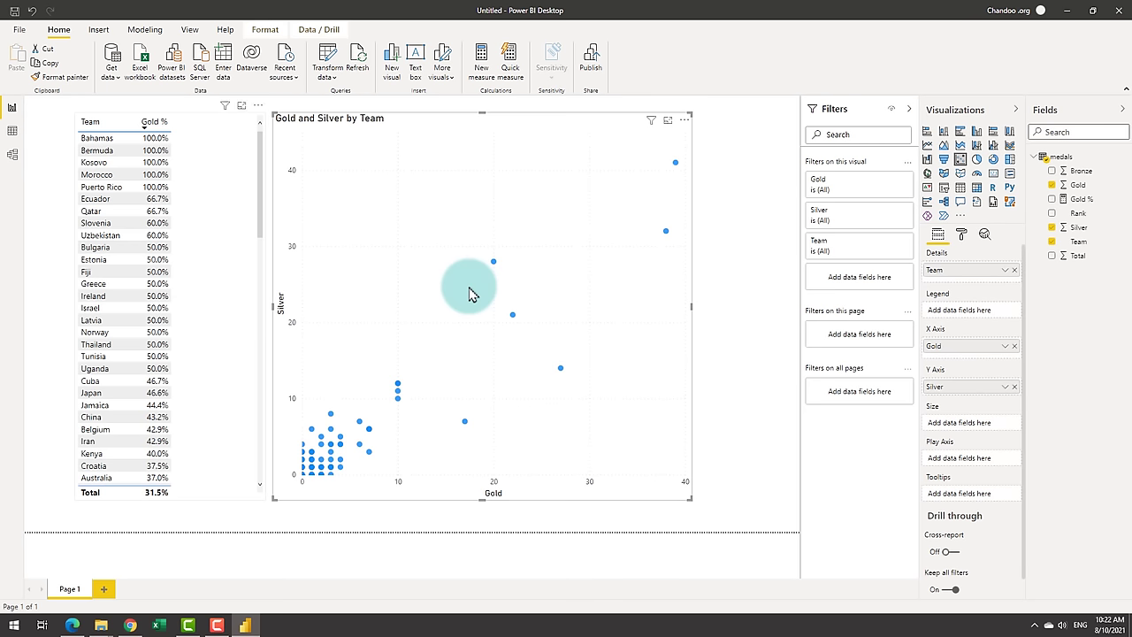
mouse_move(422, 511)
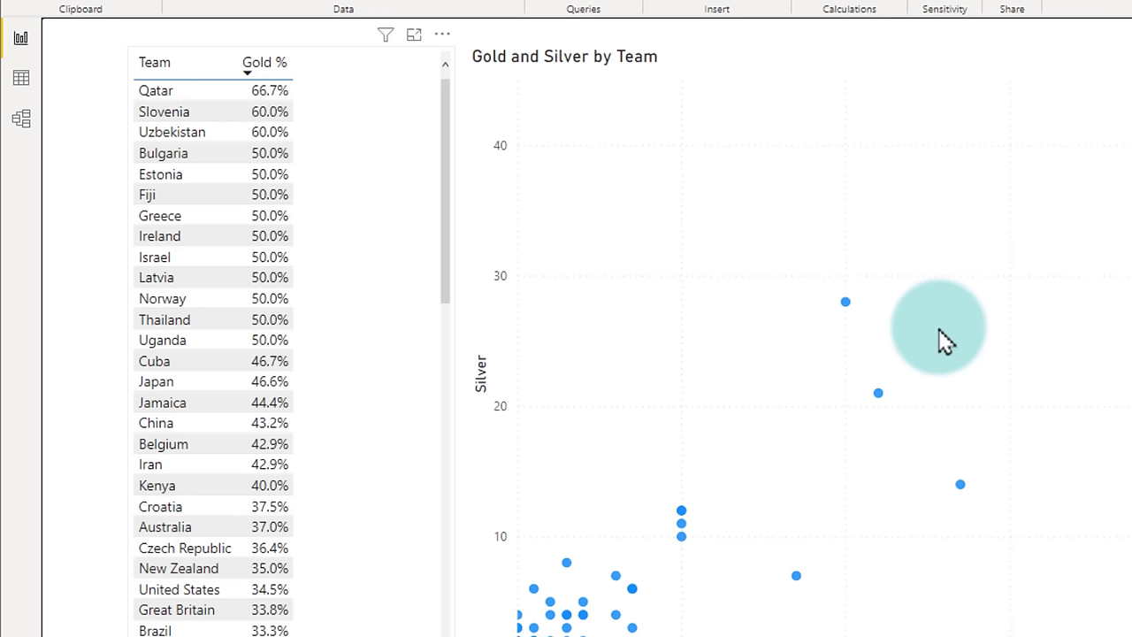
click(264, 62)
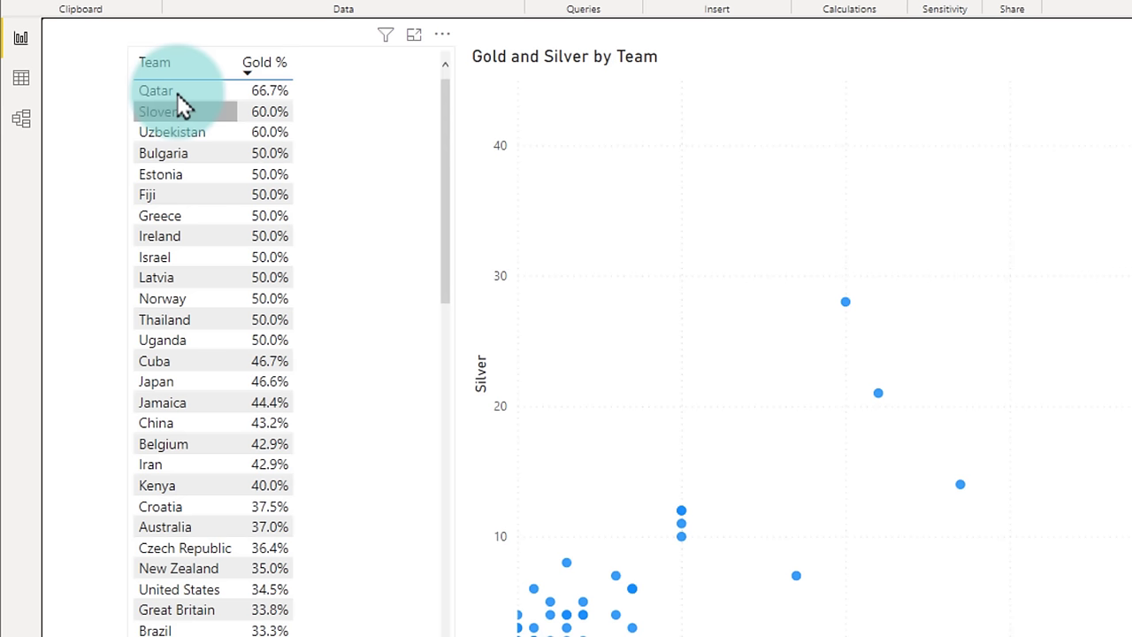
mouse_move(177, 112)
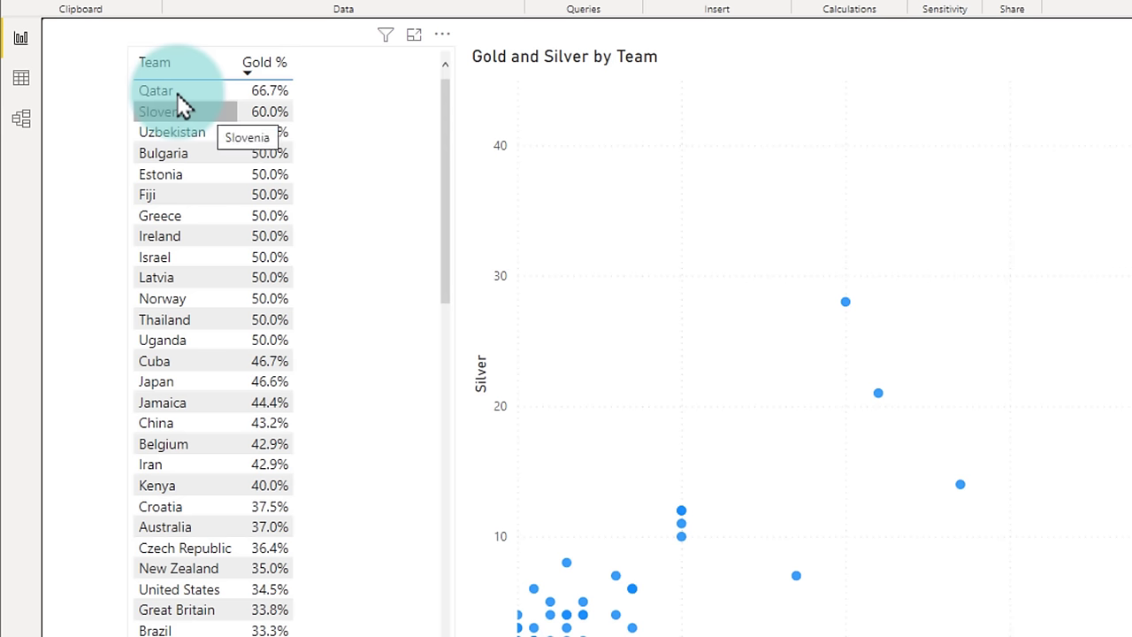
mouse_move(442, 146)
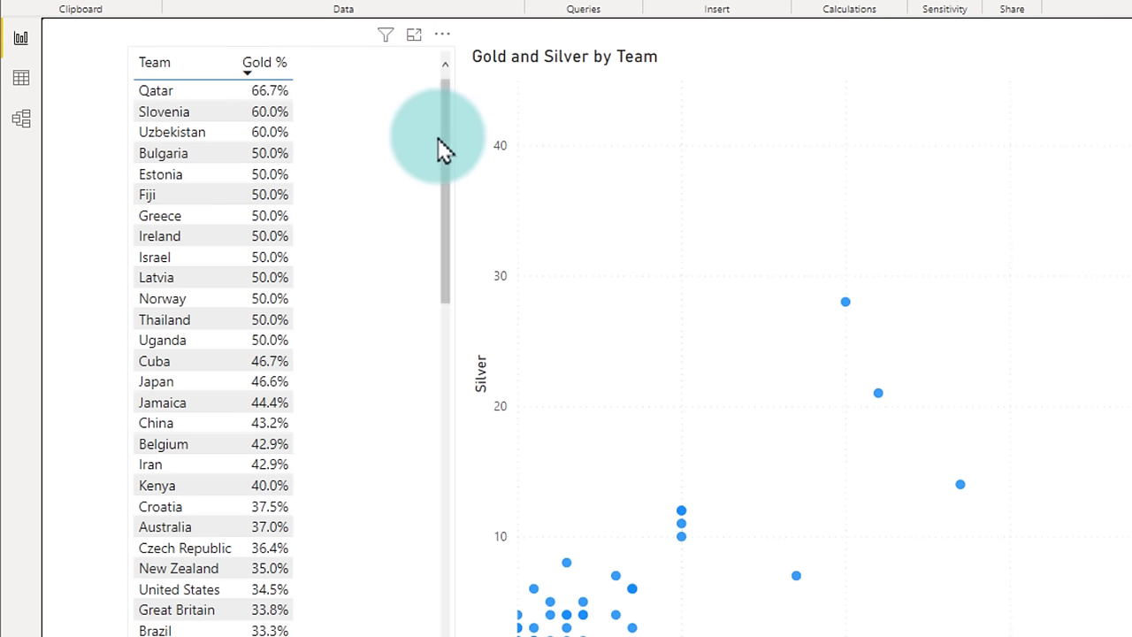
click(263, 90)
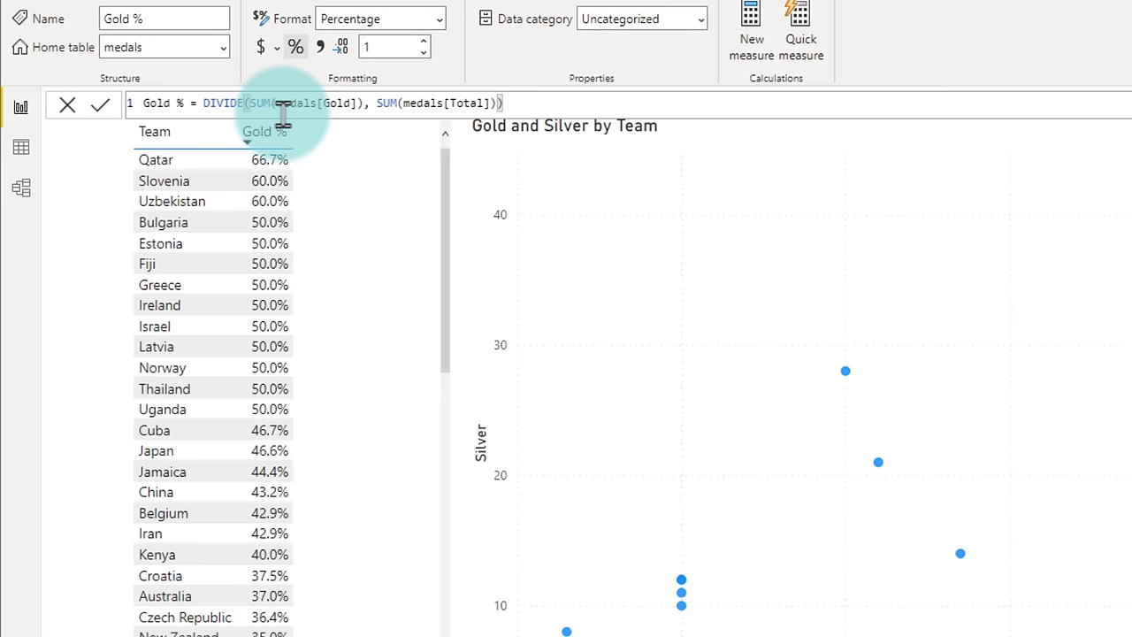
mouse_move(464, 101)
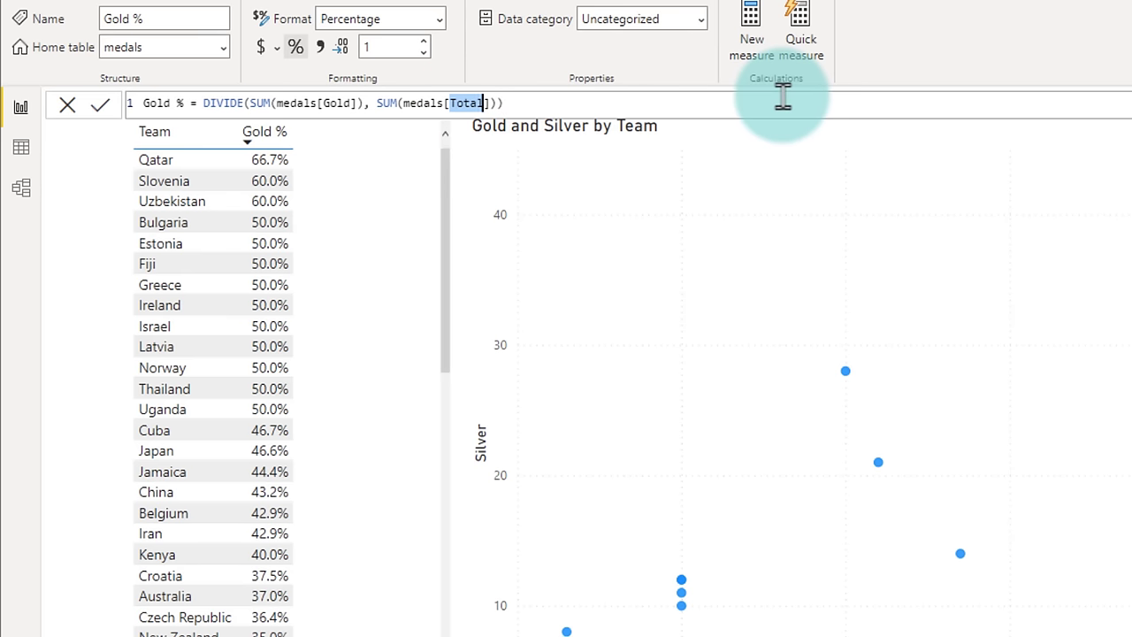
Change Gold % to SUM(Gold) divided by SUM(Silver), shown with zero decimal places.
text(Silver)
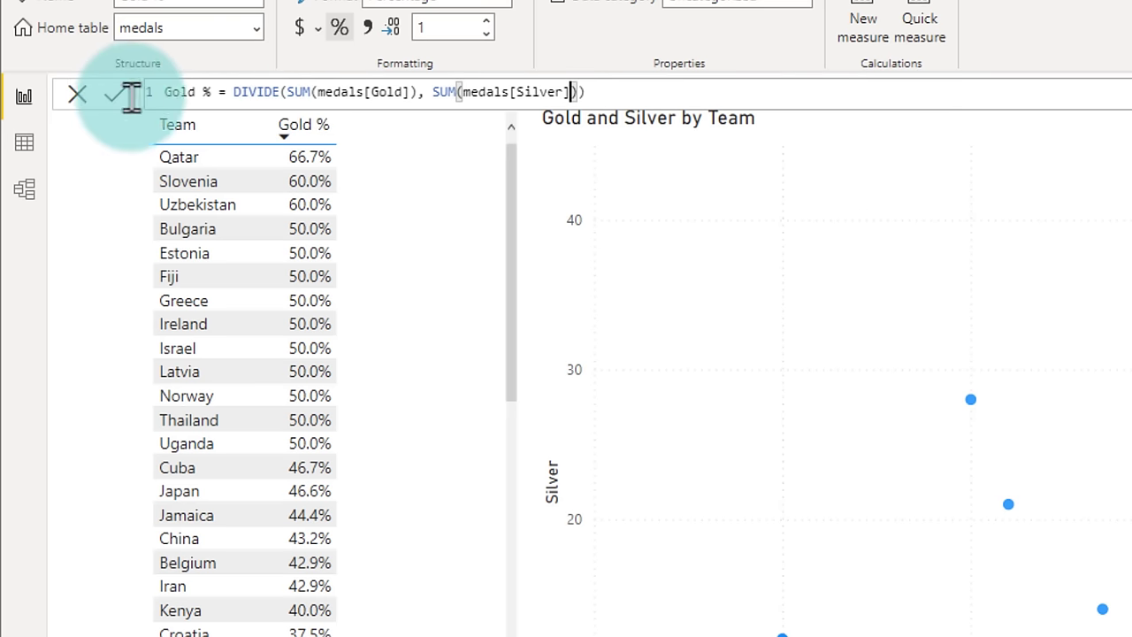
click(113, 93)
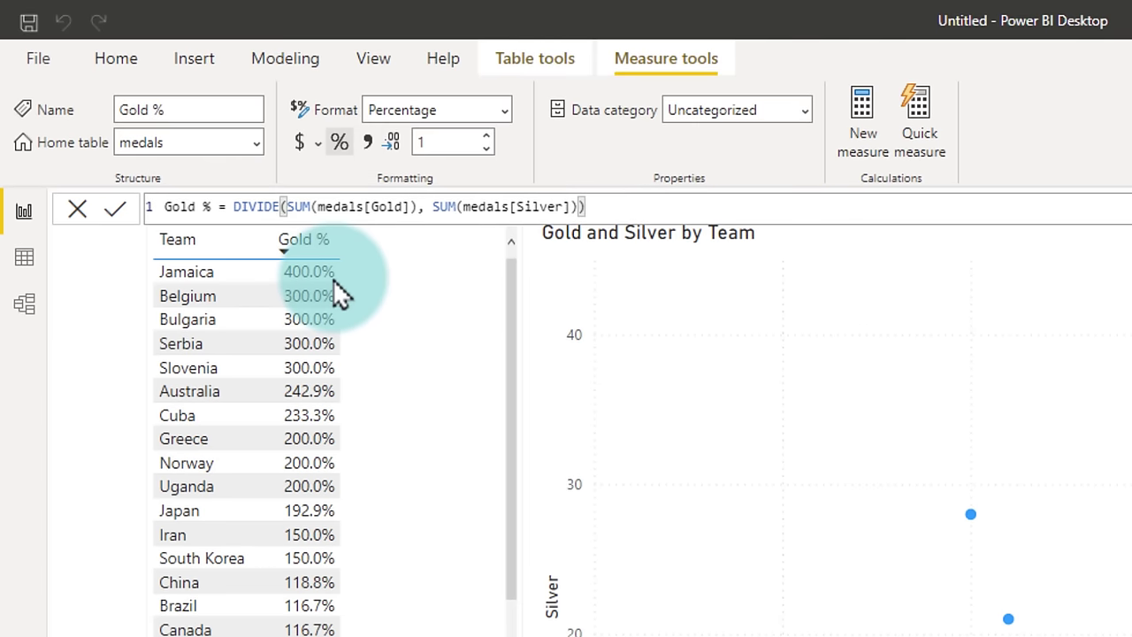
mouse_move(486, 142)
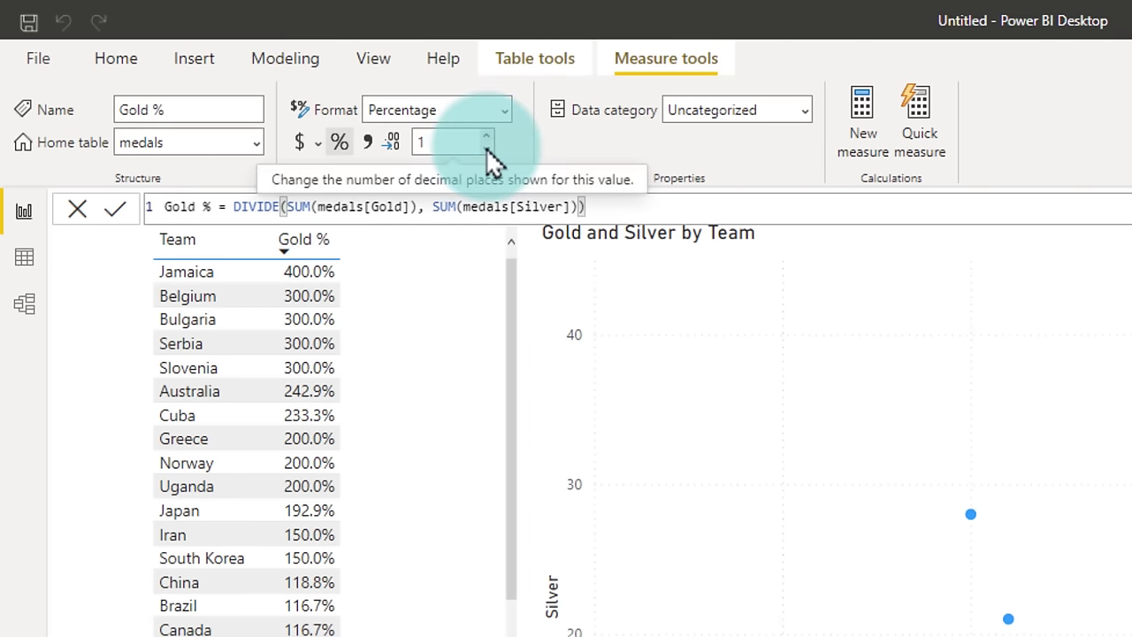
click(485, 147)
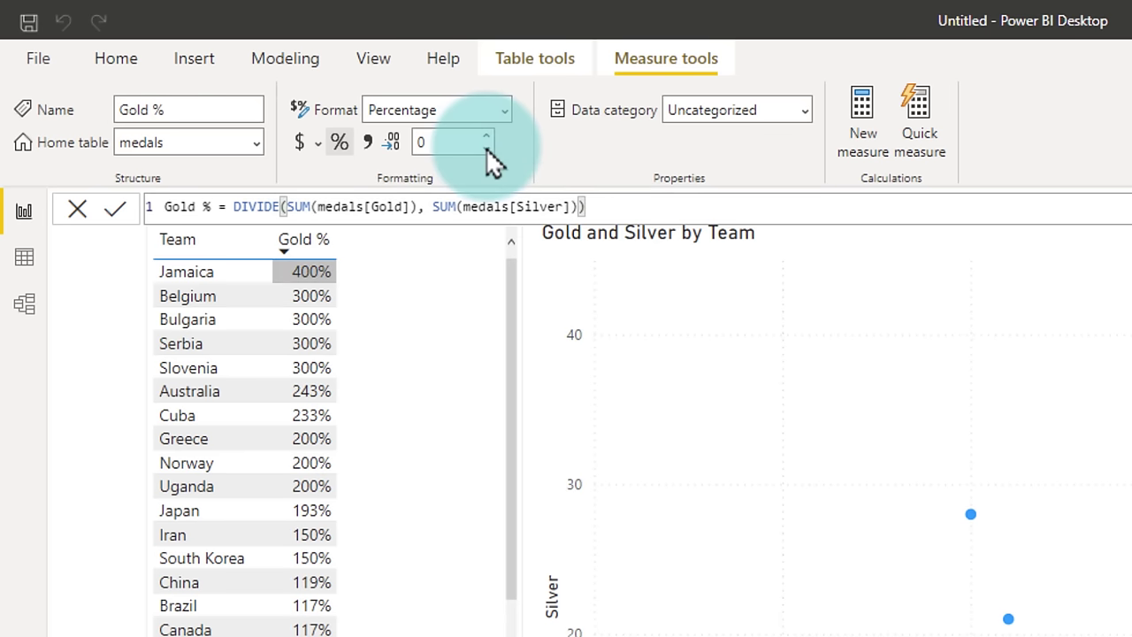
mouse_move(655, 279)
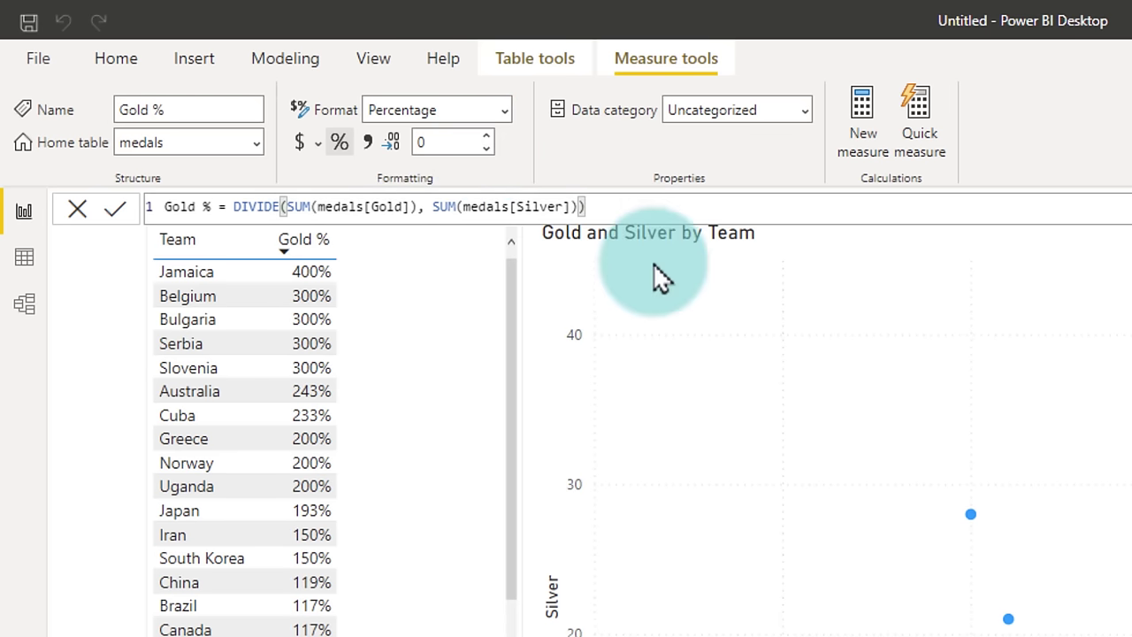